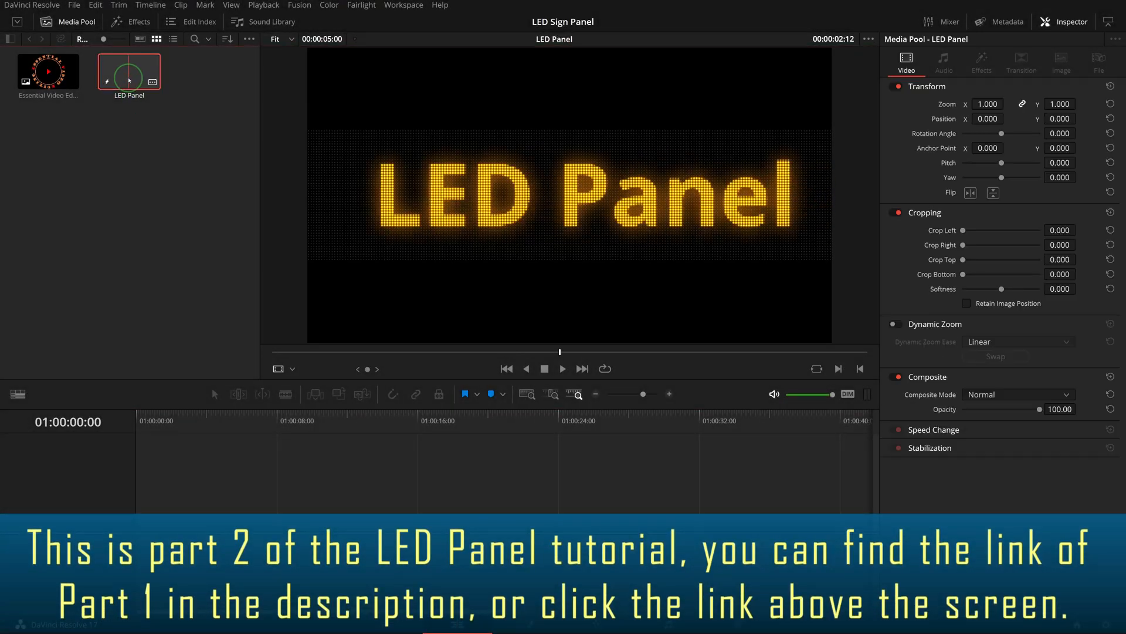
Open the LED Panel clip's composition on the Fusion page to view its node tree
left_click(243, 22)
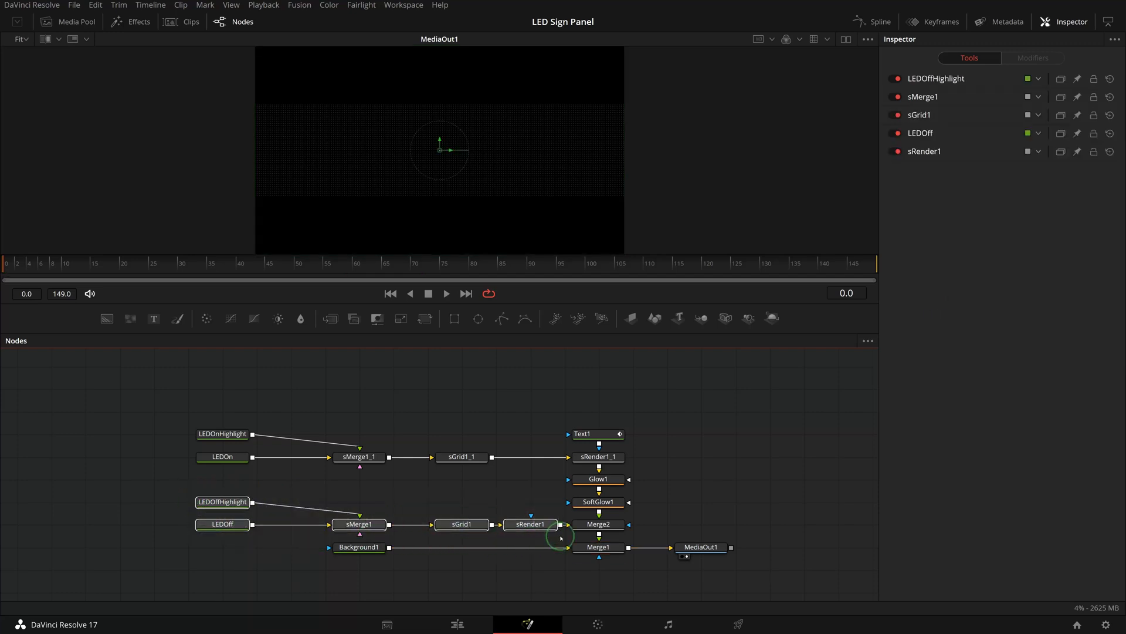
Group the LED-off and LED-on chains, naming them LEDPanelOff and LEDPanelOn
key("ctrl+g")
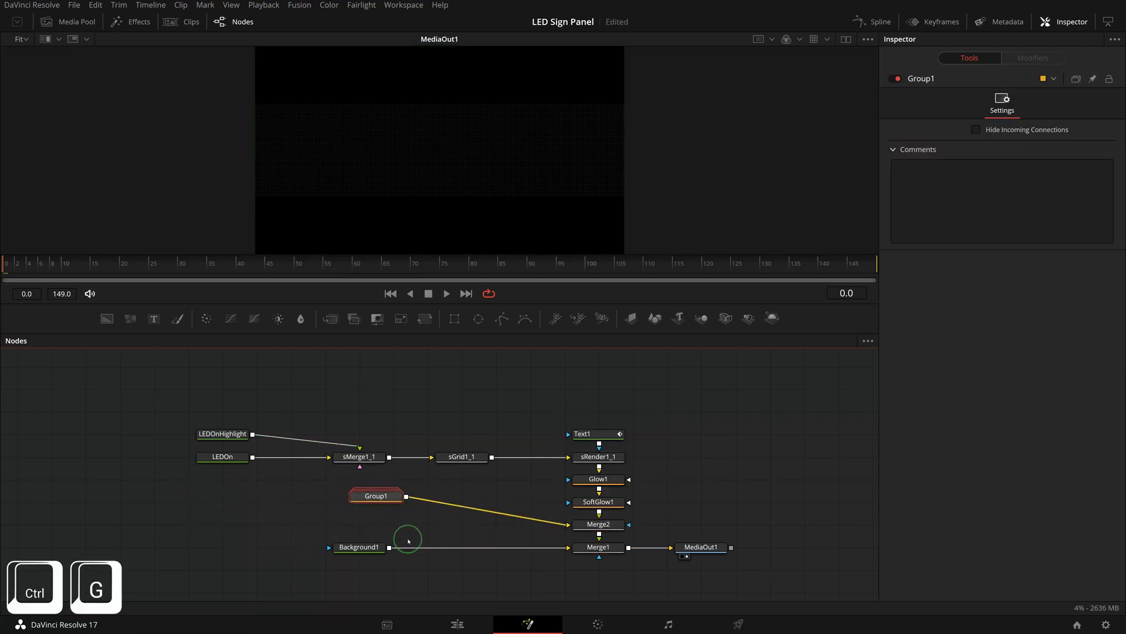
key("F2")
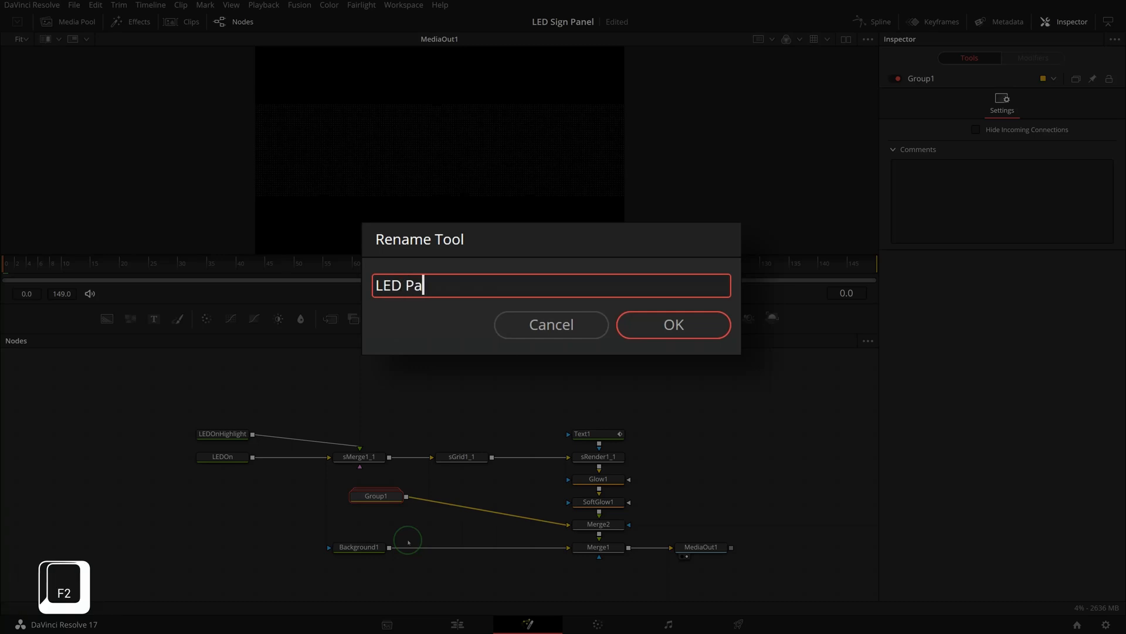
left_click(672, 324)
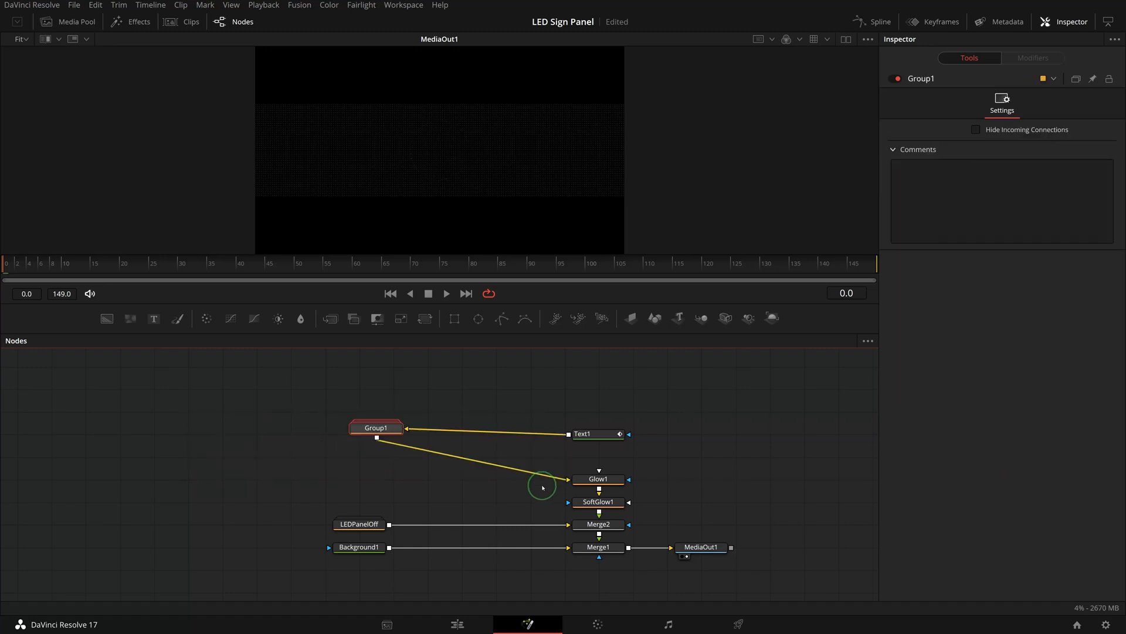
type("LED Pa")
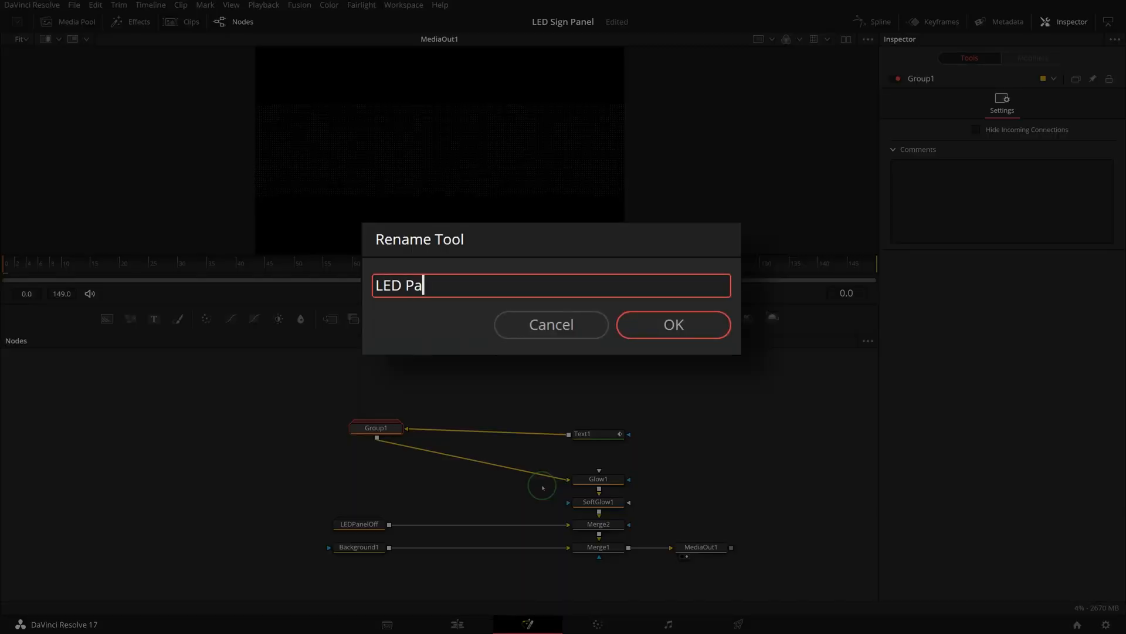
left_click(672, 324)
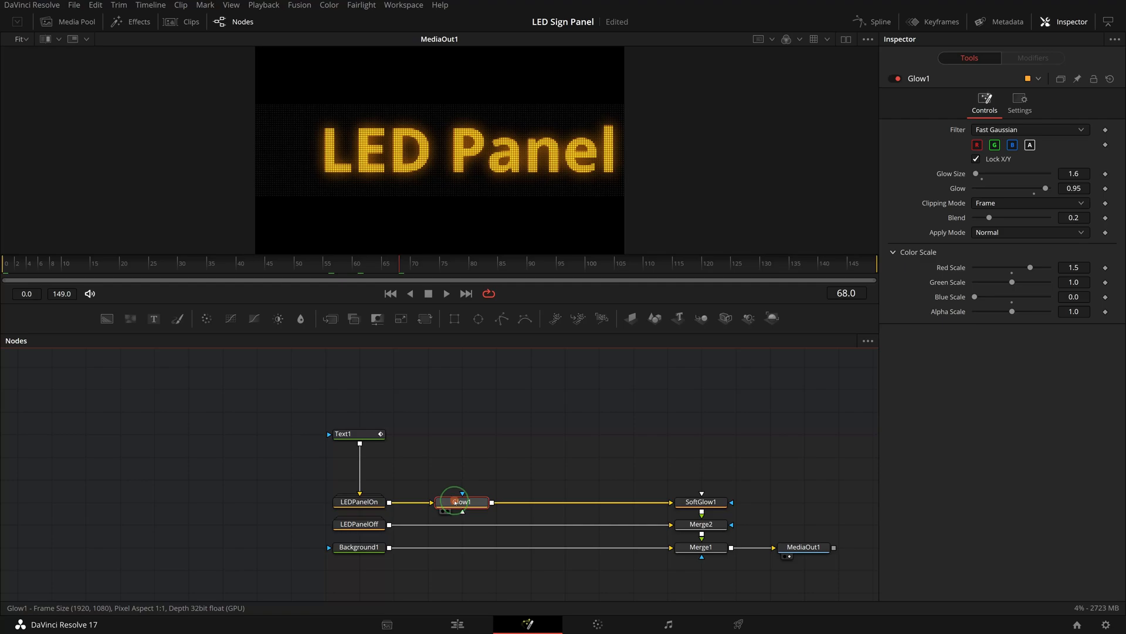
Rename Glow1 to GlowYellow and chain copies named GlowRed, GlowBlue, GlowGreen and GlowOrange
type("Glow Ye")
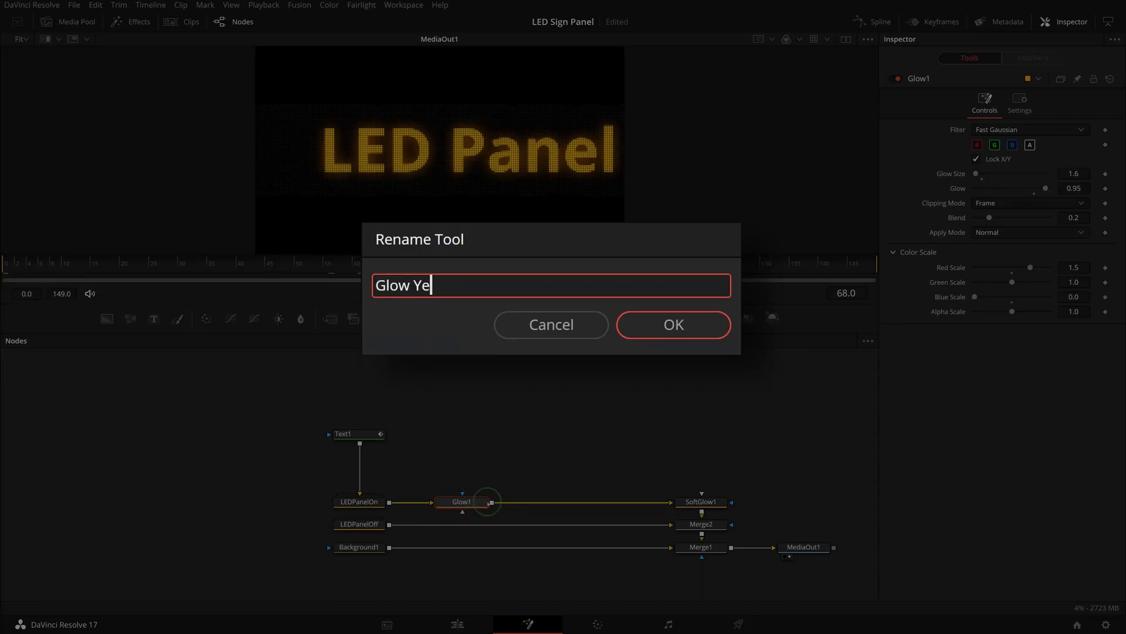
left_click(672, 324)
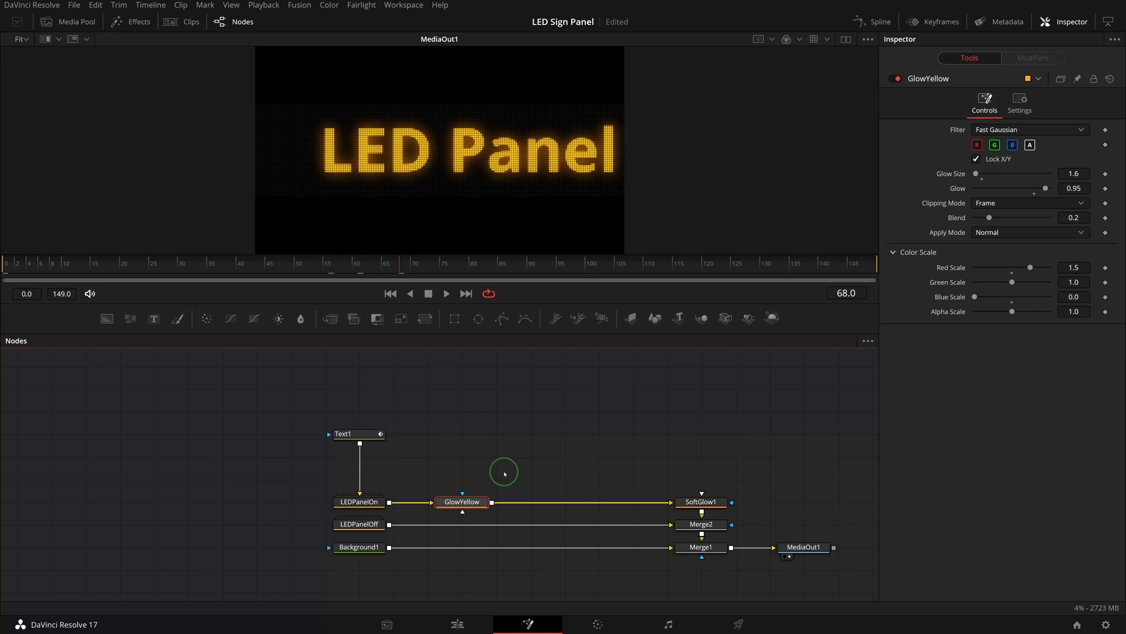
key("ctrl+c")
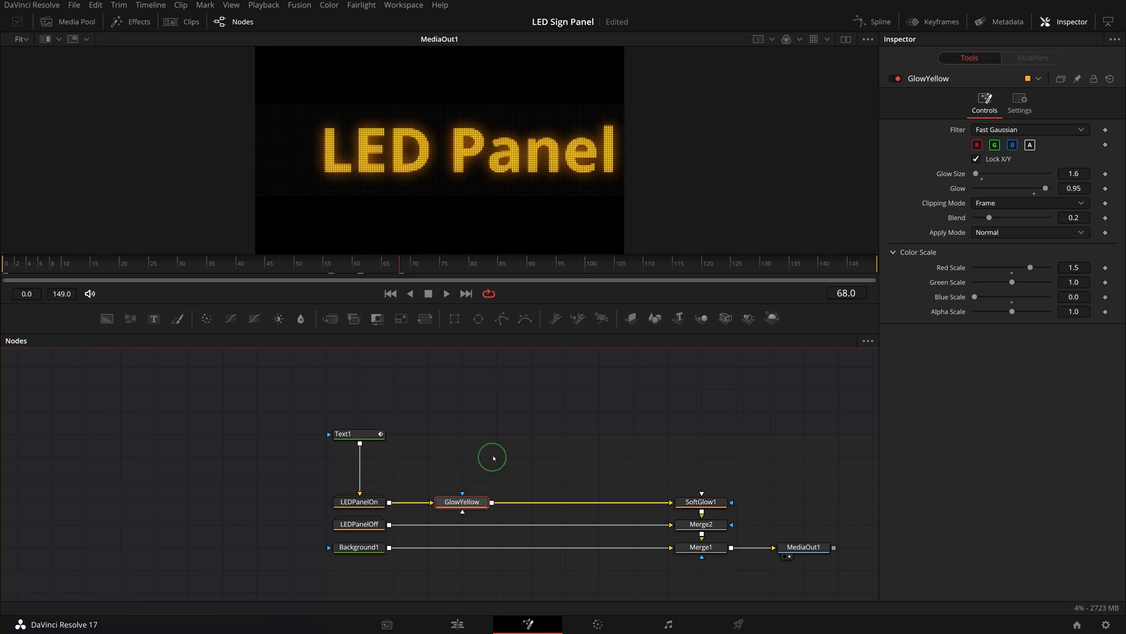
key("ctrl+v")
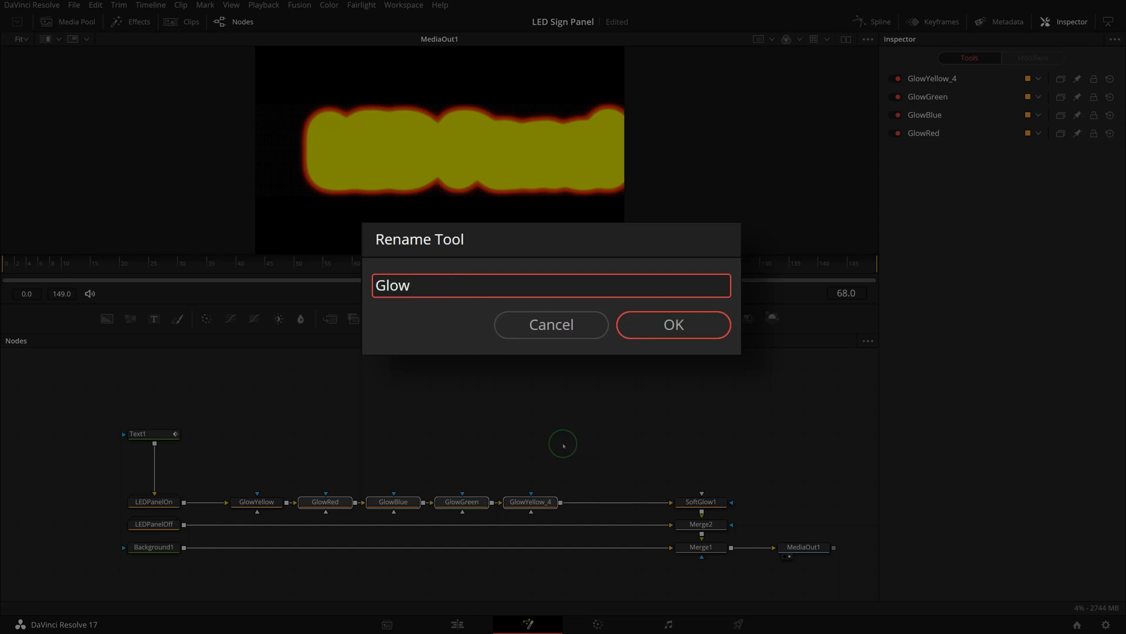
left_click(673, 323)
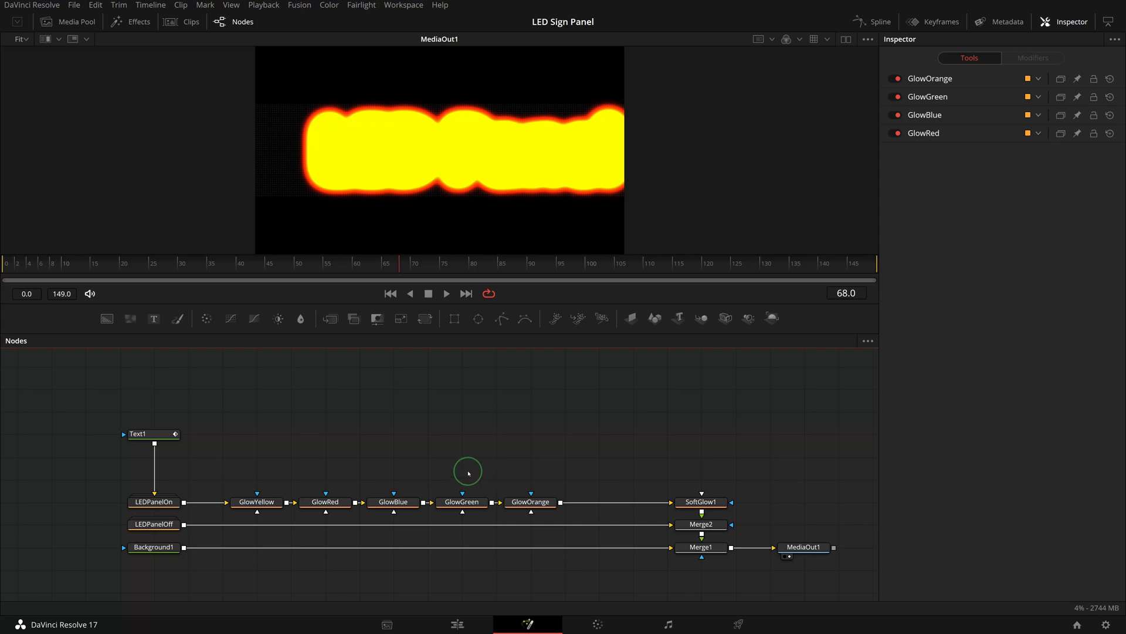
mouse_move(272, 460)
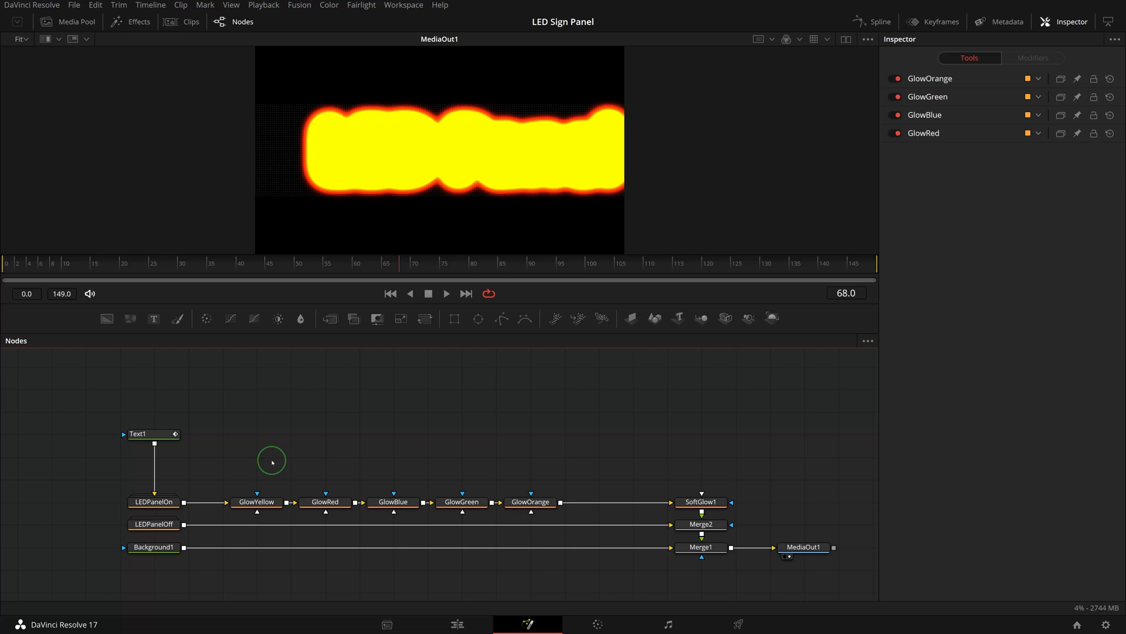
mouse_move(266, 461)
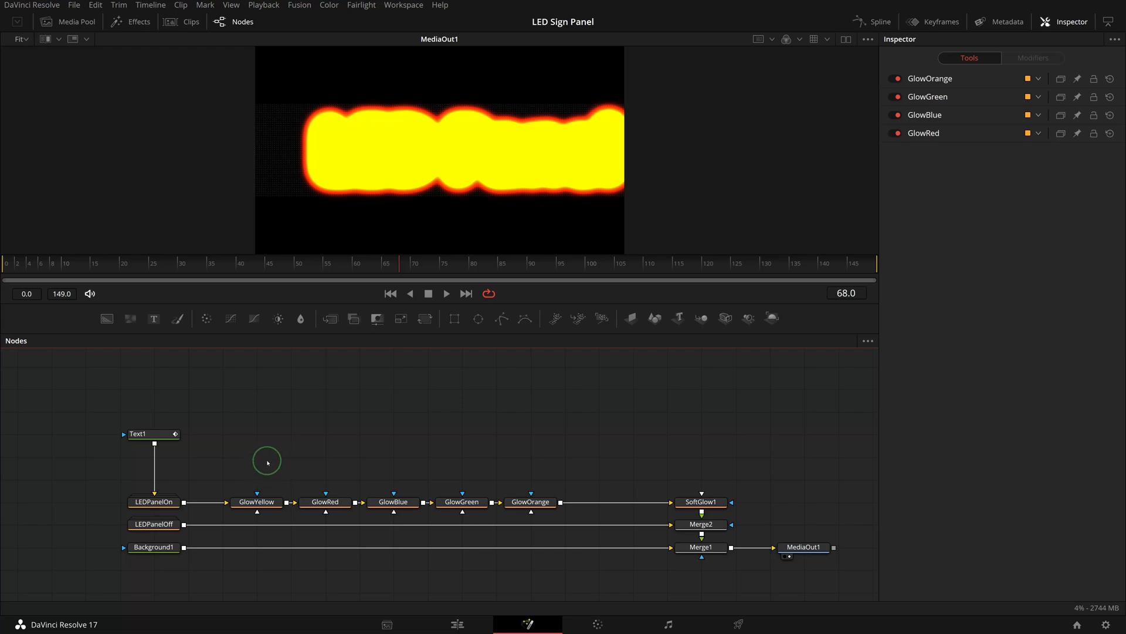
mouse_move(263, 471)
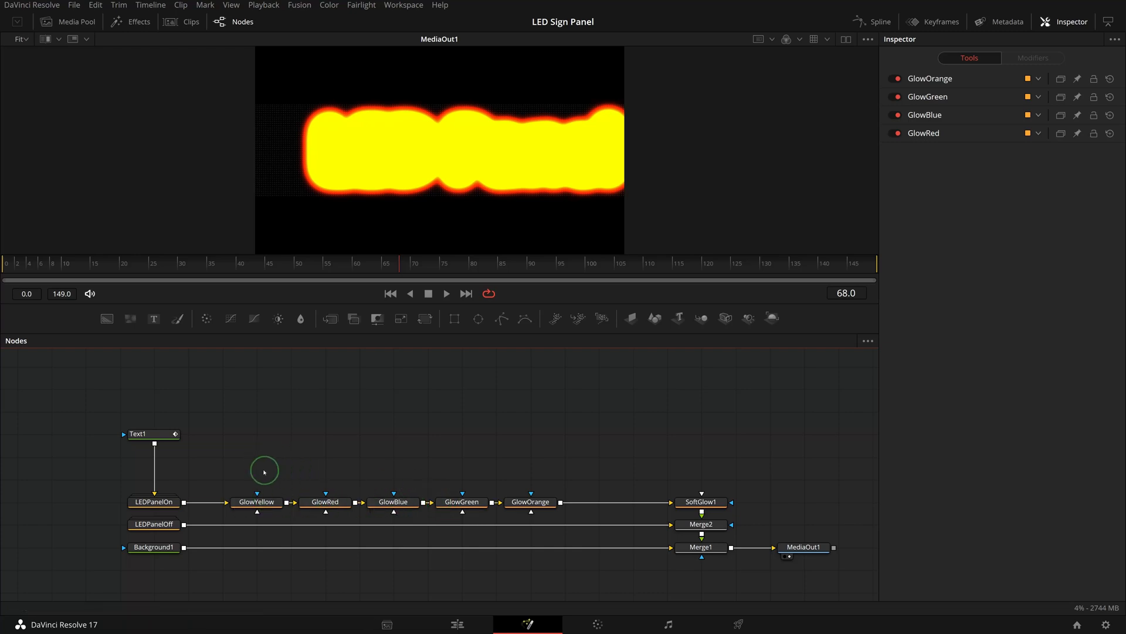
Box-select the five glow nodes, GlowYellow through GlowOrange, to show them in the Inspector
left_click_drag(263, 471, 567, 518)
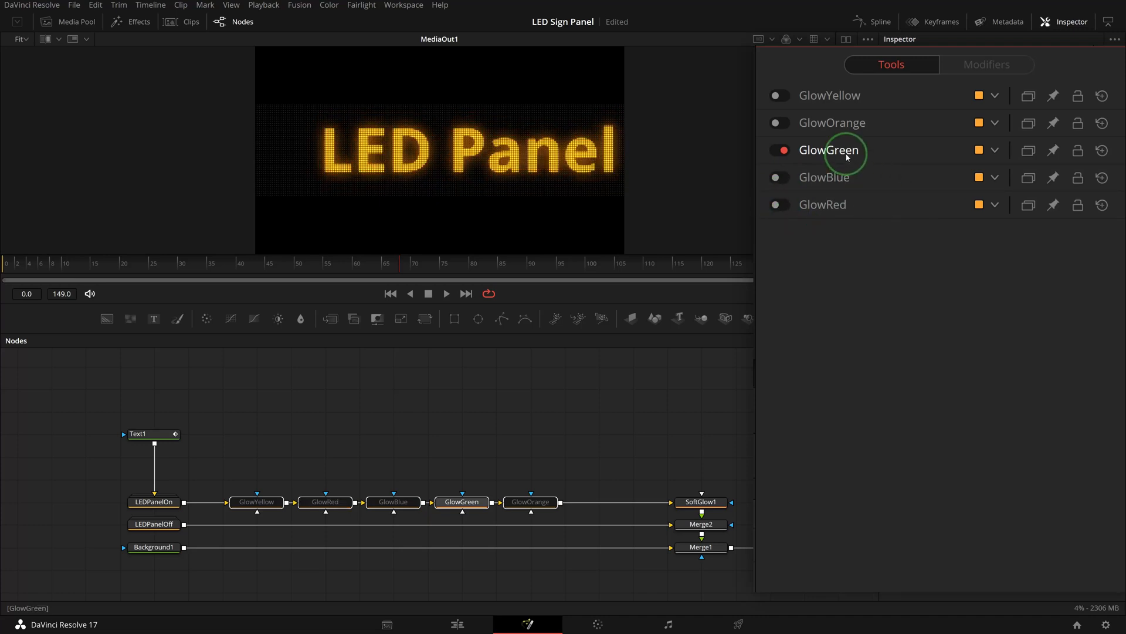
Set GlowGreen's Red Scale to 0 and Green Scale to 2.0
left_click(829, 150)
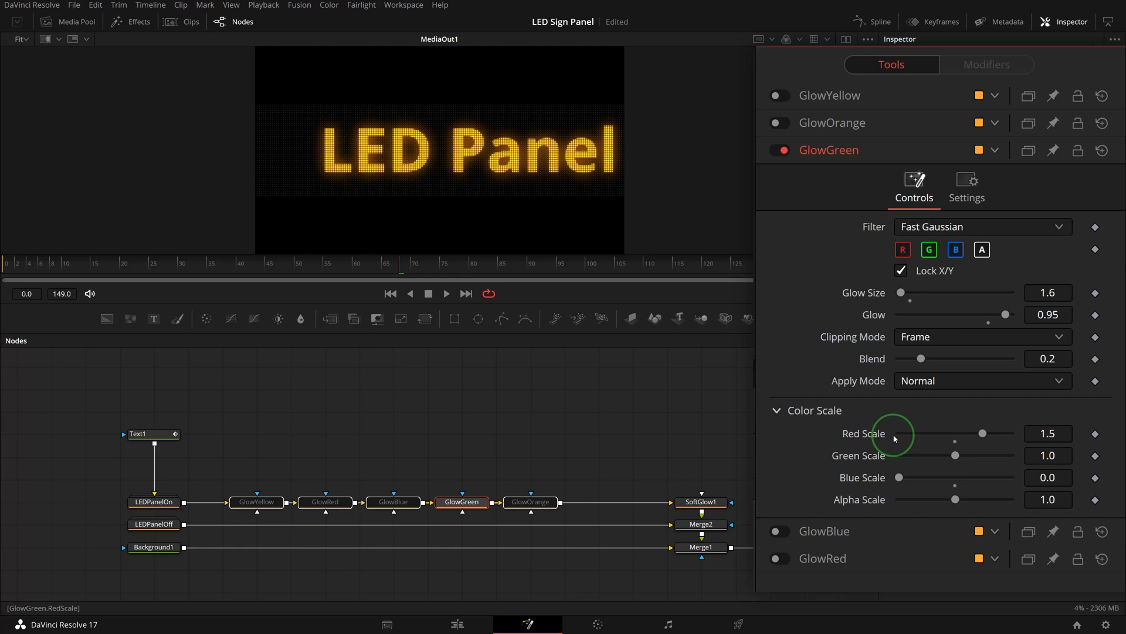
left_click_drag(982, 433, 899, 433)
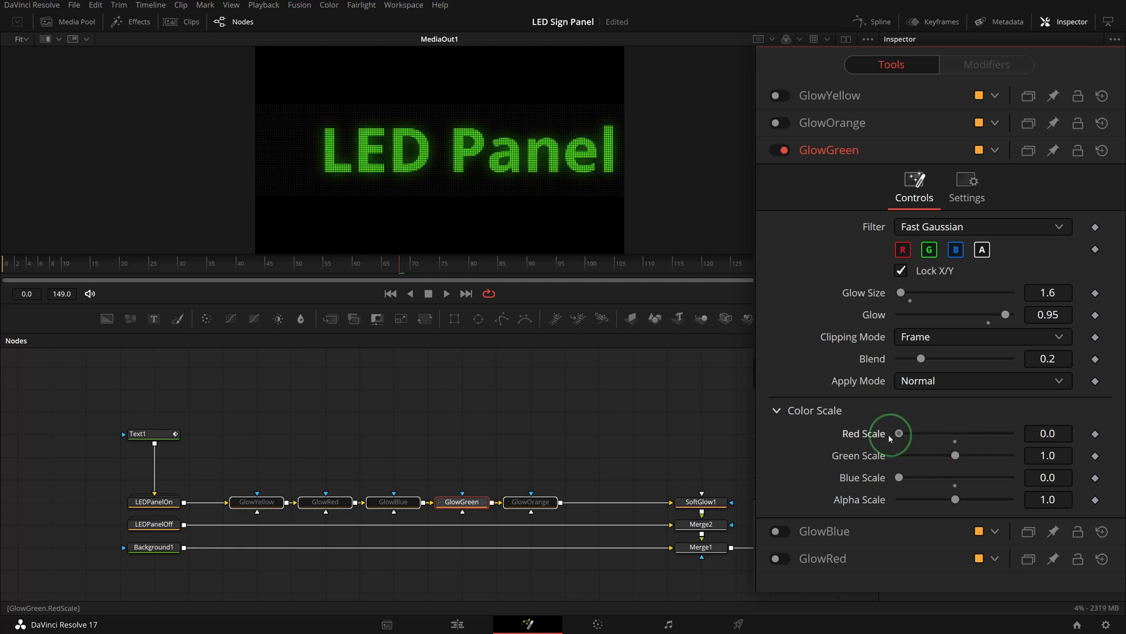
left_click_drag(956, 454, 968, 455)
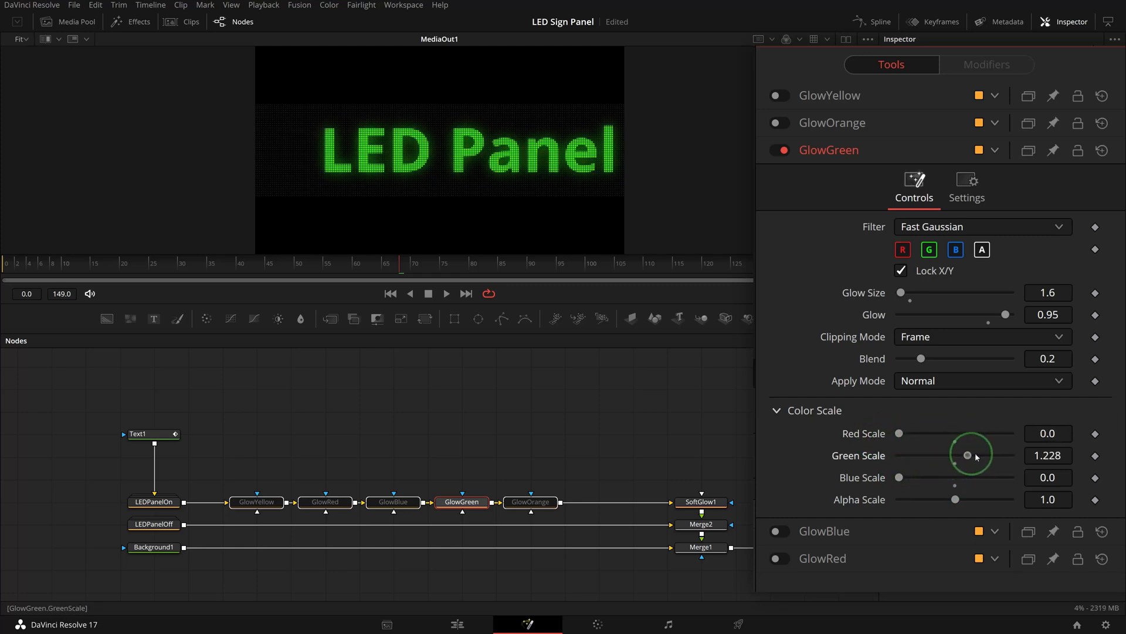
left_click_drag(967, 454, 1011, 455)
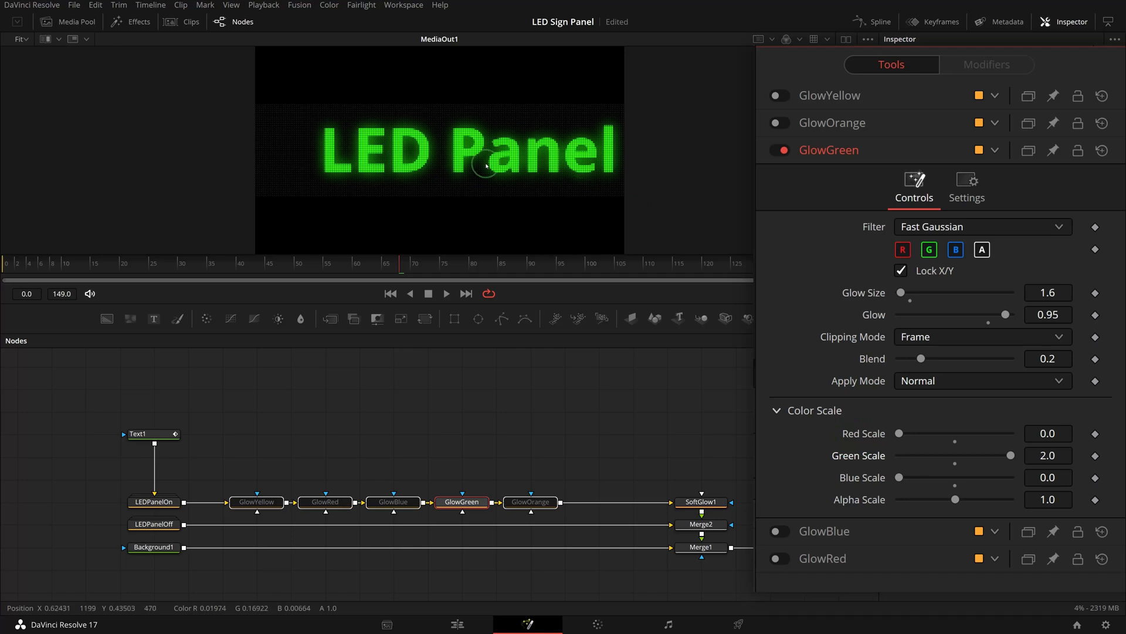
mouse_move(562, 300)
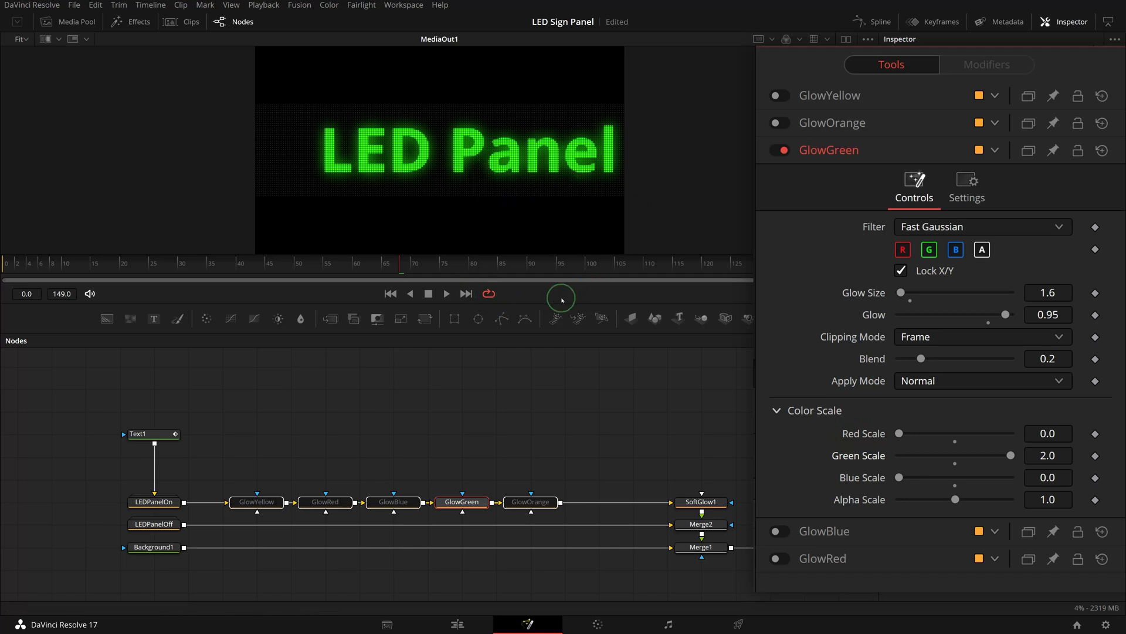
mouse_move(810, 214)
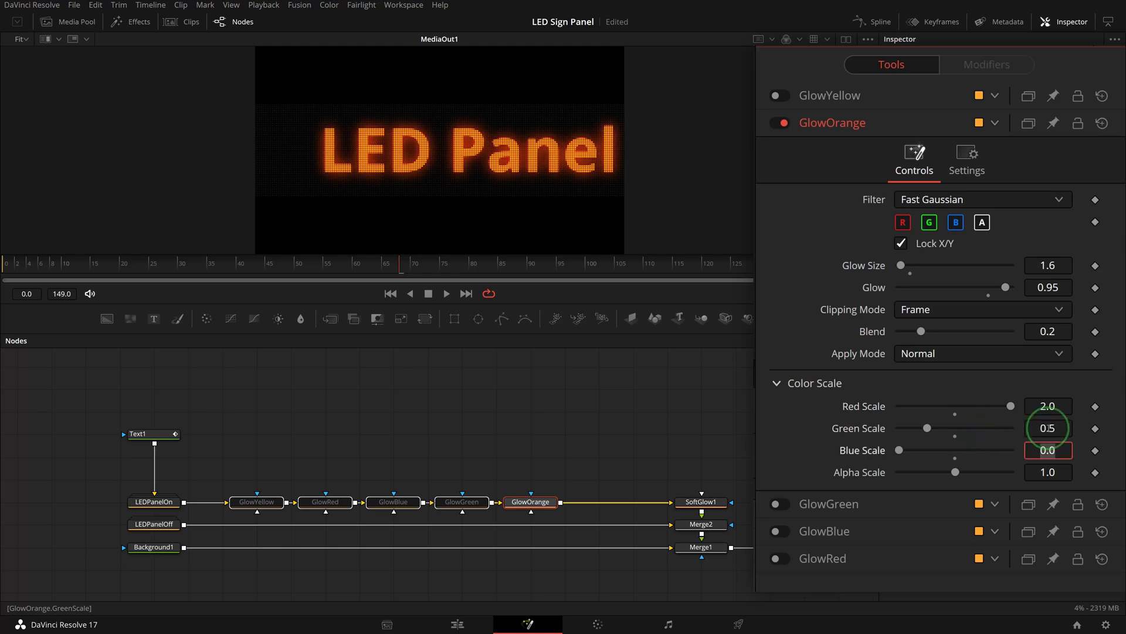
Set GlowBlue's Blue Scale to 2.0 and GlowRed's Red Scale to 2.0
left_click(777, 532)
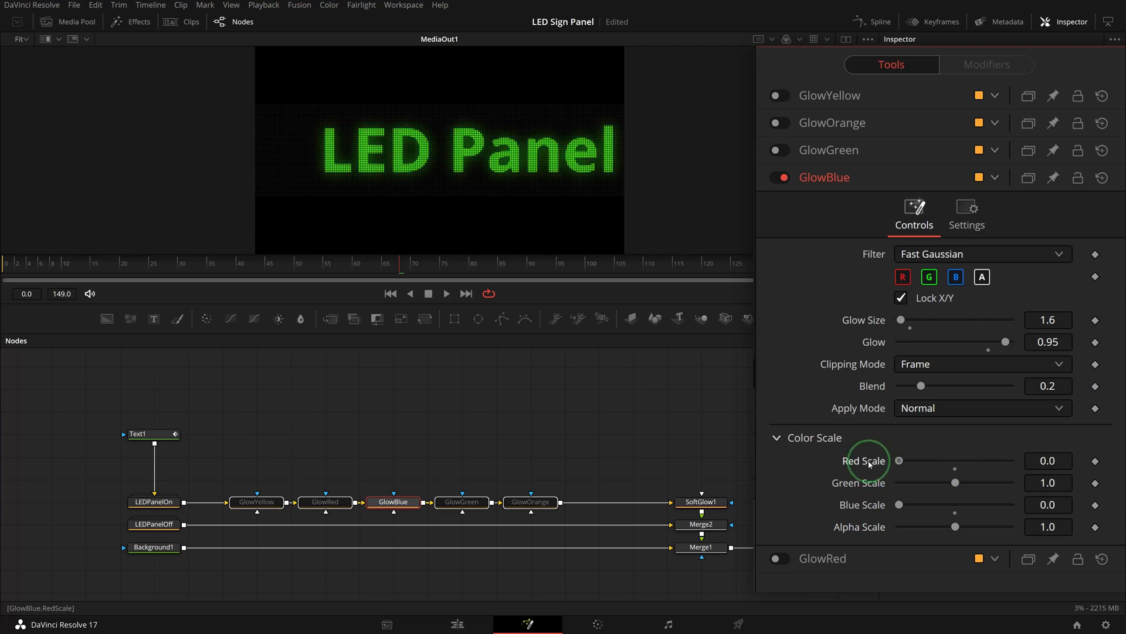
left_click_drag(898, 505, 1010, 504)
type("0.5")
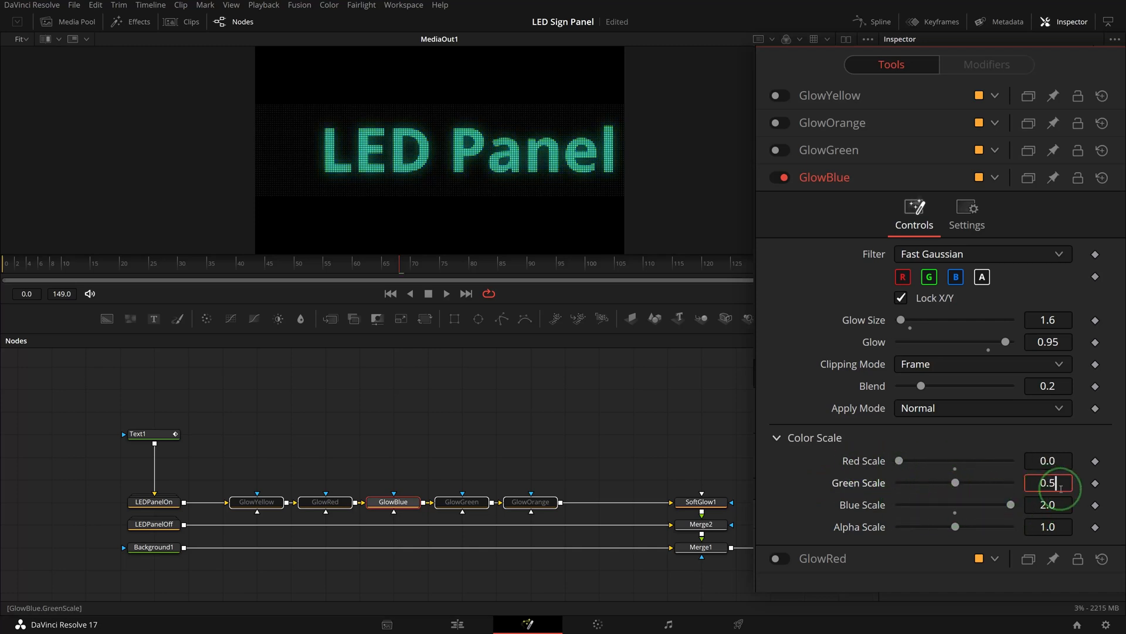
left_click(324, 502)
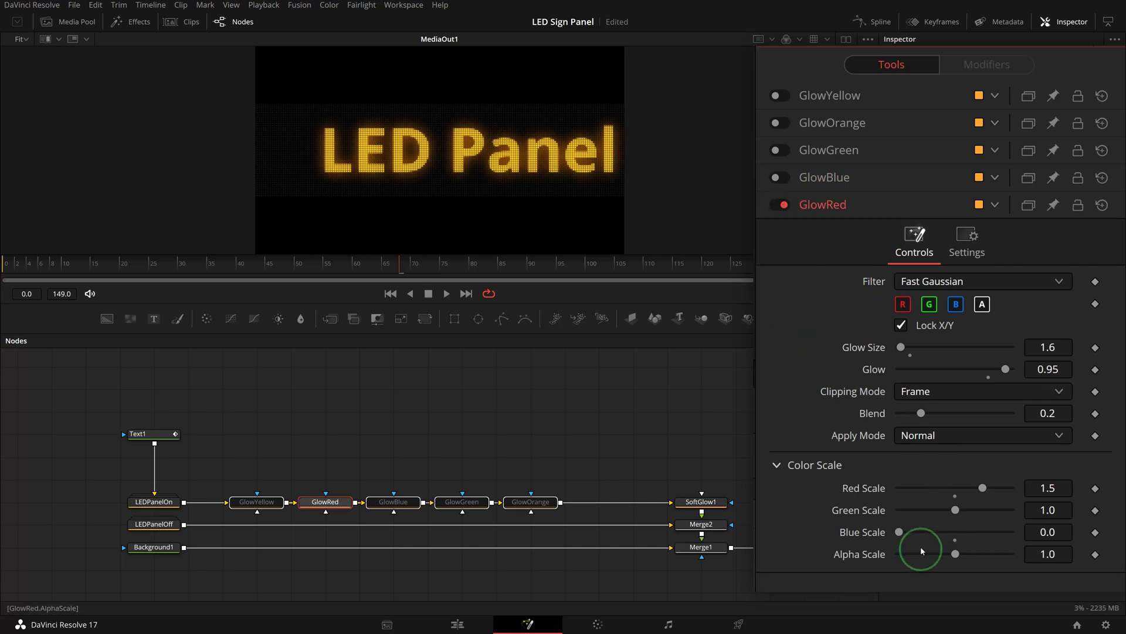
left_click_drag(983, 486, 1011, 487)
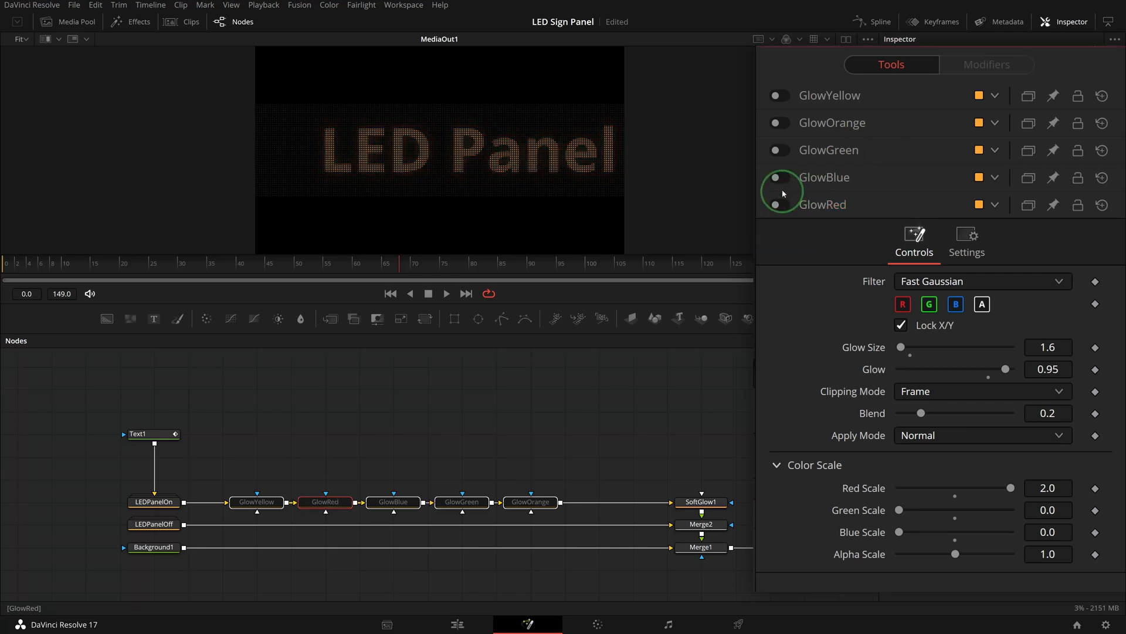
Toggle the blue and green glows on to preview the glow colors
left_click(777, 177)
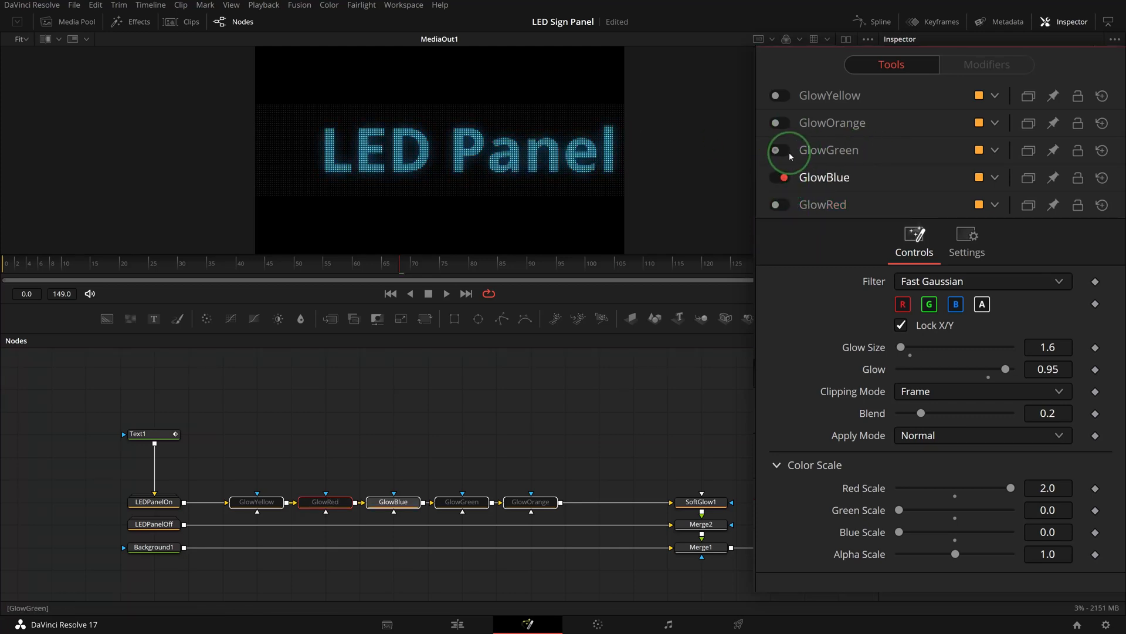
left_click(777, 150)
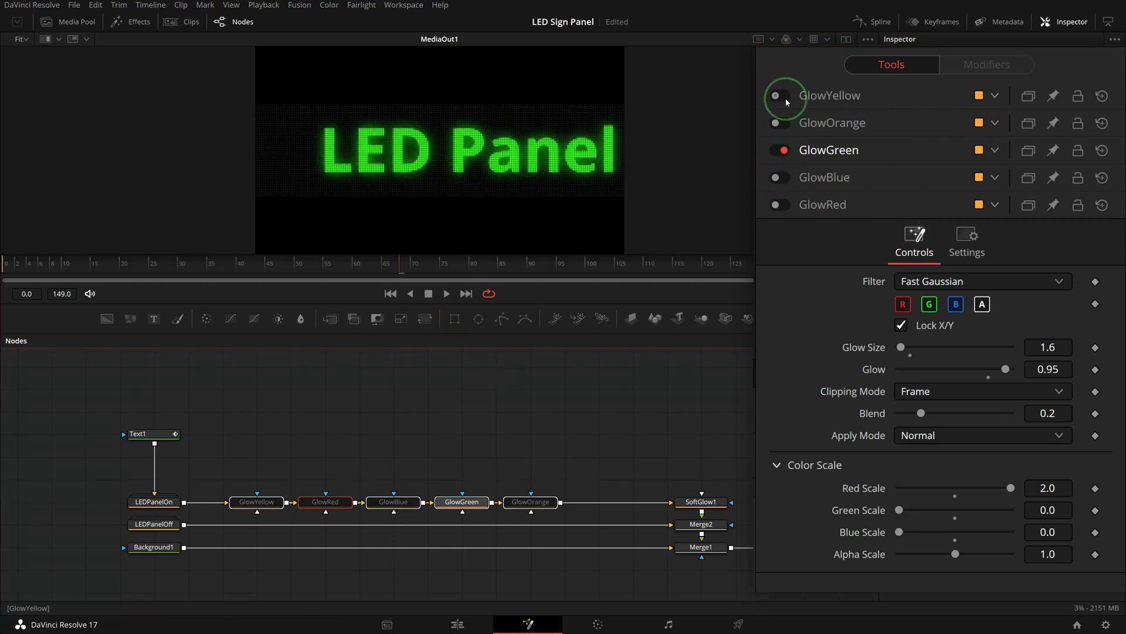
left_click(776, 96)
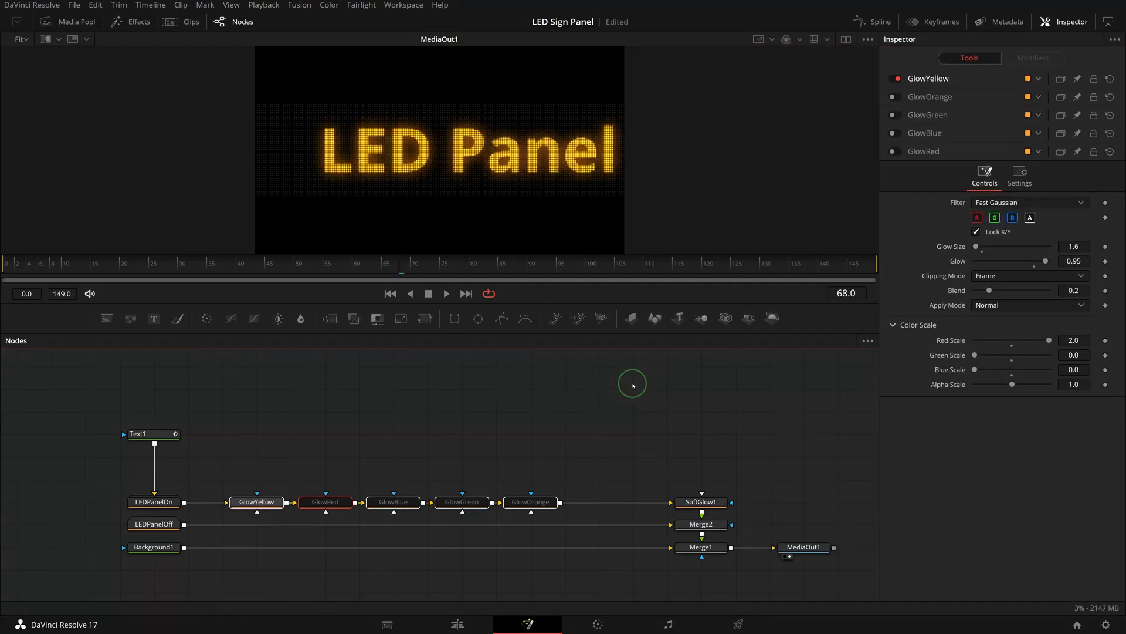
mouse_move(406, 374)
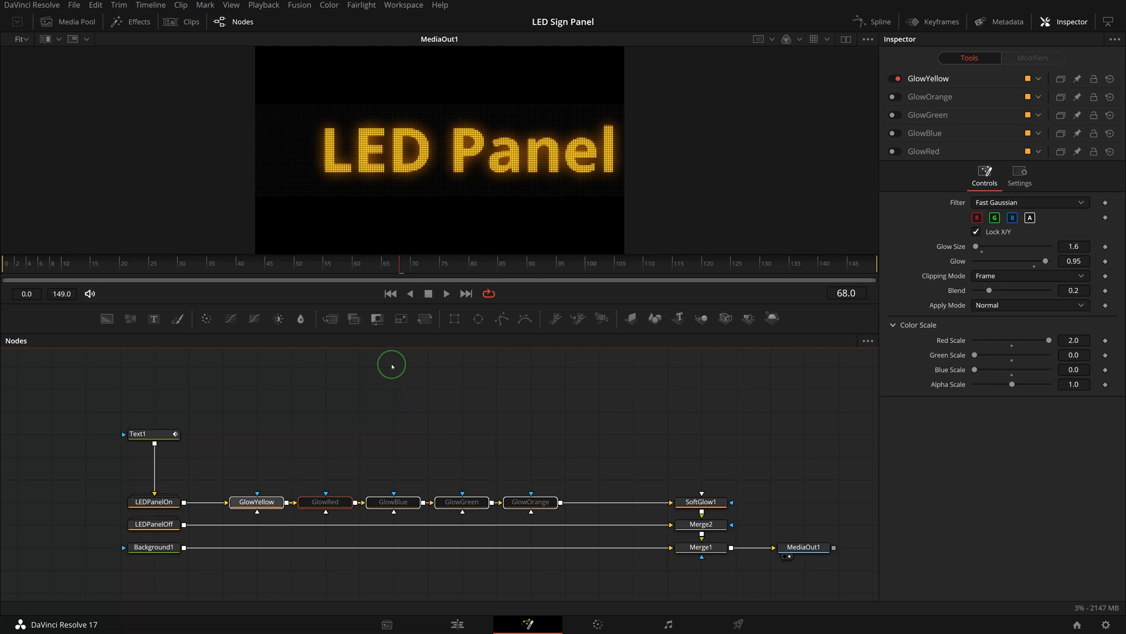
mouse_move(310, 437)
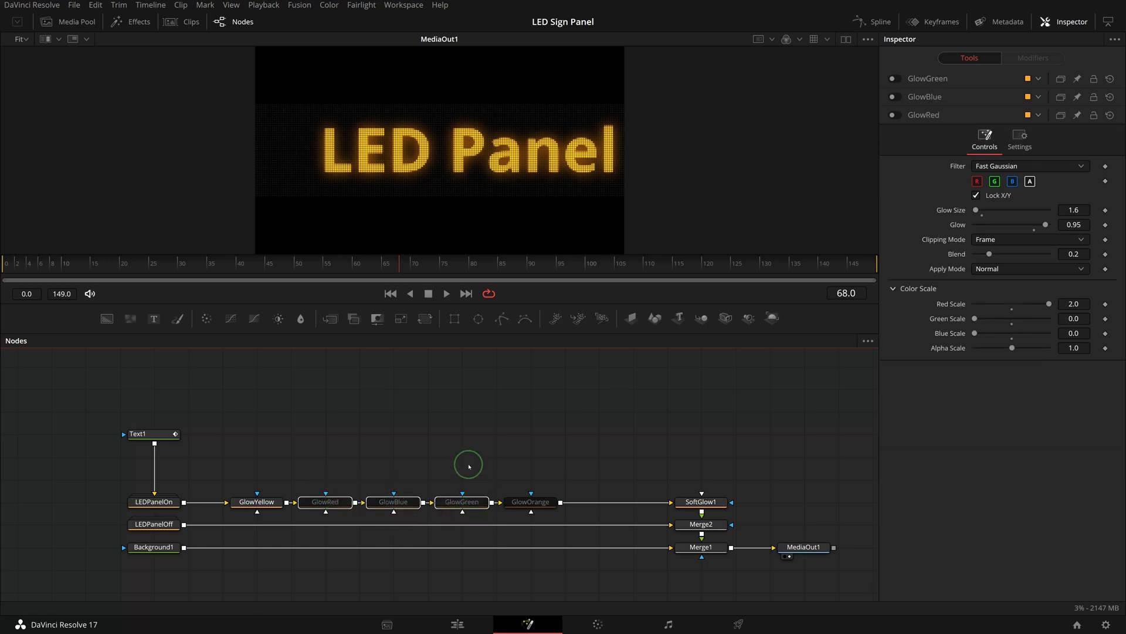
mouse_move(867, 197)
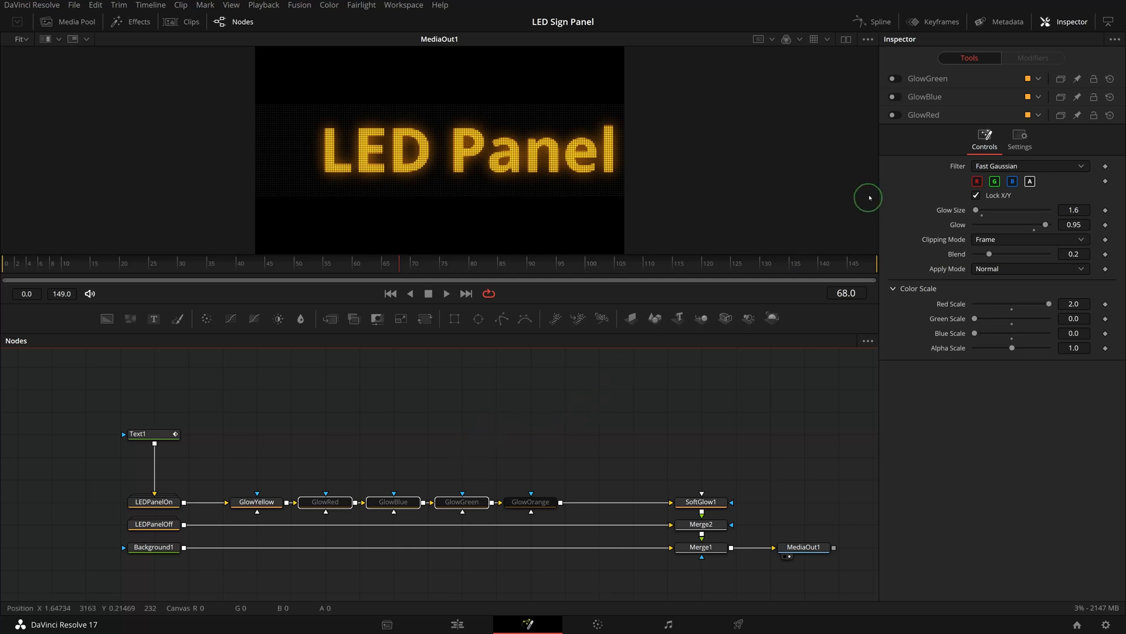
Enable GlowRed, GlowBlue and GlowGreen, and disable GlowYellow
left_click(894, 96)
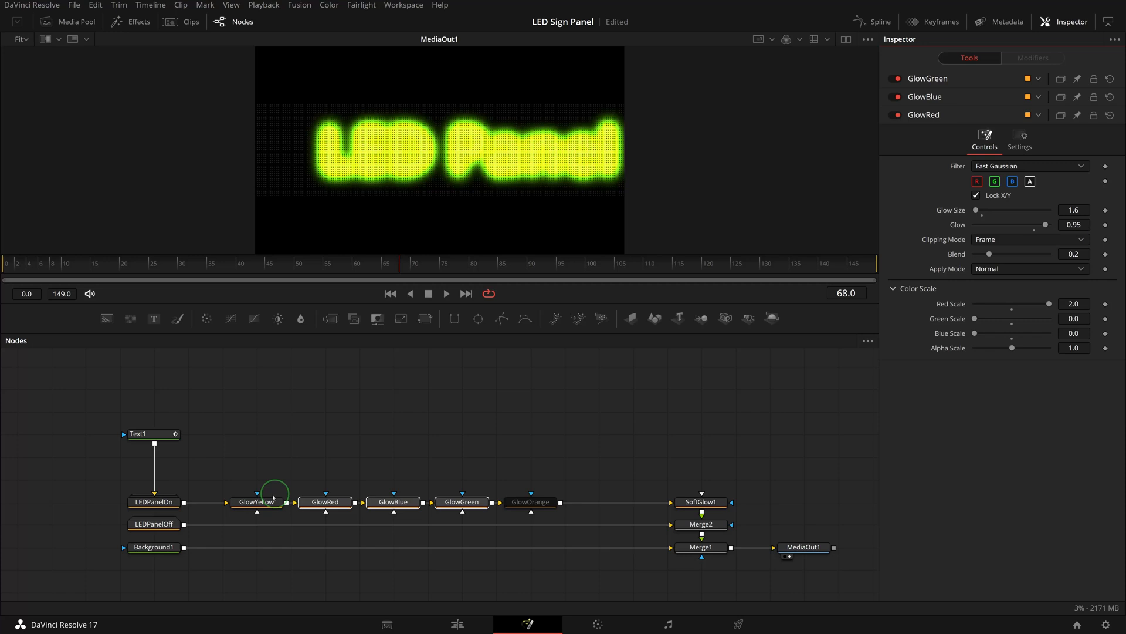
left_click(256, 501)
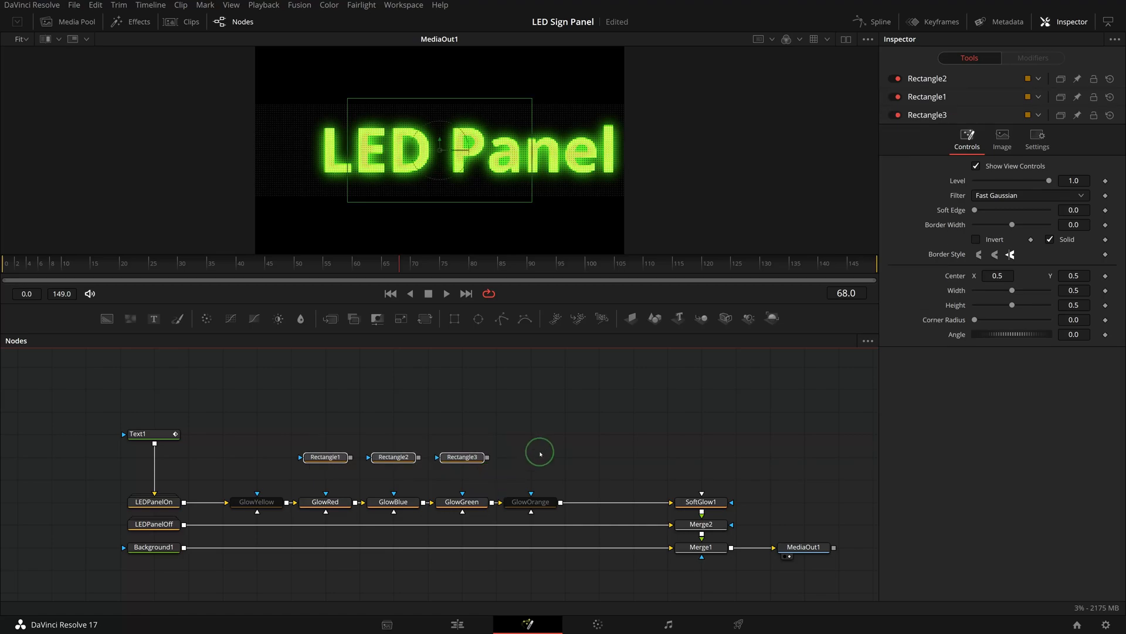
Rename the rectangle mask nodes to MaskRed and MaskBlue
key("F2")
type("Mask")
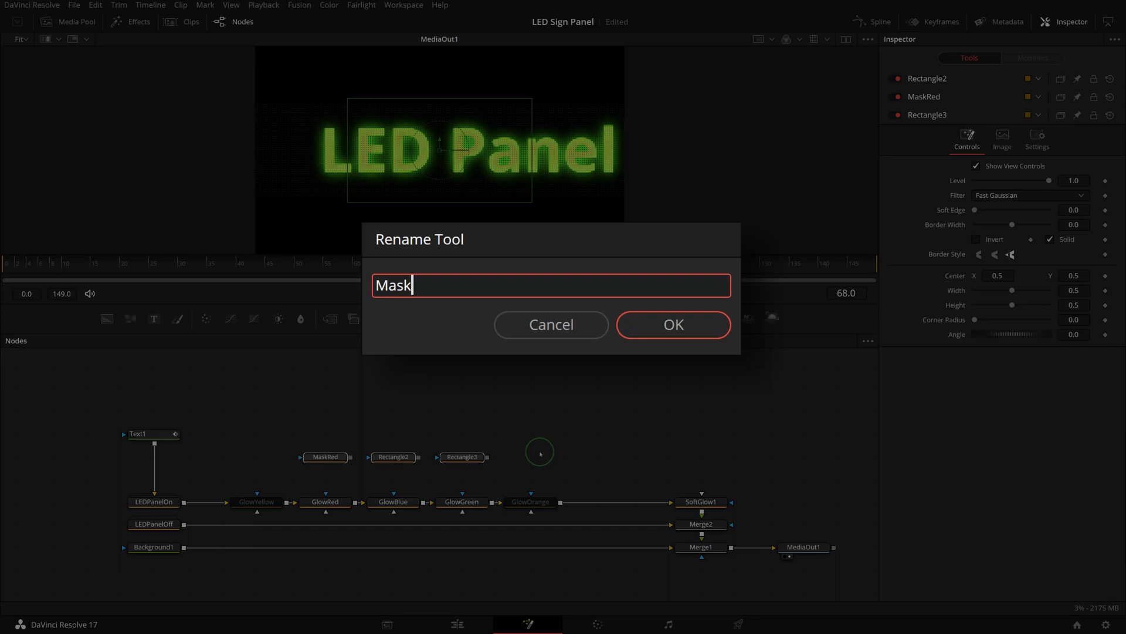
key("BackSpace")
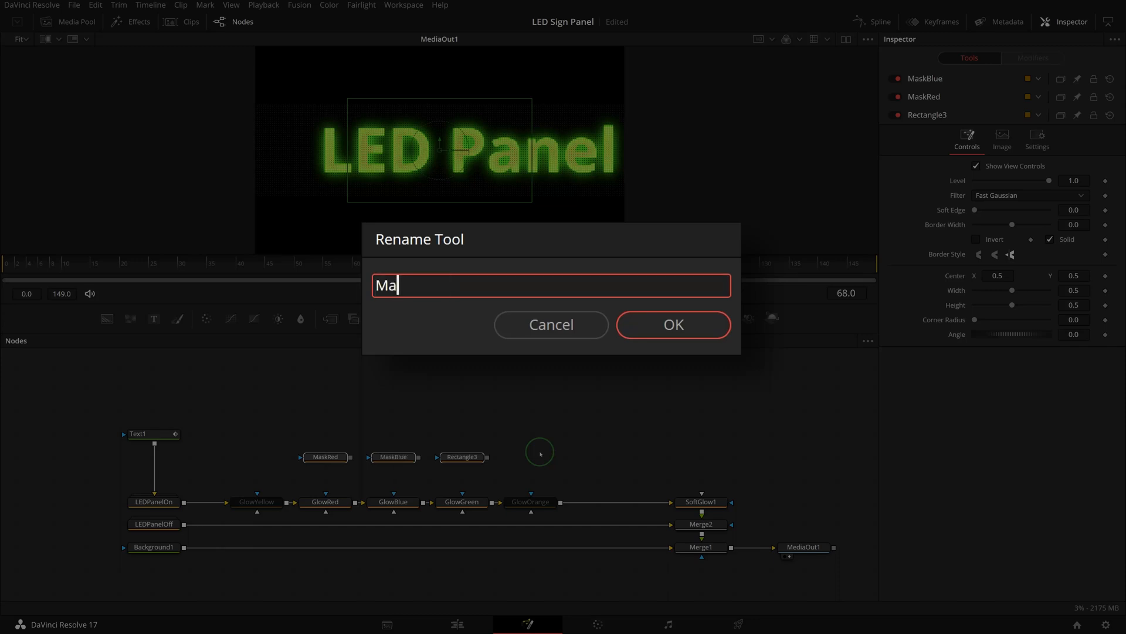
left_click(672, 324)
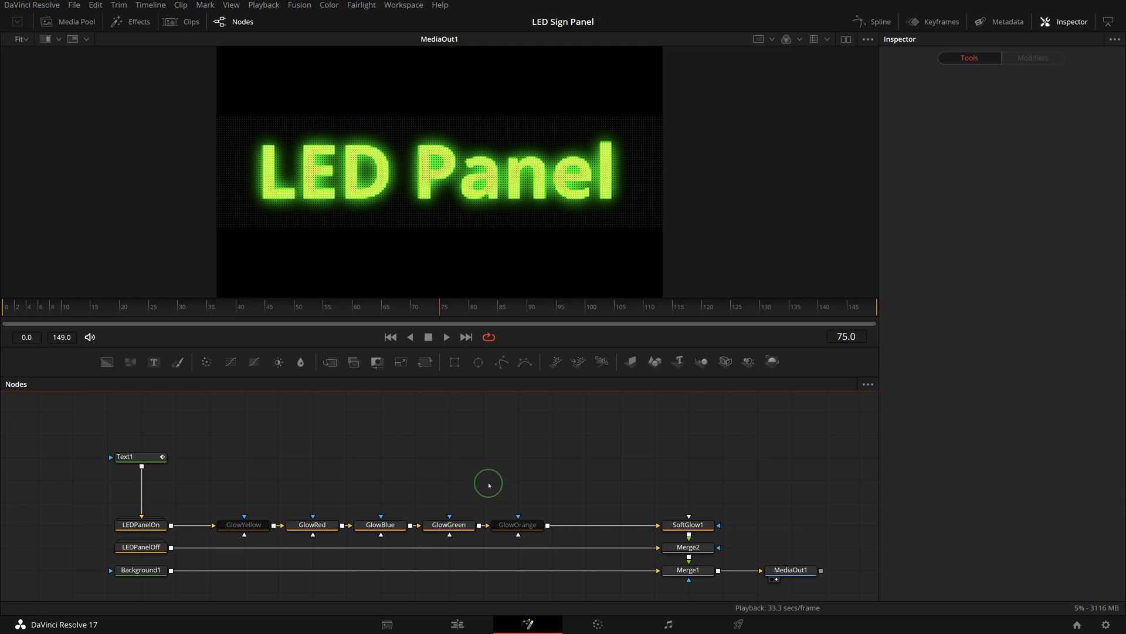
mouse_move(348, 444)
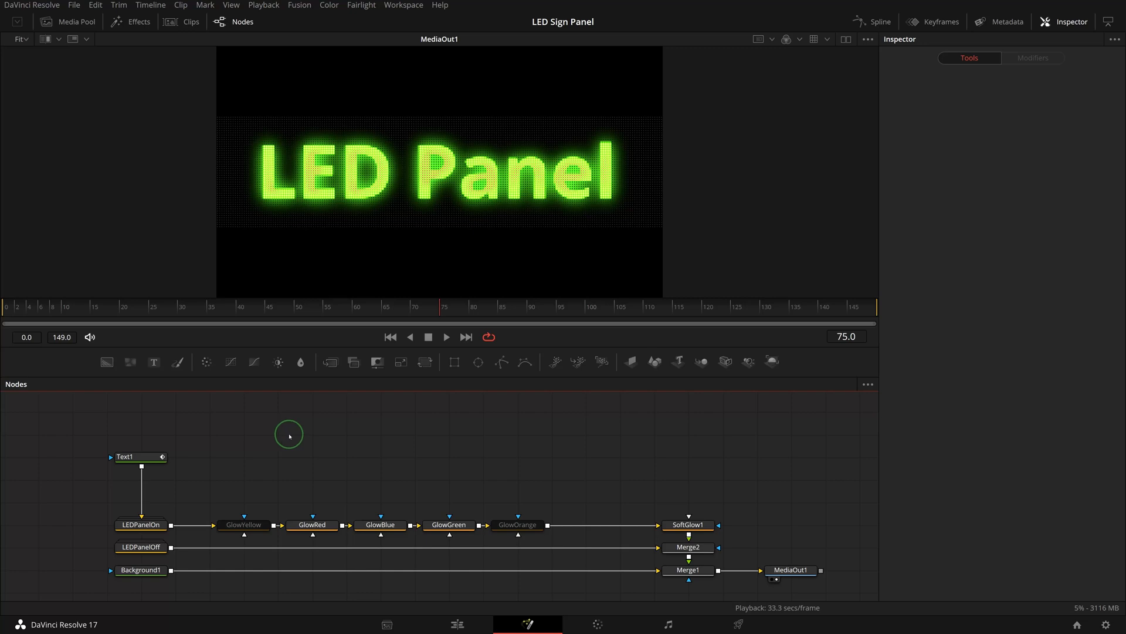
Select Text1 and view its layout settings, centred at about 0.49, 0.5
left_click(136, 457)
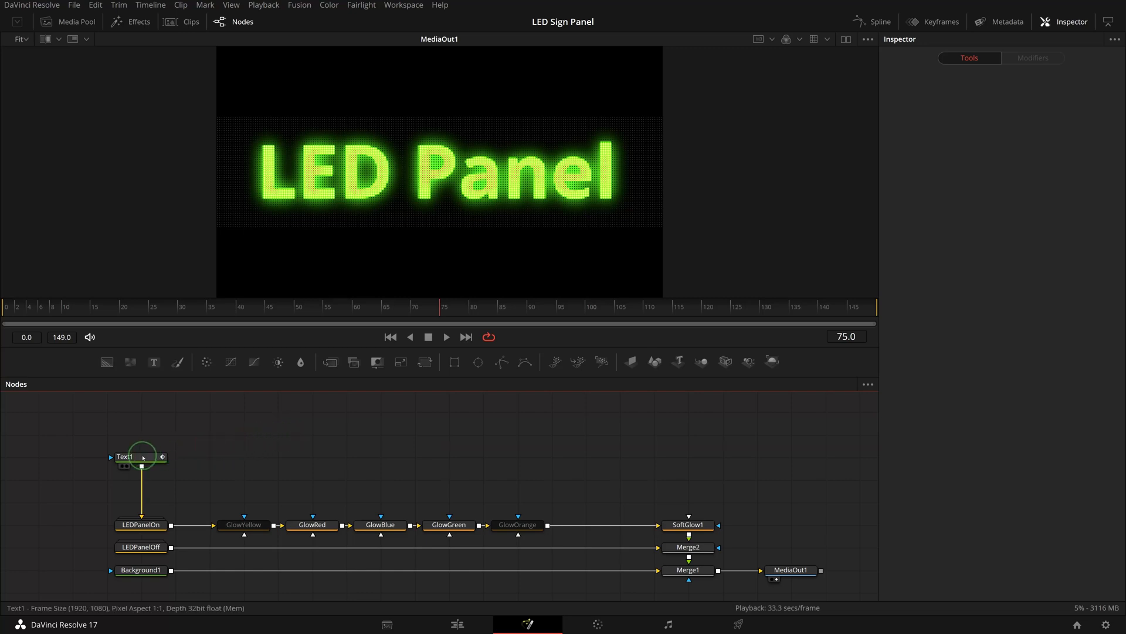
left_click(124, 457)
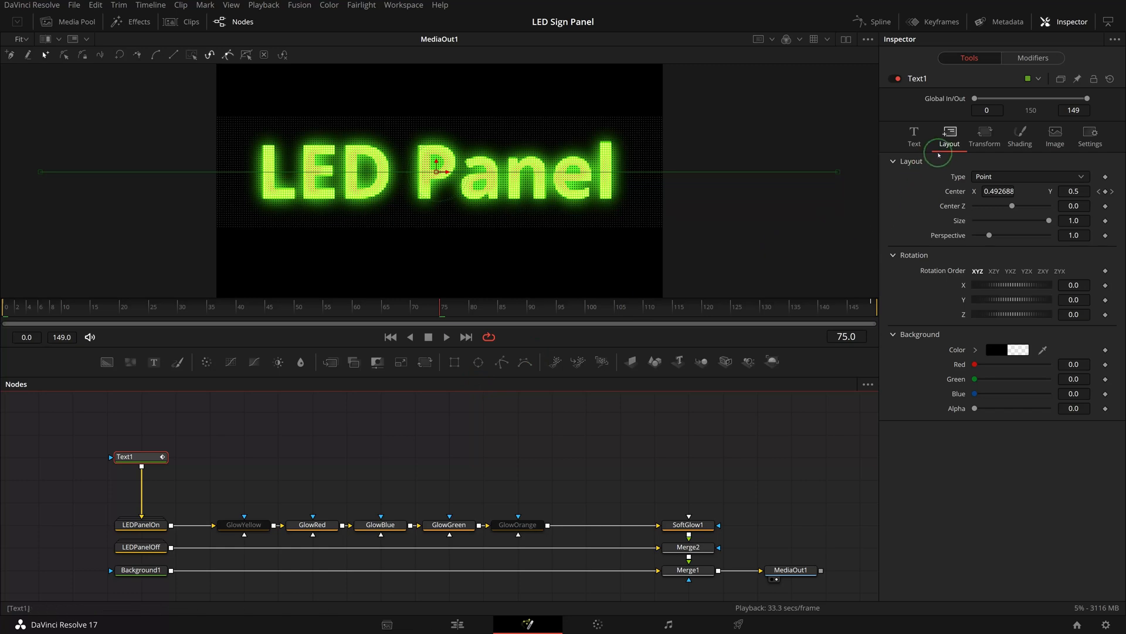
mouse_move(958, 192)
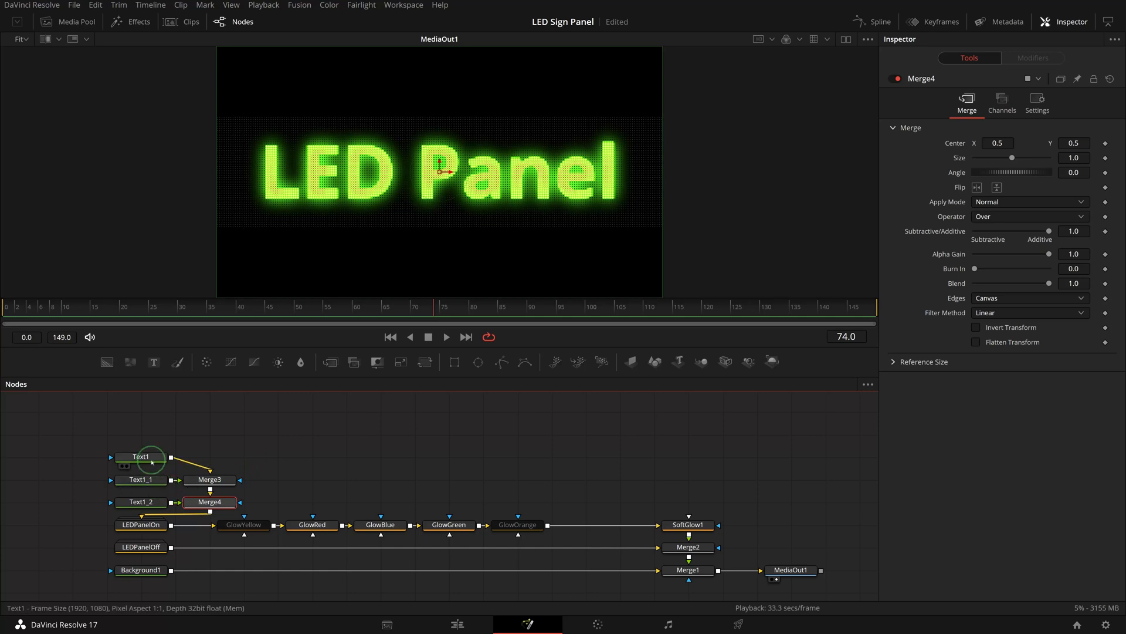
Rename the three text nodes to LED, Heart and Panel, then select the LED node
left_click(71, 479)
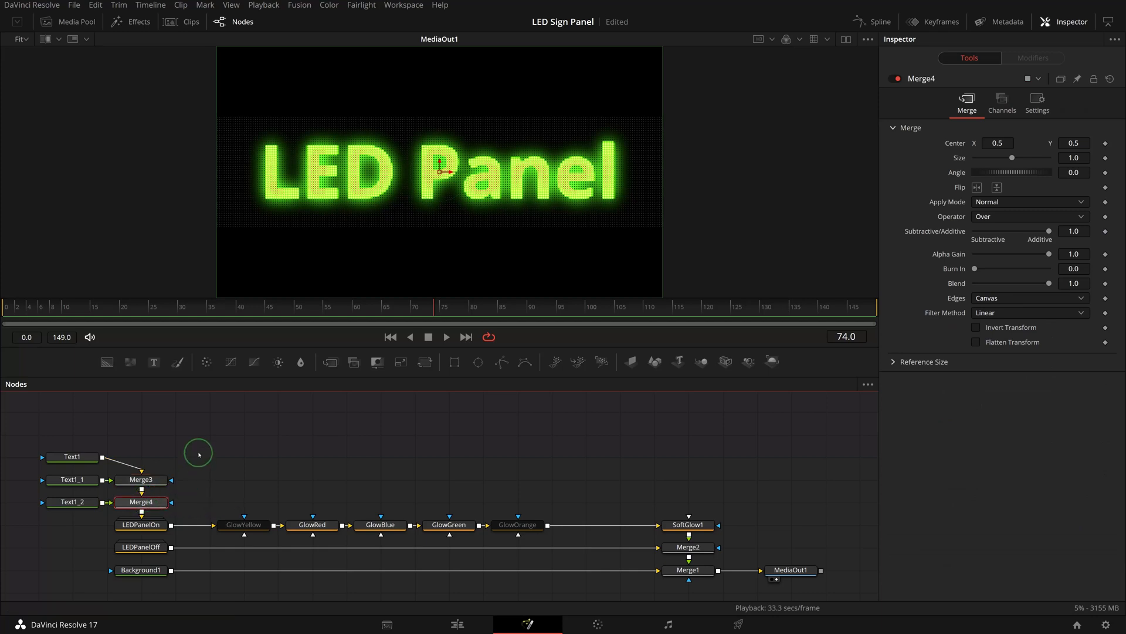
left_click(70, 501)
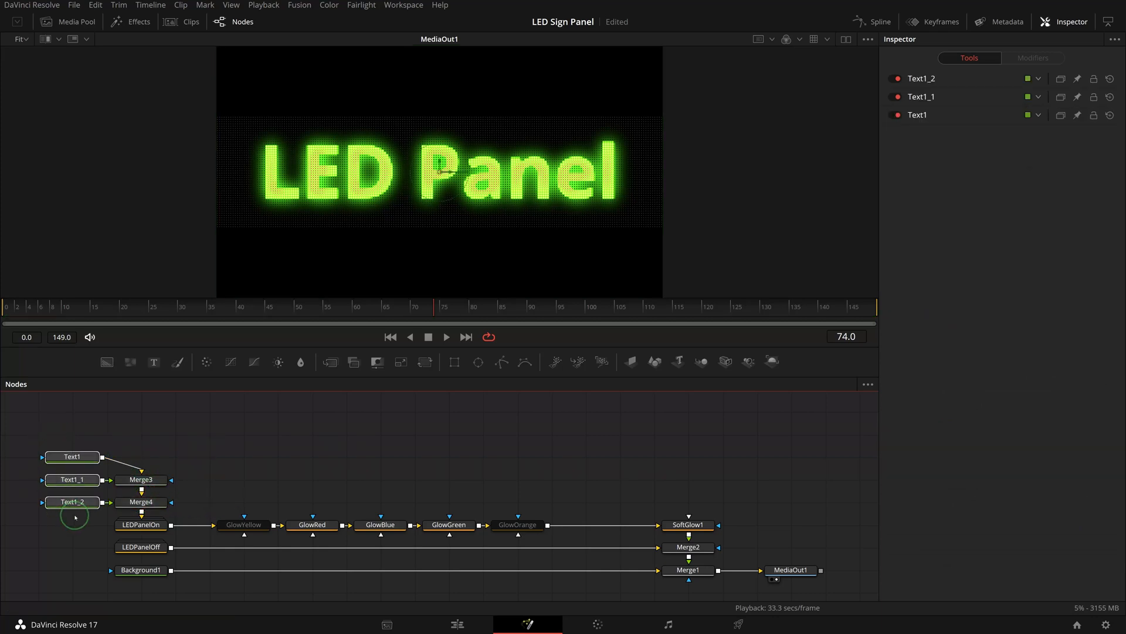
type("Pa")
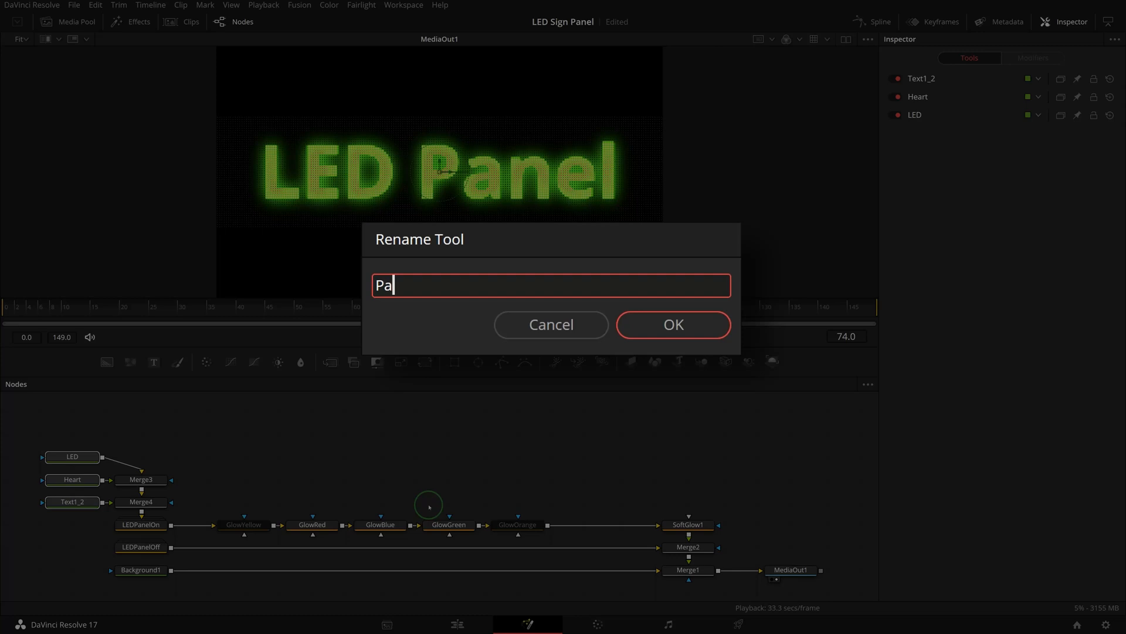
left_click(672, 324)
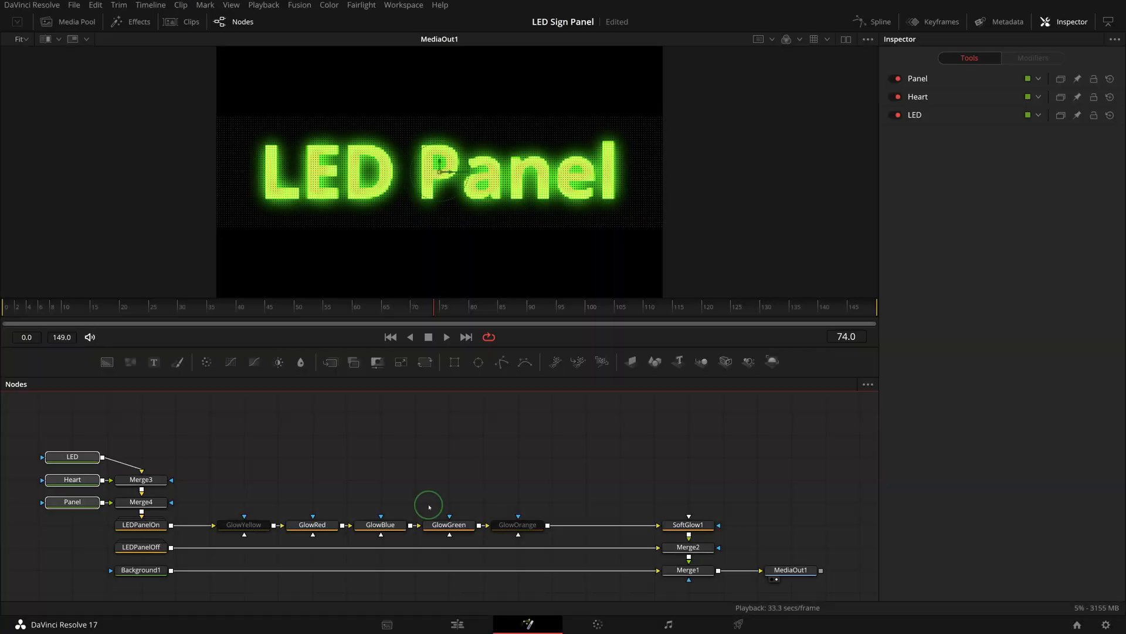
left_click(72, 457)
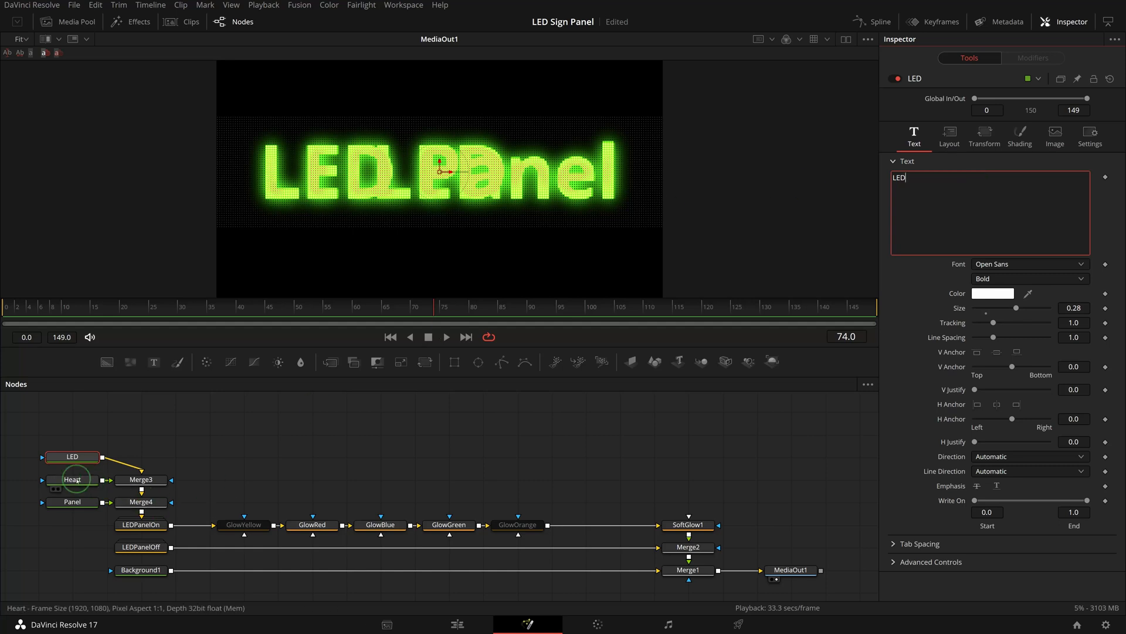
Give the Heart node a ♥ in the Segoe UI Symbol font, then select Merge4
left_click(73, 480)
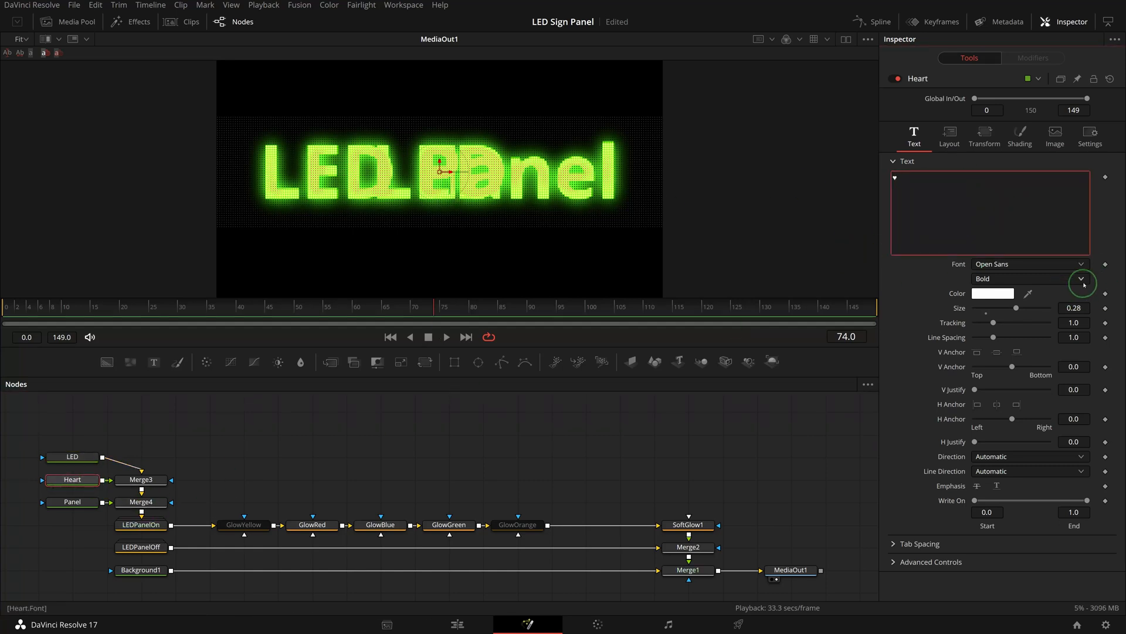
left_click(1081, 278)
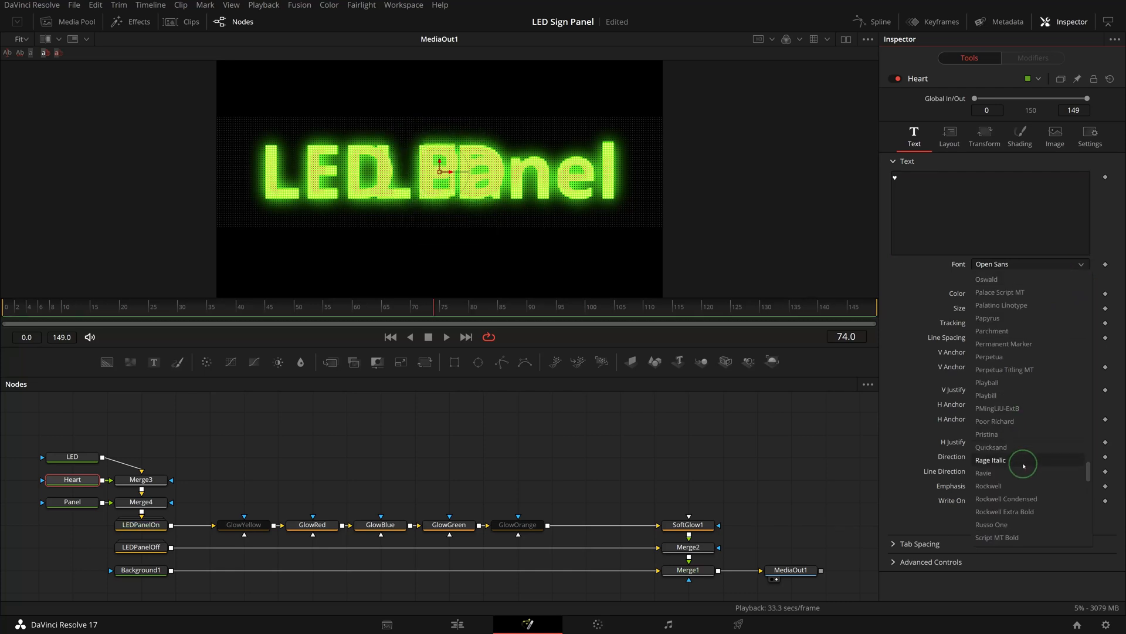
scroll("down", 3)
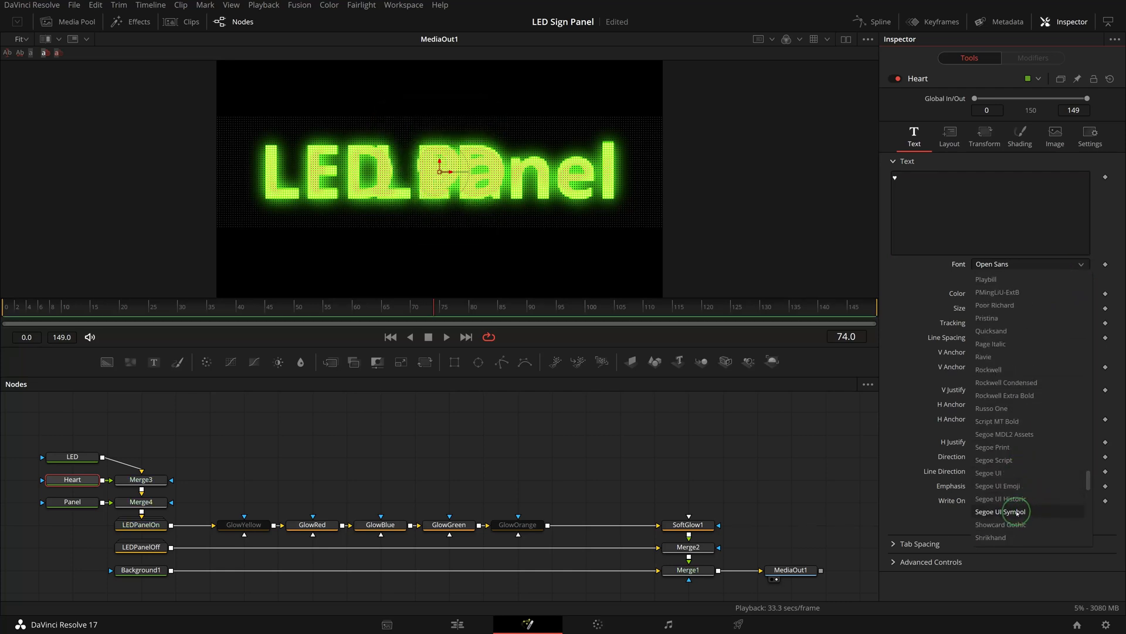
left_click(997, 512)
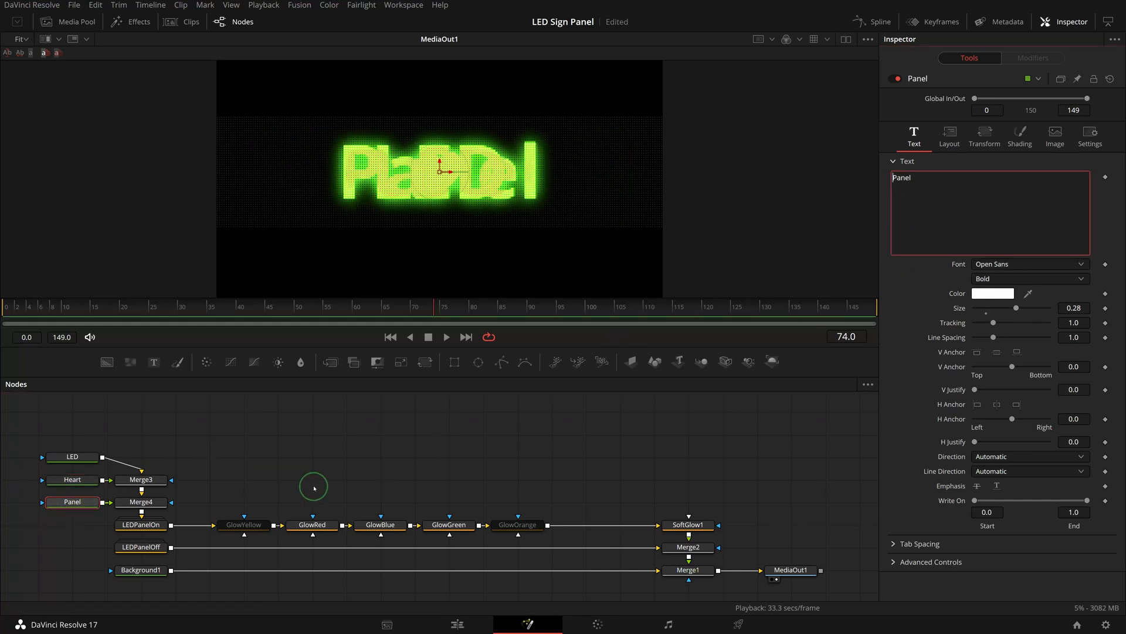
left_click(175, 500)
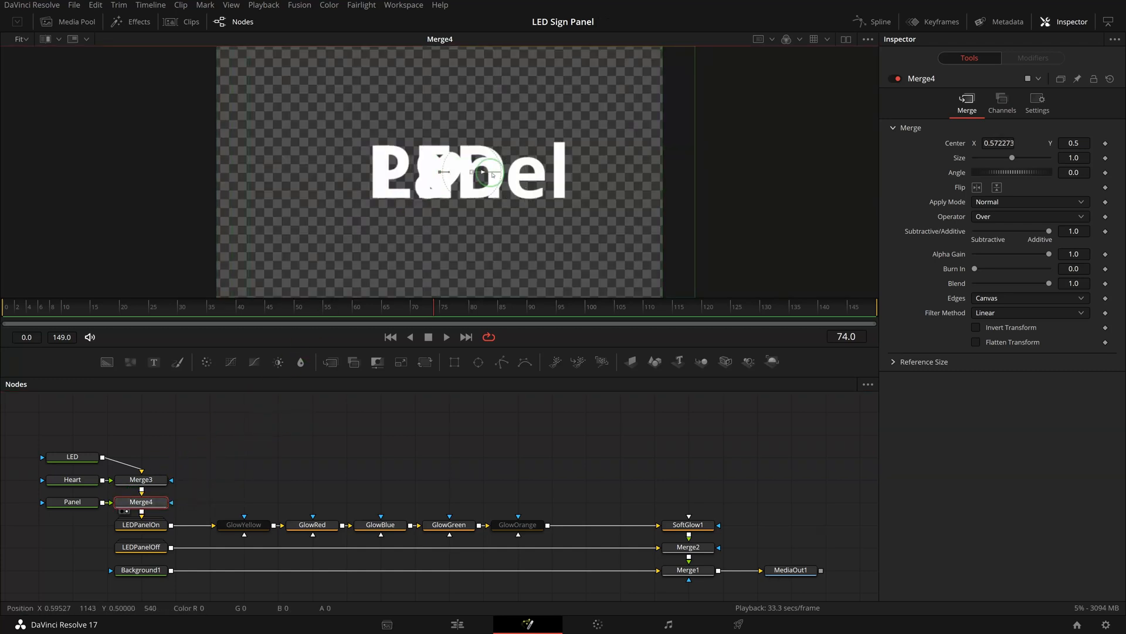
Move Panel right with Merge4's centre X at about 0.74, then view the combined sign
left_click_drag(445, 173, 553, 173)
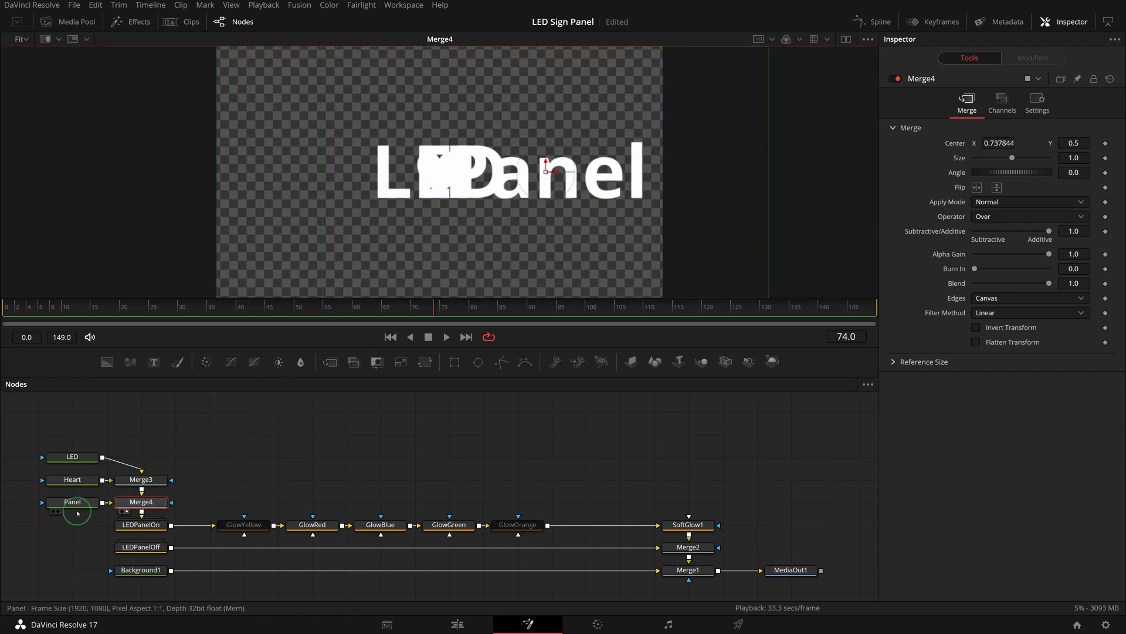
left_click(71, 457)
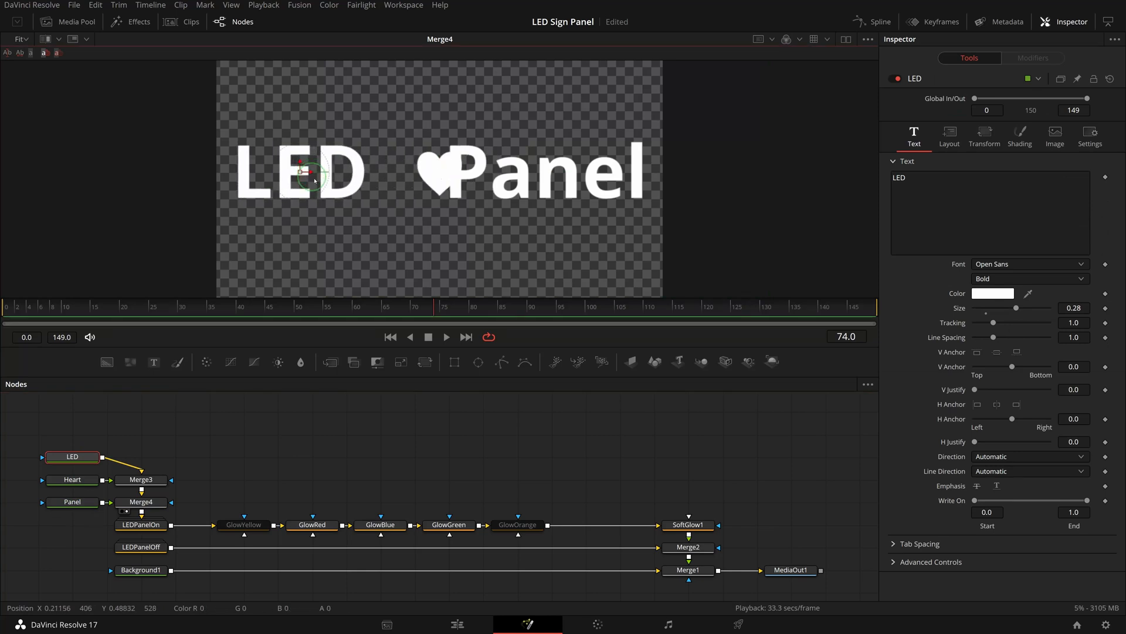
left_click(72, 479)
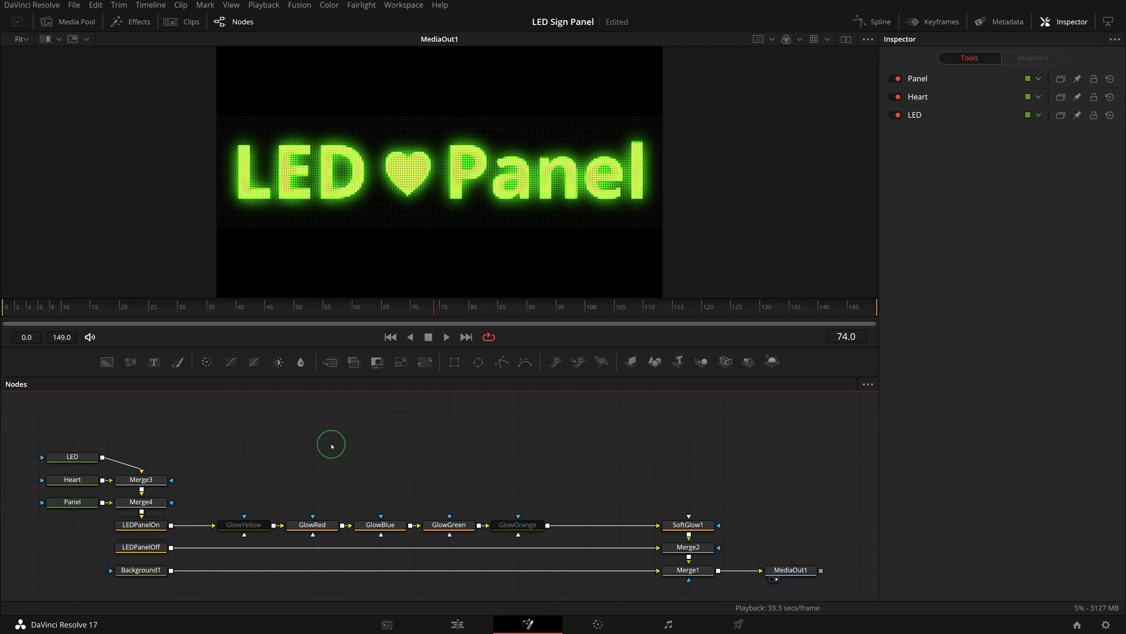
Paste instanced copies of LED, Heart and Panel, and connect the heart to GlowRed
key("ctrl+shift+v")
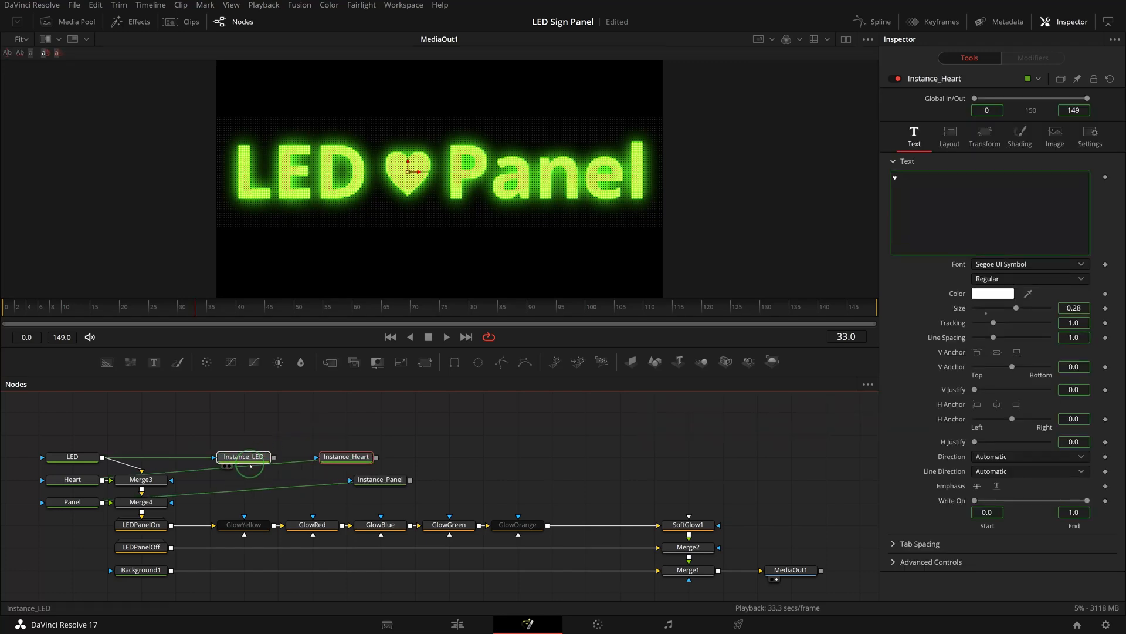
left_click(243, 456)
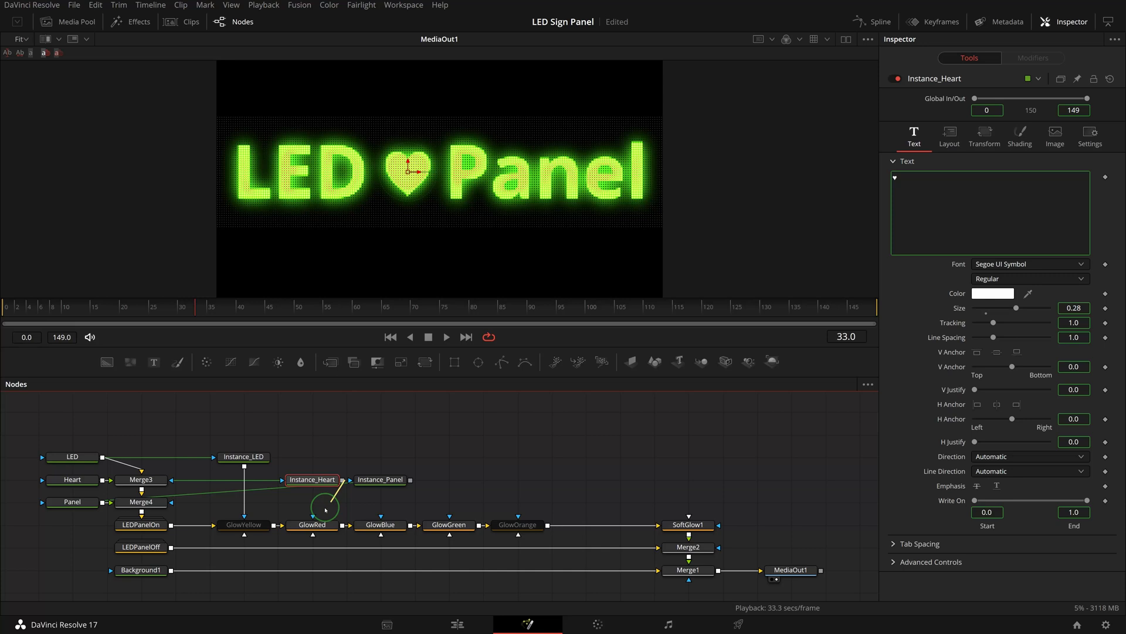
left_click(379, 480)
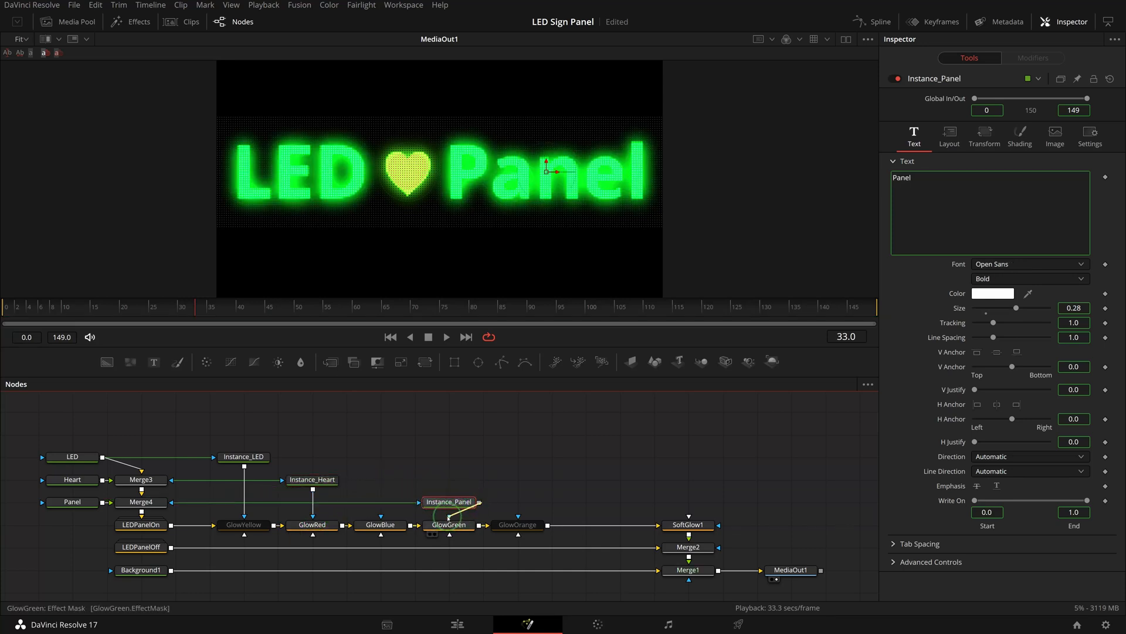
Tune the GlowYellow and GlowBlue colour scales and raise the text nodes in the graph
left_click(244, 525)
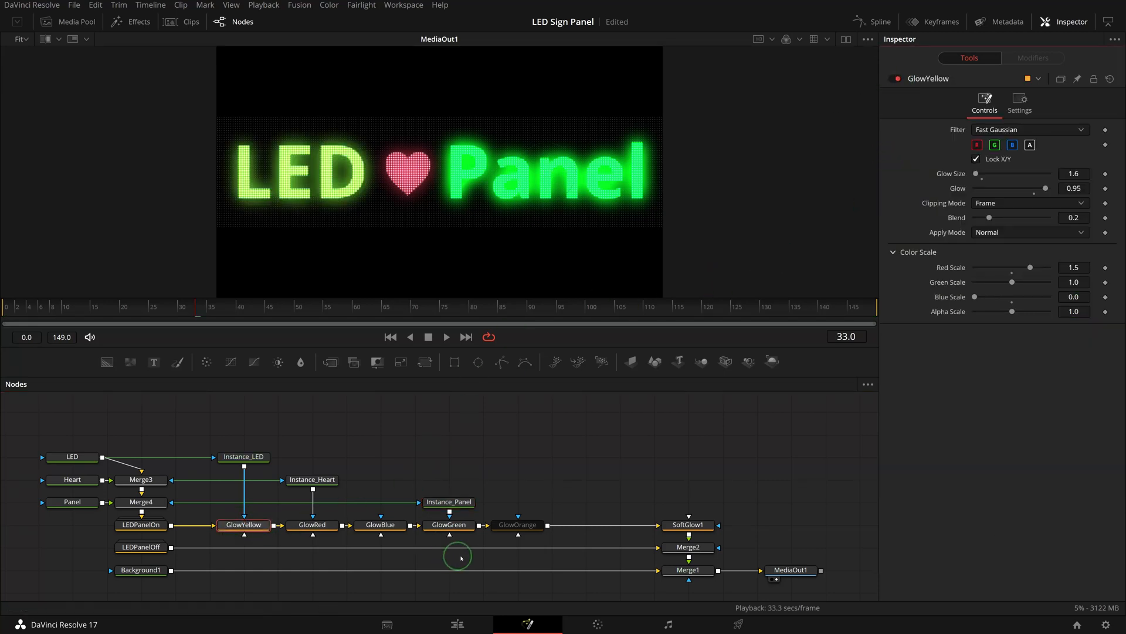
left_click(380, 524)
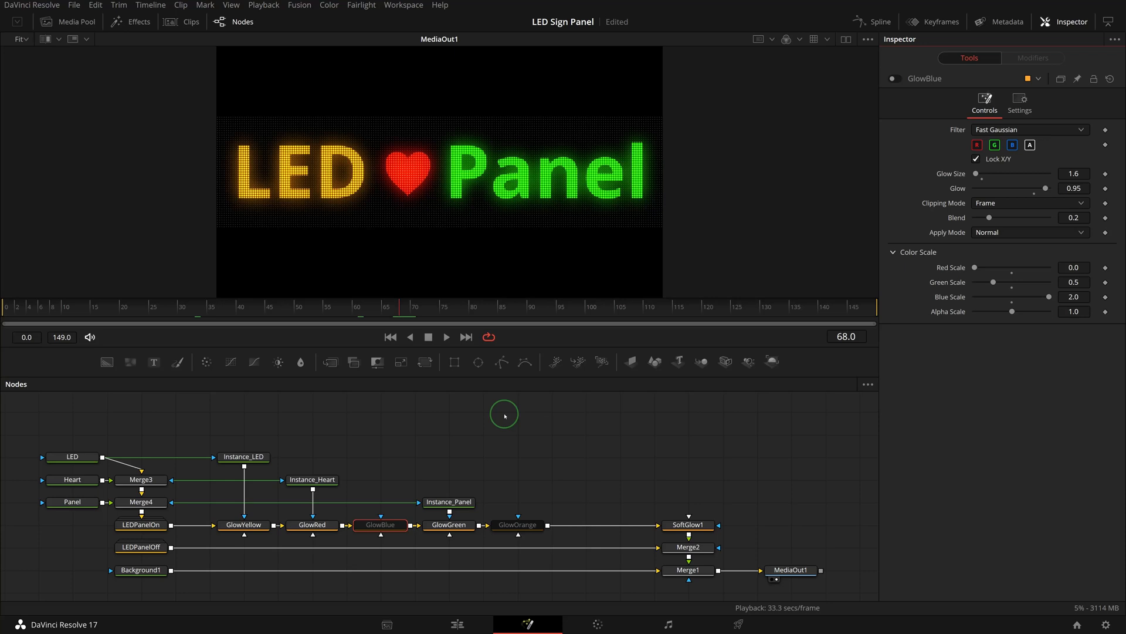
left_click(448, 502)
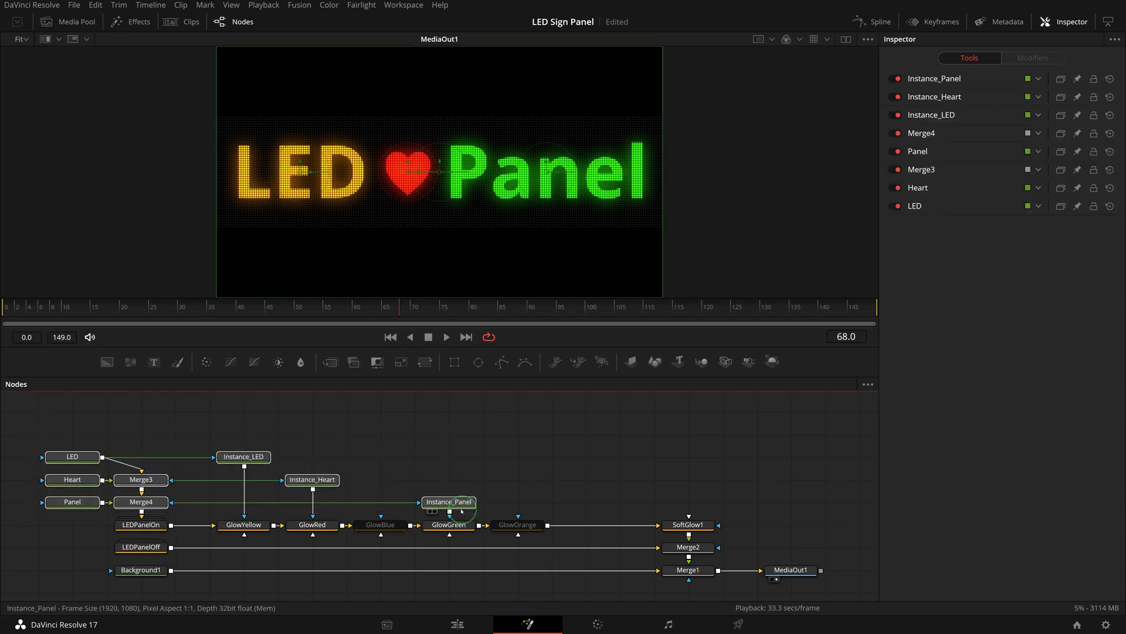
left_click(141, 457)
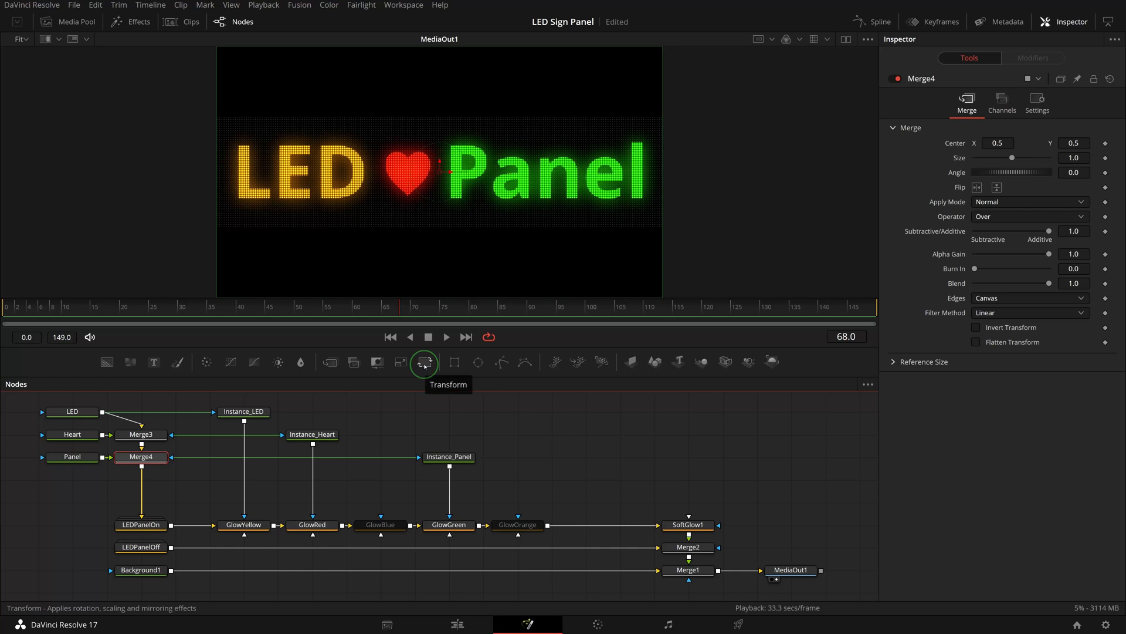
Insert Transform1 after Merge4 and keyframe Center X from 1.37 at frame 0 to -0.46 at 149
left_click(423, 361)
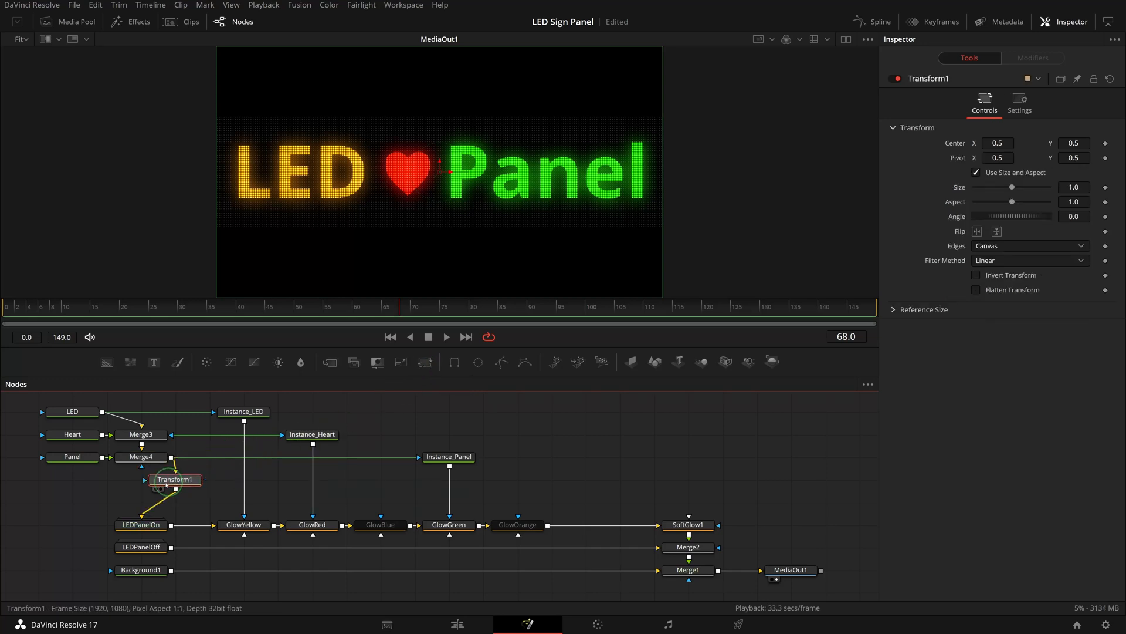
left_click_drag(175, 479, 141, 502)
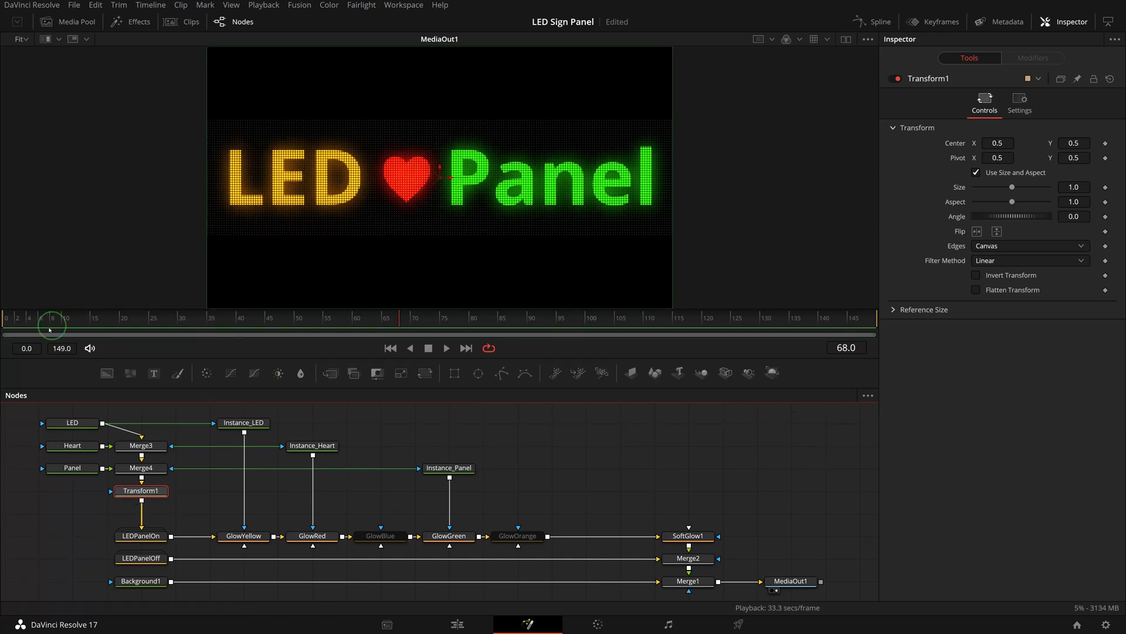
left_click(390, 348)
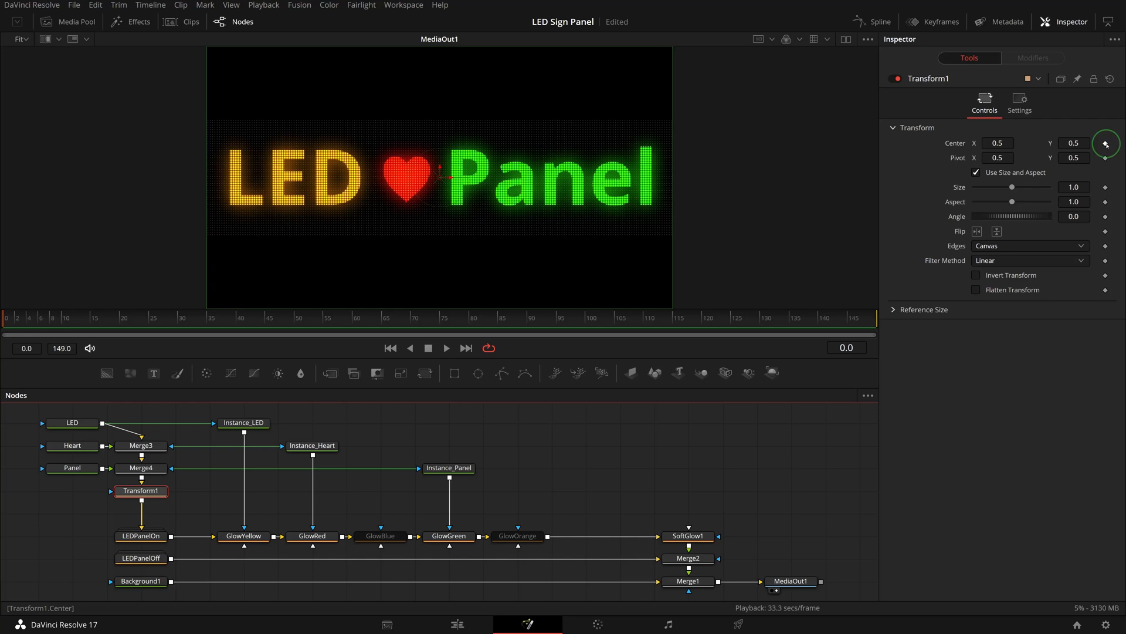
left_click_drag(446, 176, 448, 176)
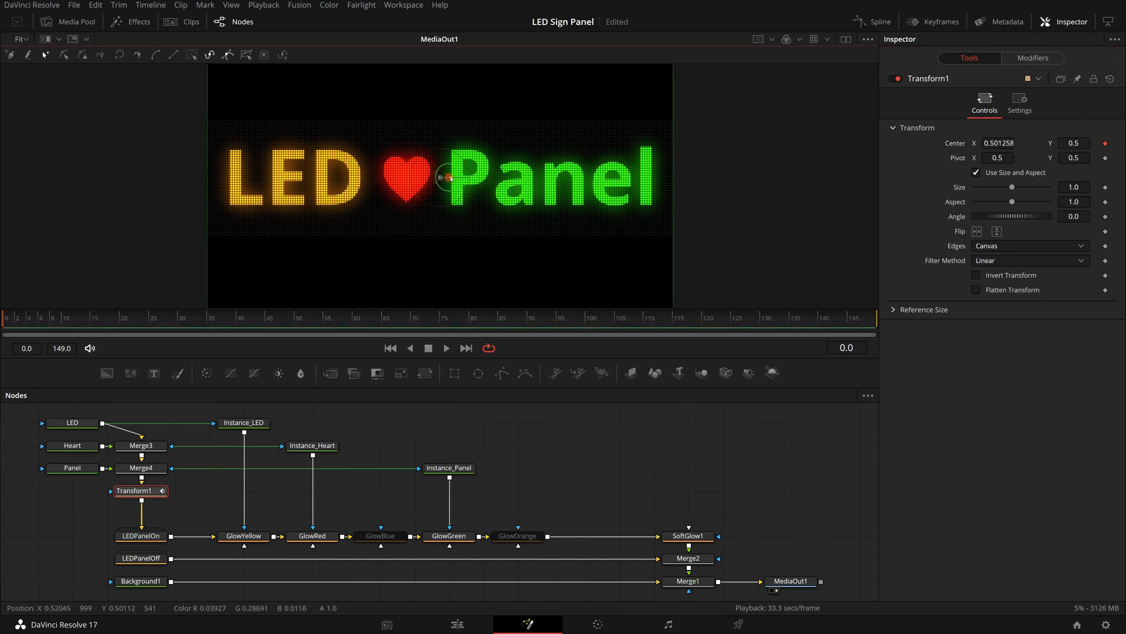
left_click_drag(445, 177, 867, 194)
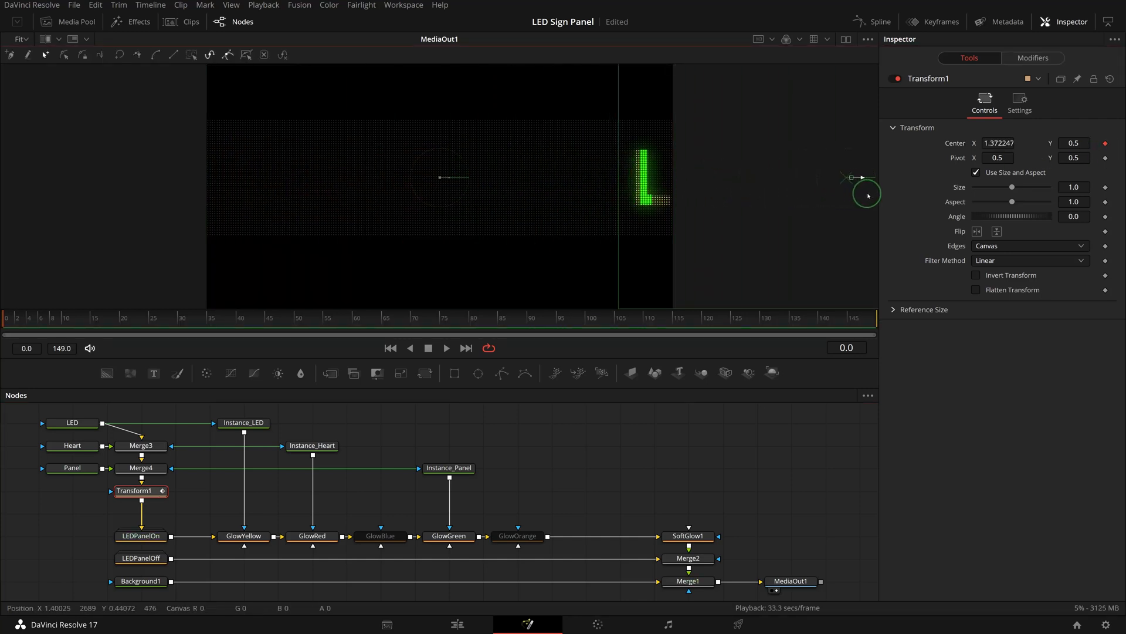
left_click_drag(867, 195, 891, 195)
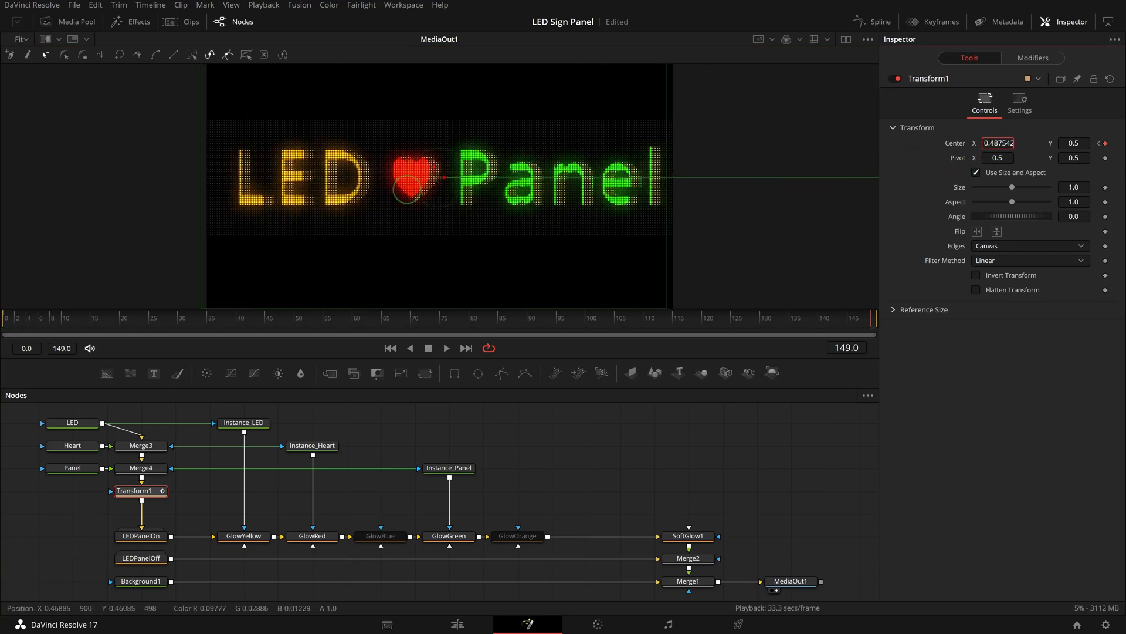
left_click_drag(1013, 143, 991, 143)
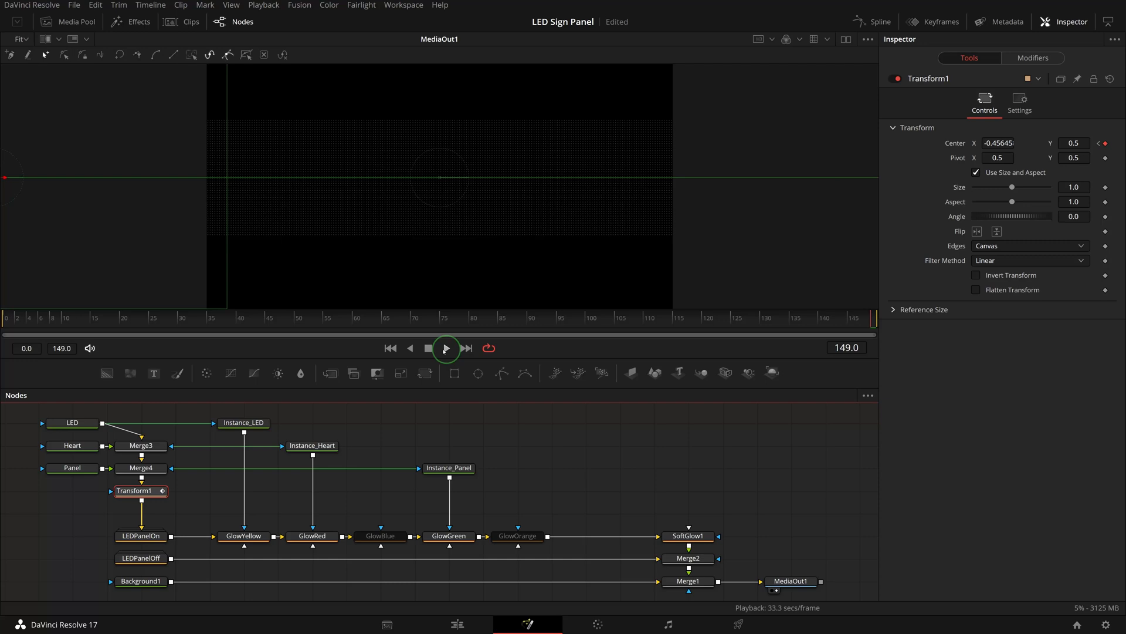
Play and scrub the scrolling animation to check each glow colour stays on its word
left_click(454, 321)
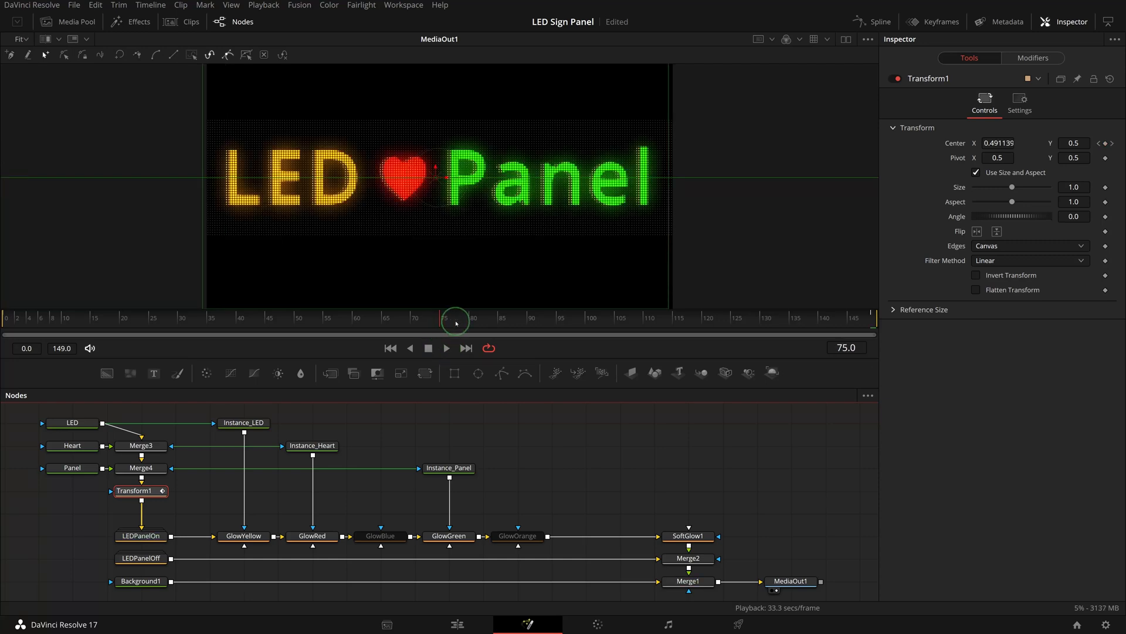
left_click_drag(454, 321, 502, 321)
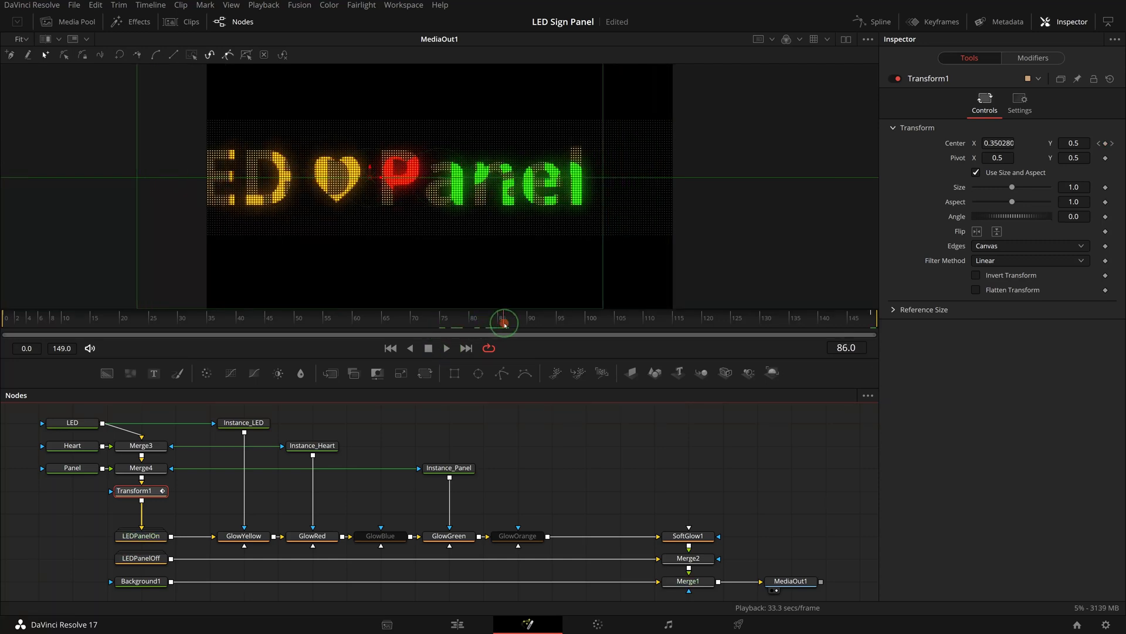
left_click_drag(502, 321, 327, 321)
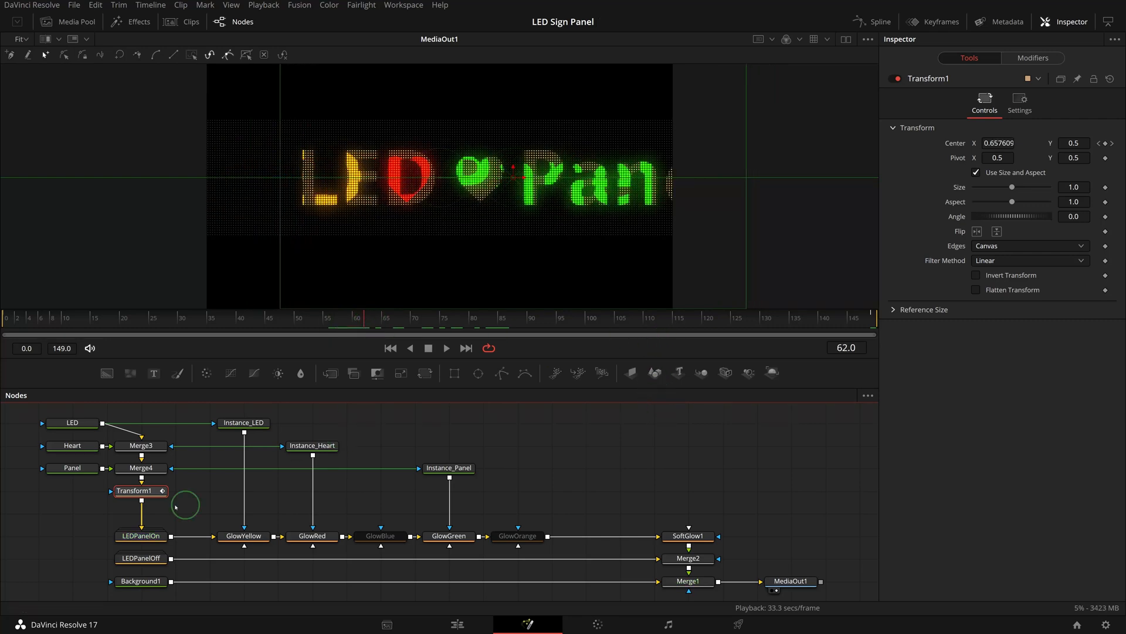
left_click(448, 468)
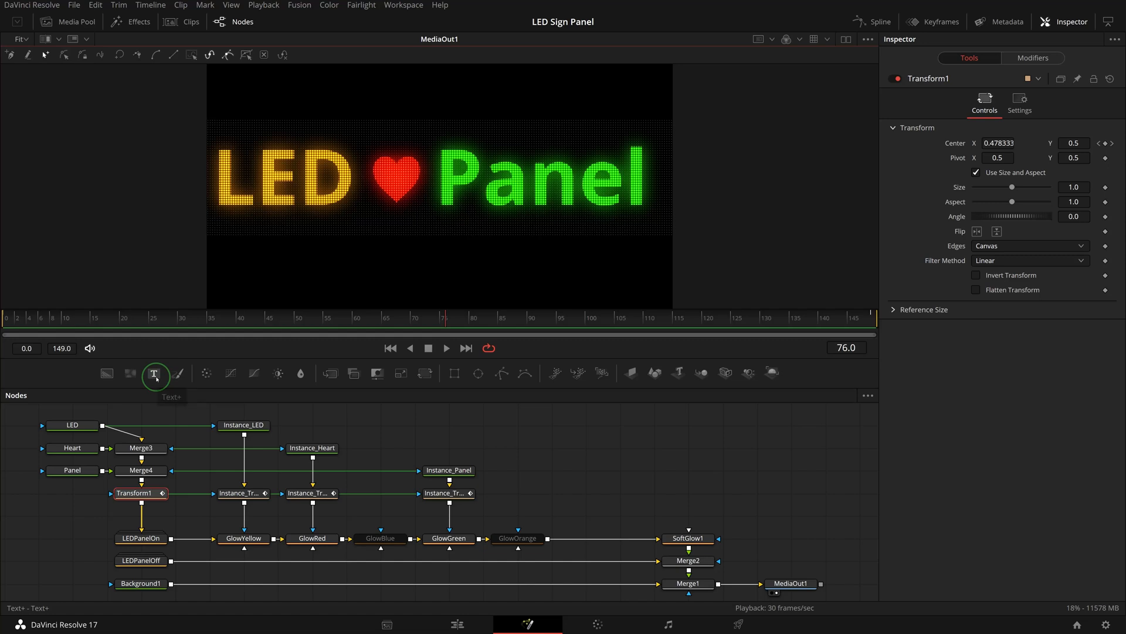
Add a Text+ node of dashes and raise its Tracking to spread them apart
left_click_drag(154, 375, 72, 509)
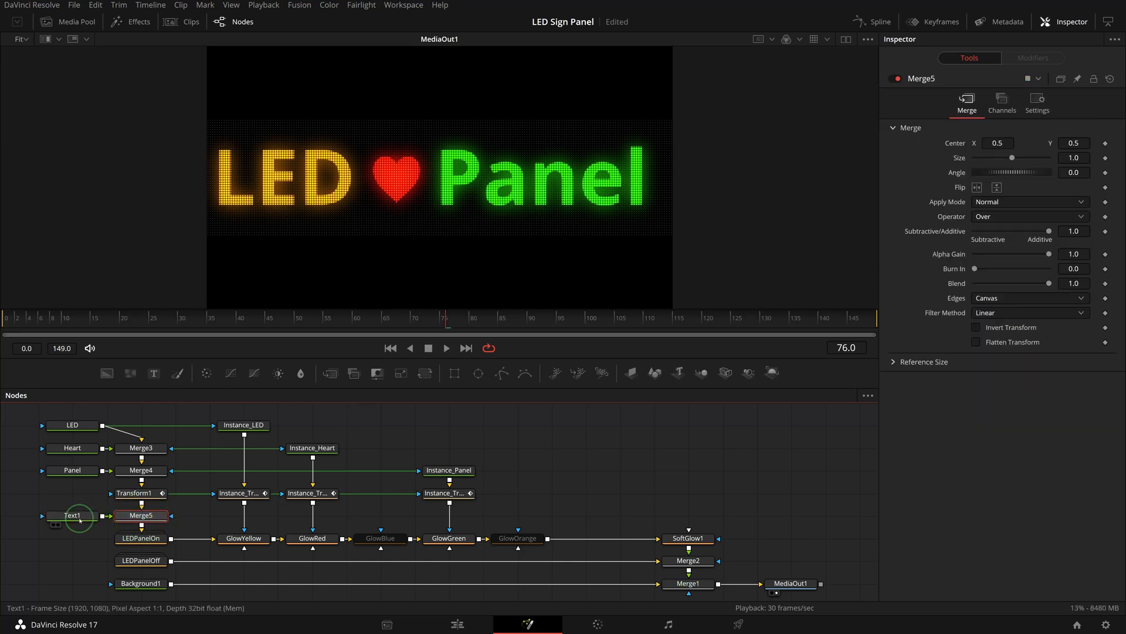
left_click(71, 515)
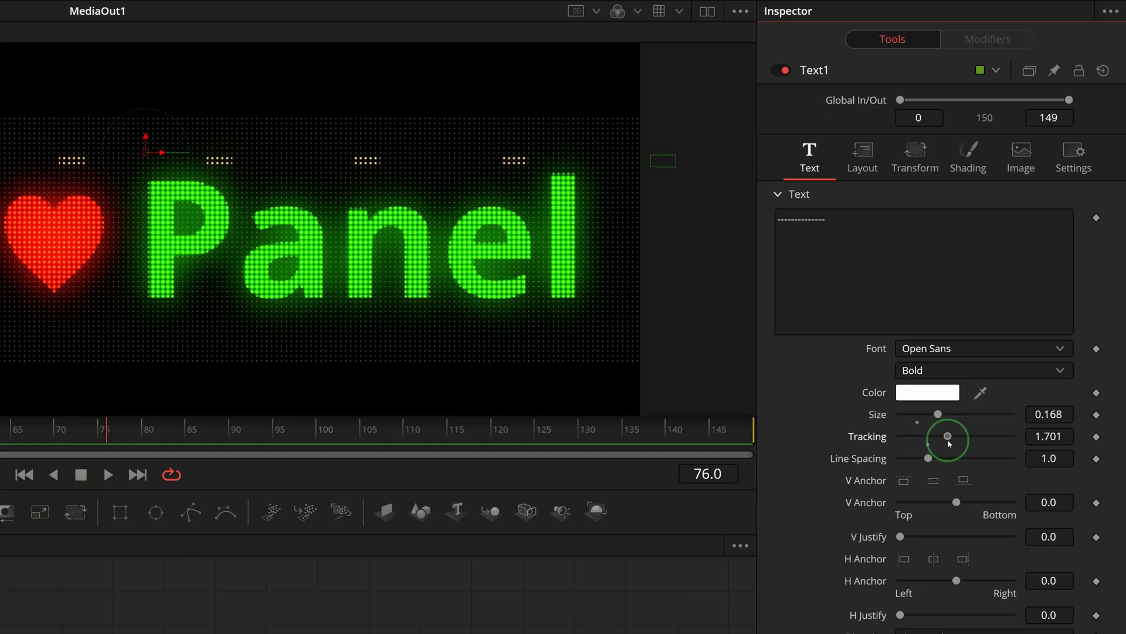
left_click_drag(948, 436, 956, 436)
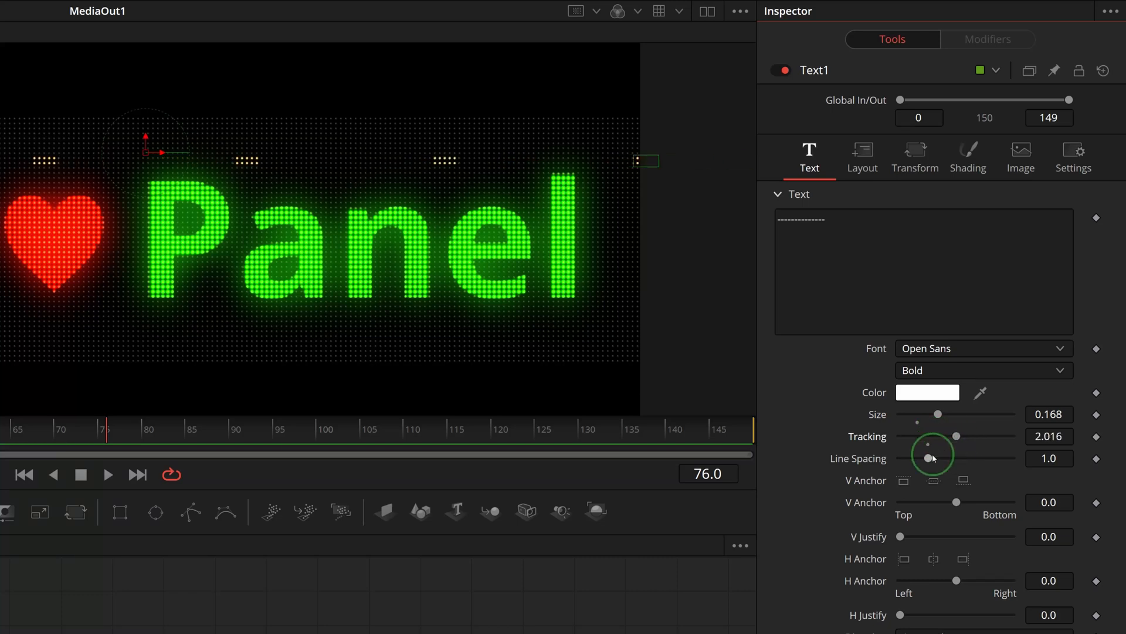
Stretch the dashes with character Size X 5 and set Layout Type to Path
left_click(914, 156)
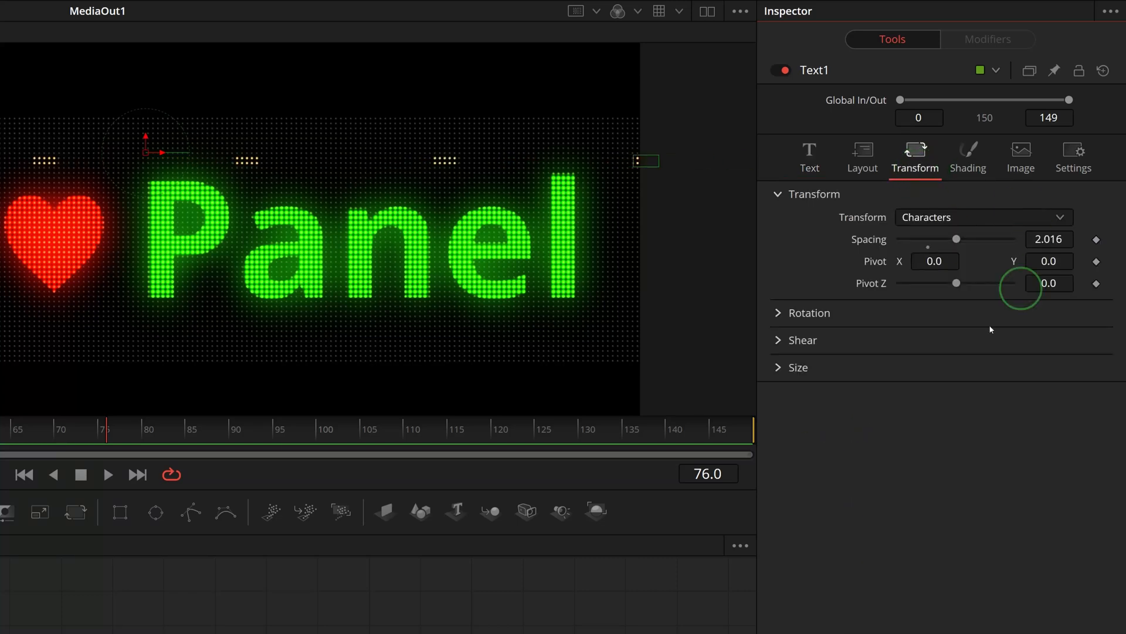
left_click(797, 368)
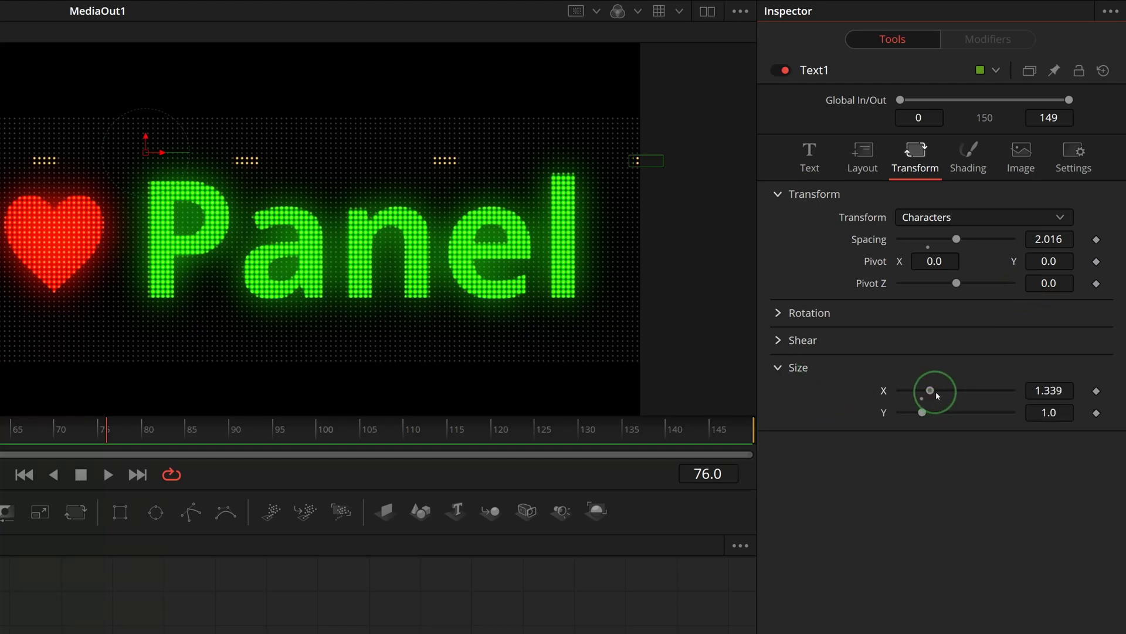
left_click_drag(931, 390, 1011, 390)
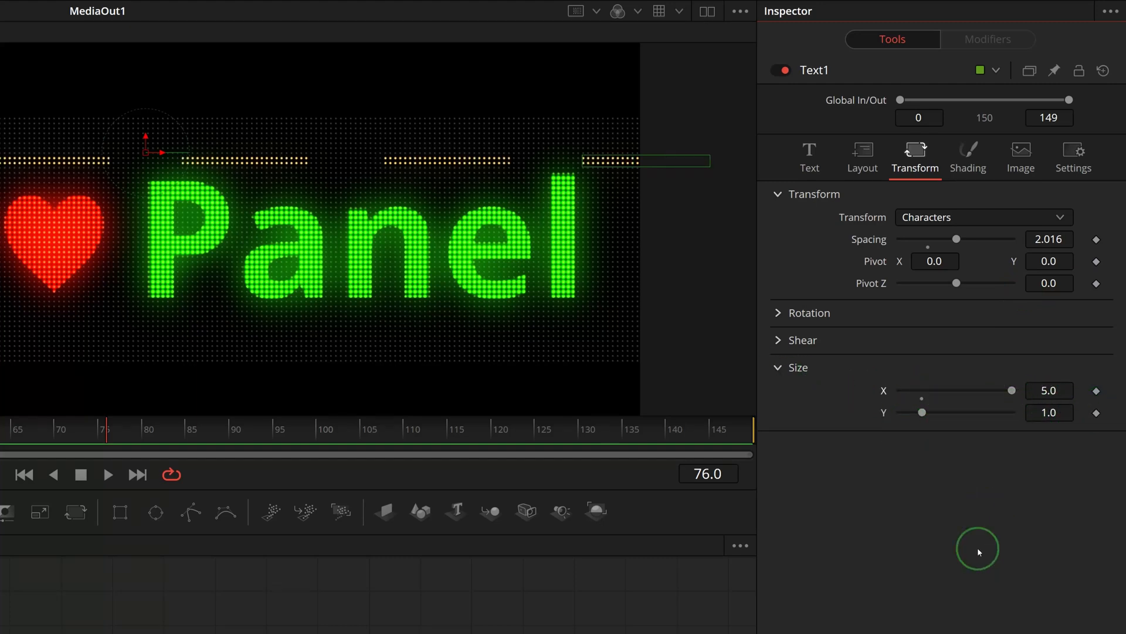
left_click(861, 156)
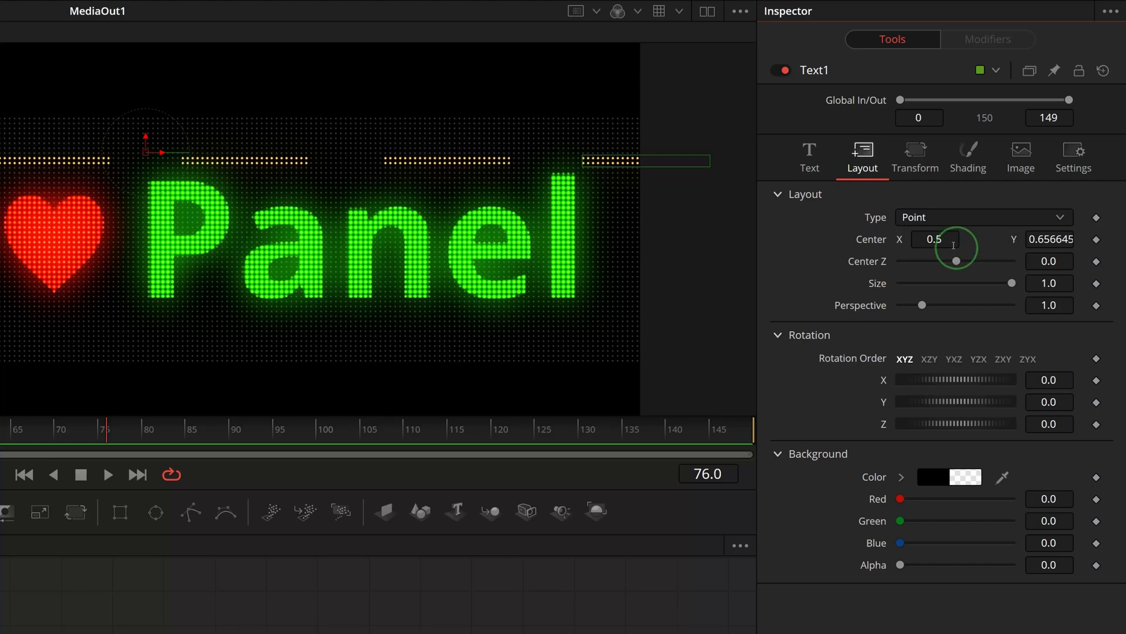
left_click(985, 217)
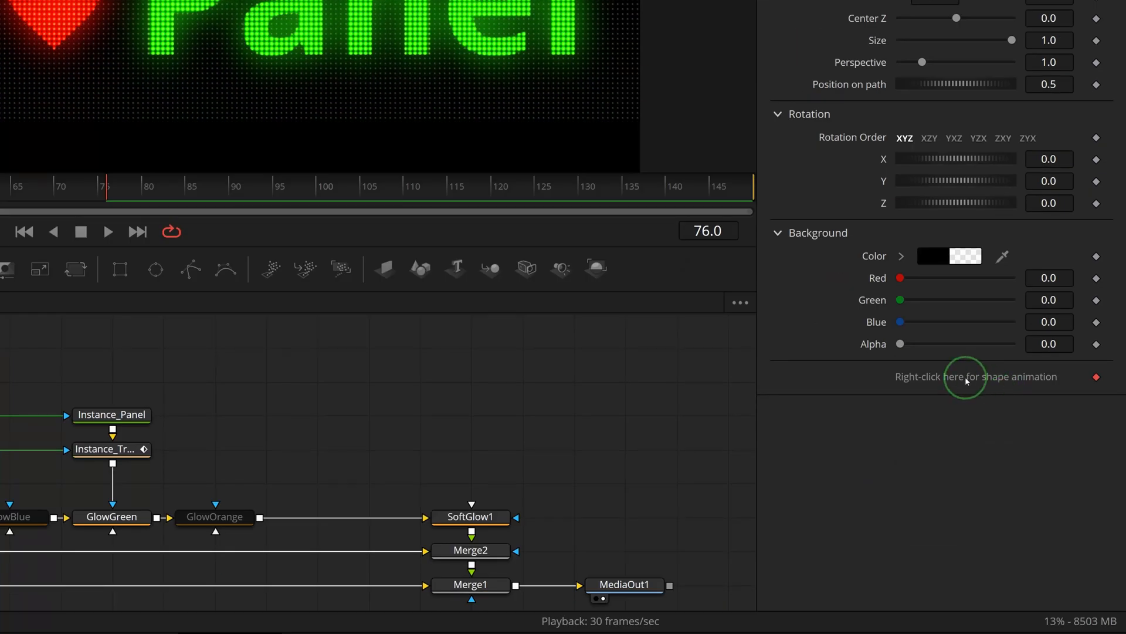
Create a rectangle path for Text1's dashes from the path's right-click options
right_click(966, 376)
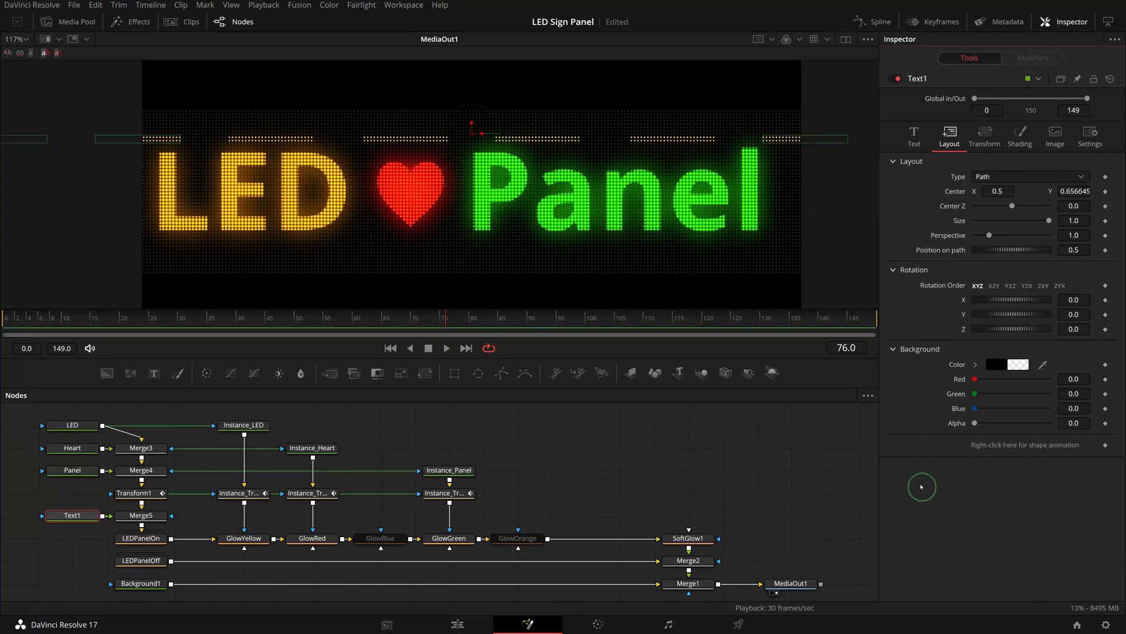
right_click(479, 134)
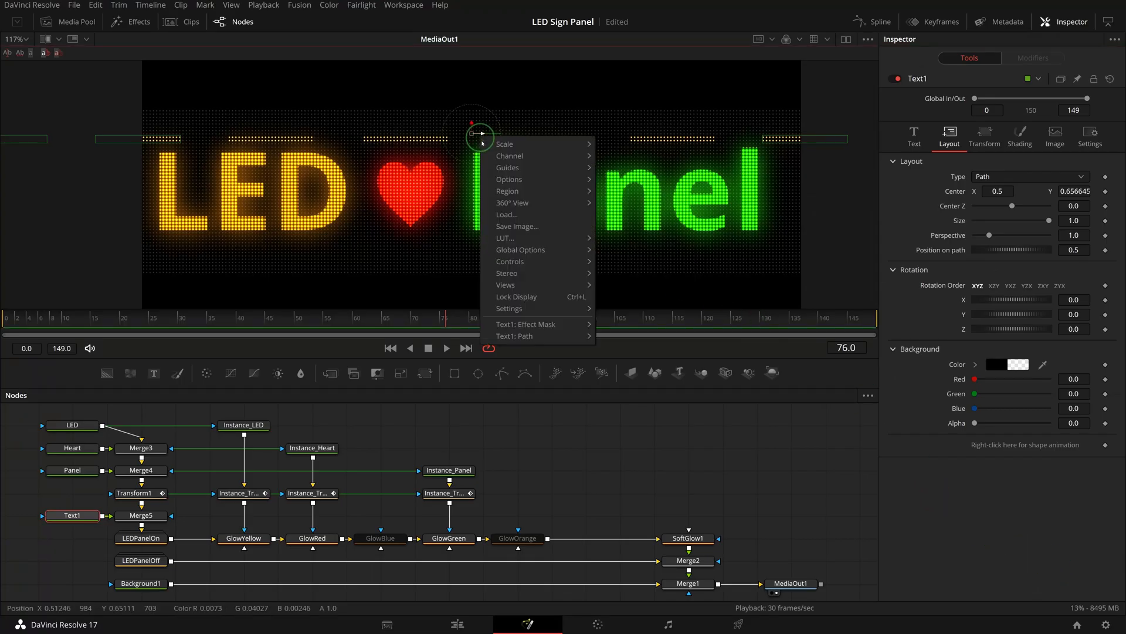
mouse_move(513, 335)
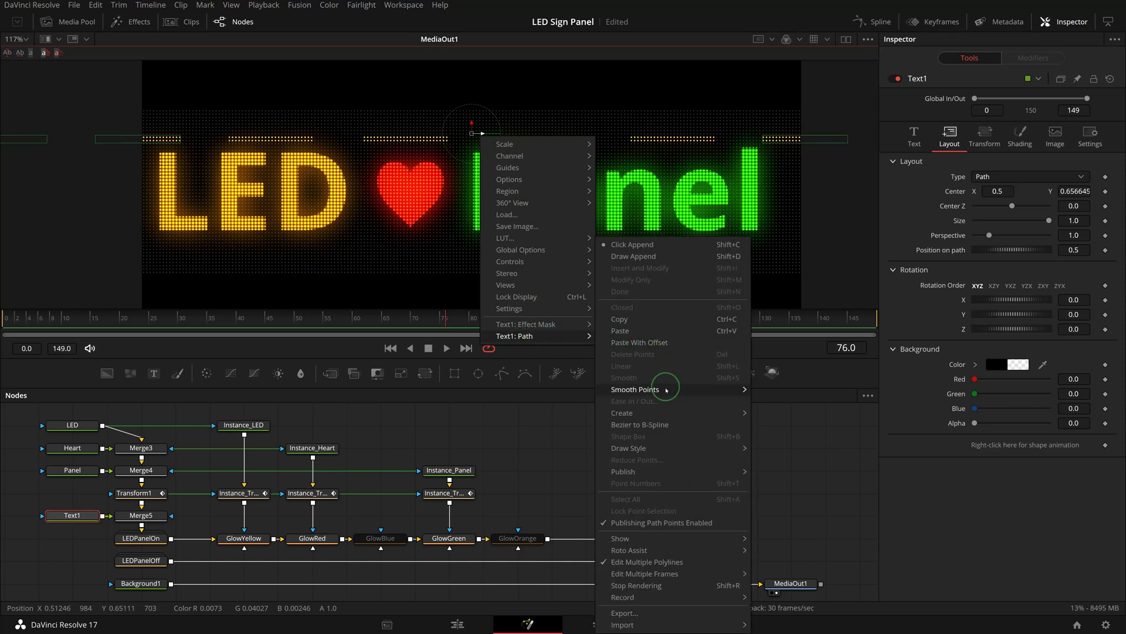
left_click(626, 413)
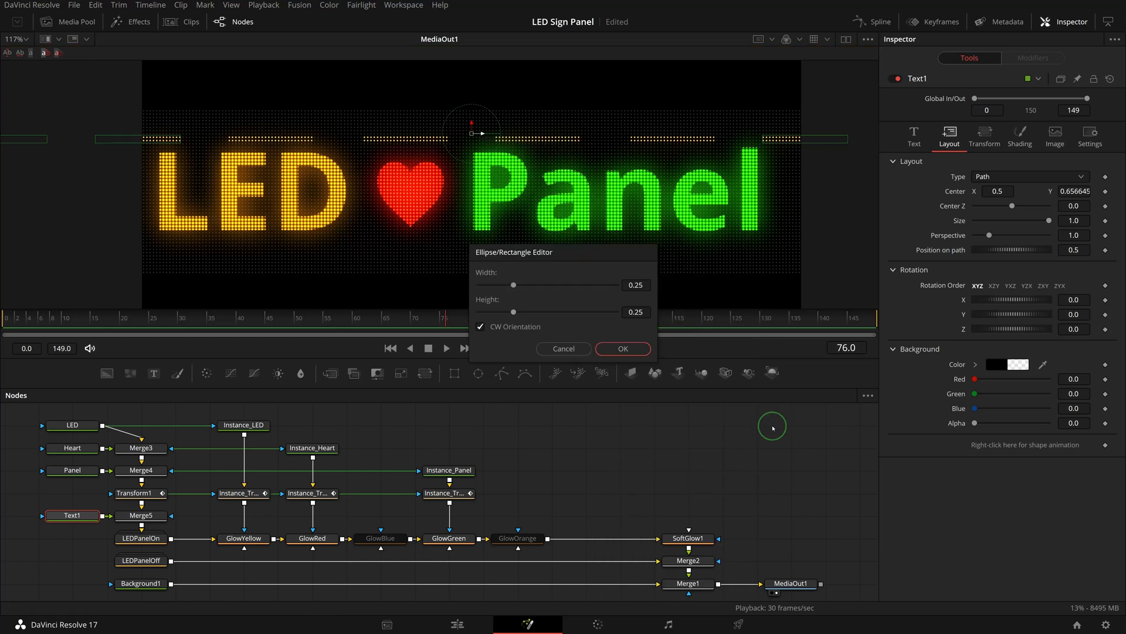
left_click(481, 326)
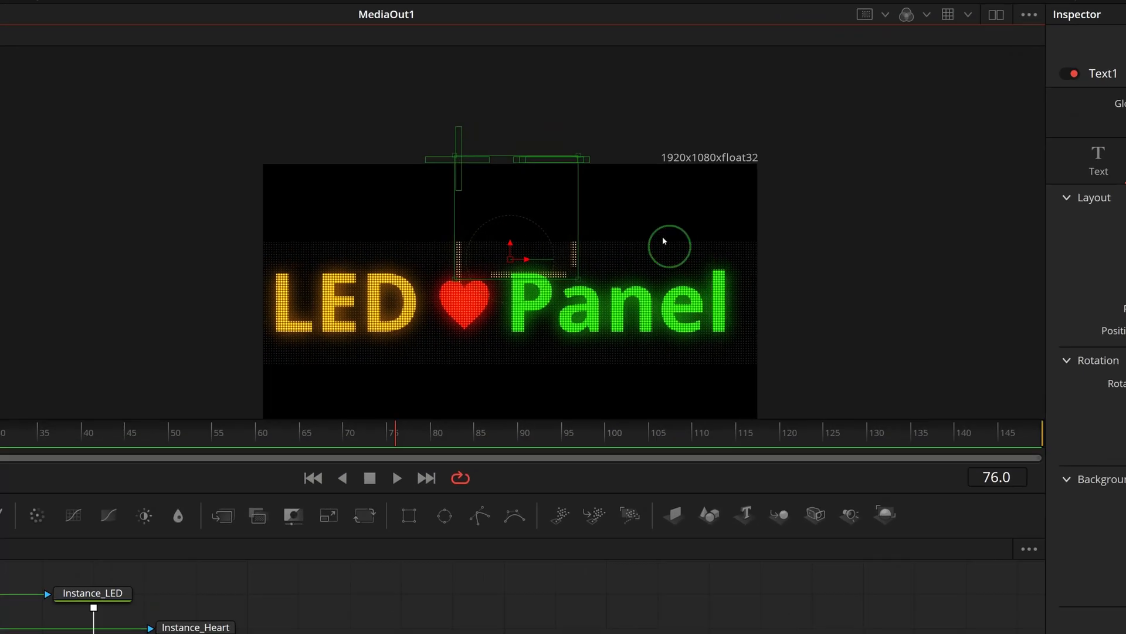
Drag the rectangle path in the viewer until it spans the panel's edges
left_click_drag(669, 246, 731, 352)
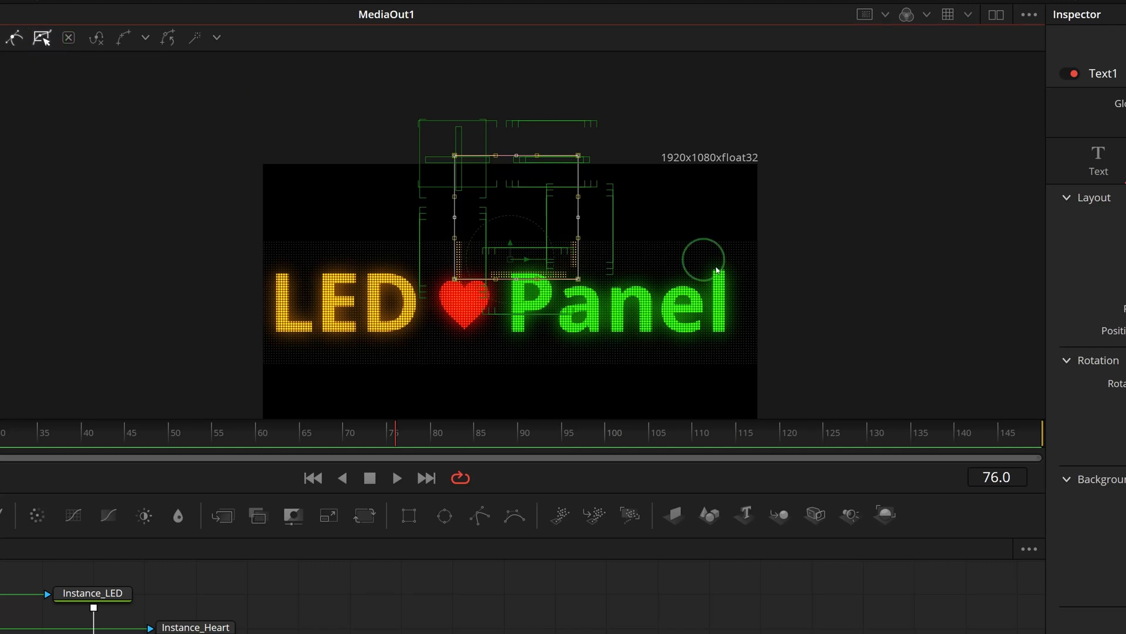
left_click_drag(700, 255, 751, 244)
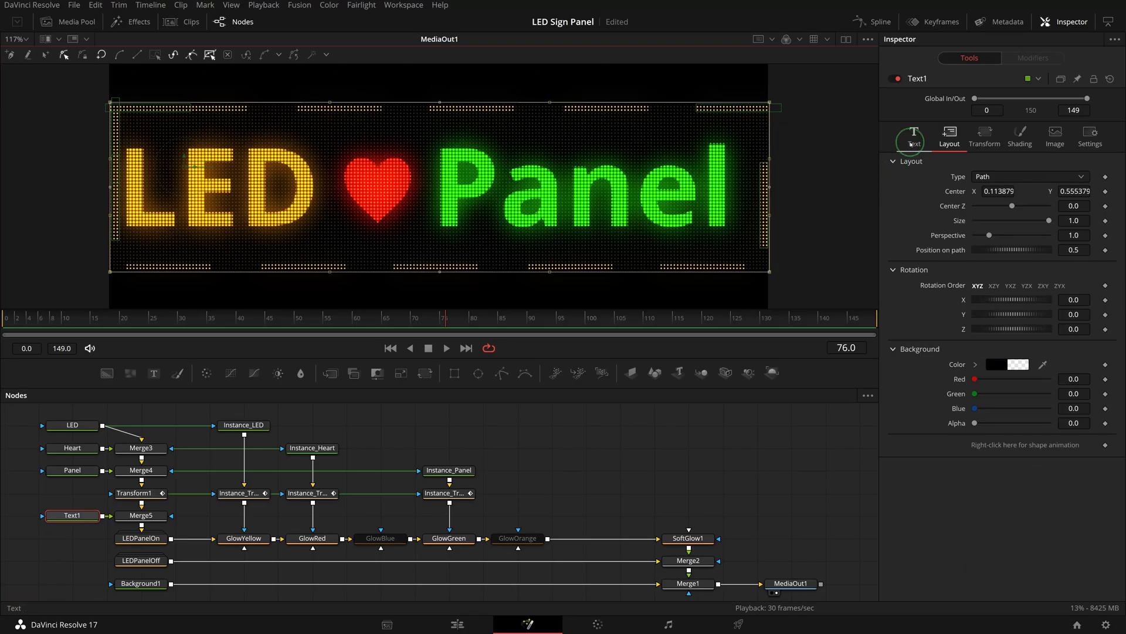
Rename Text1 to DashedLine, fill it with dashes, and copy it for instancing
left_click(913, 132)
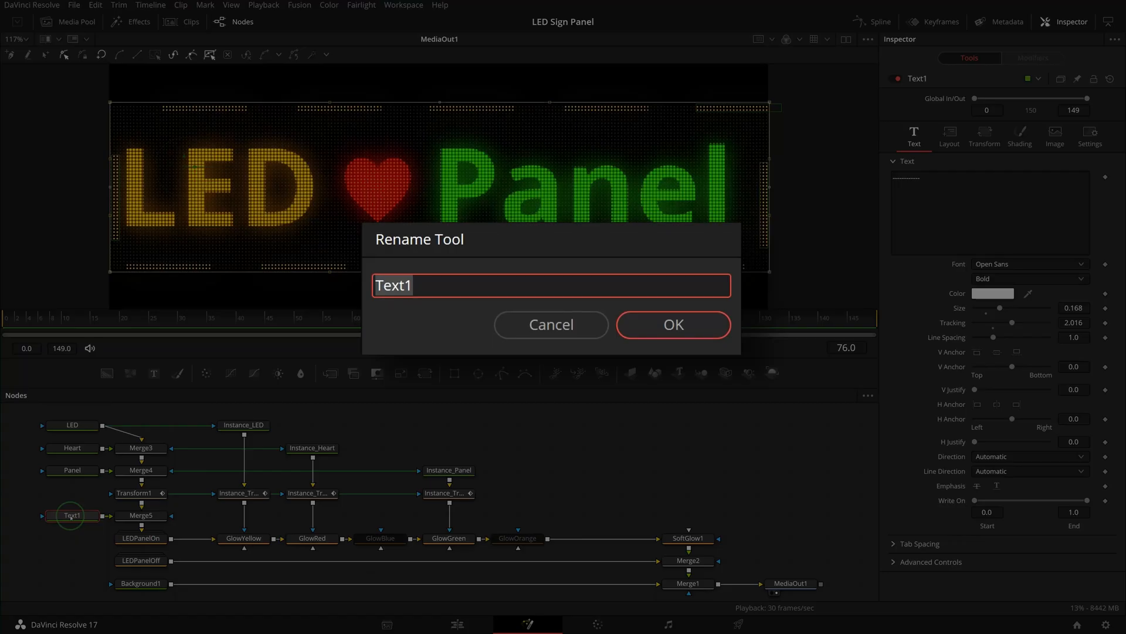
left_click(673, 324)
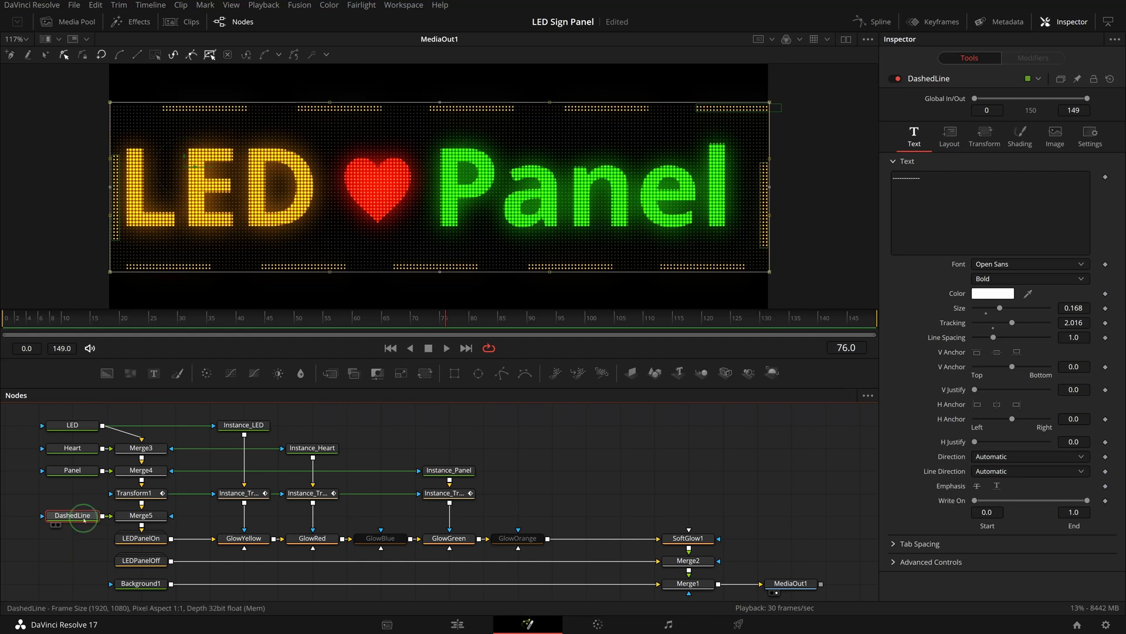
key("ctrl+c")
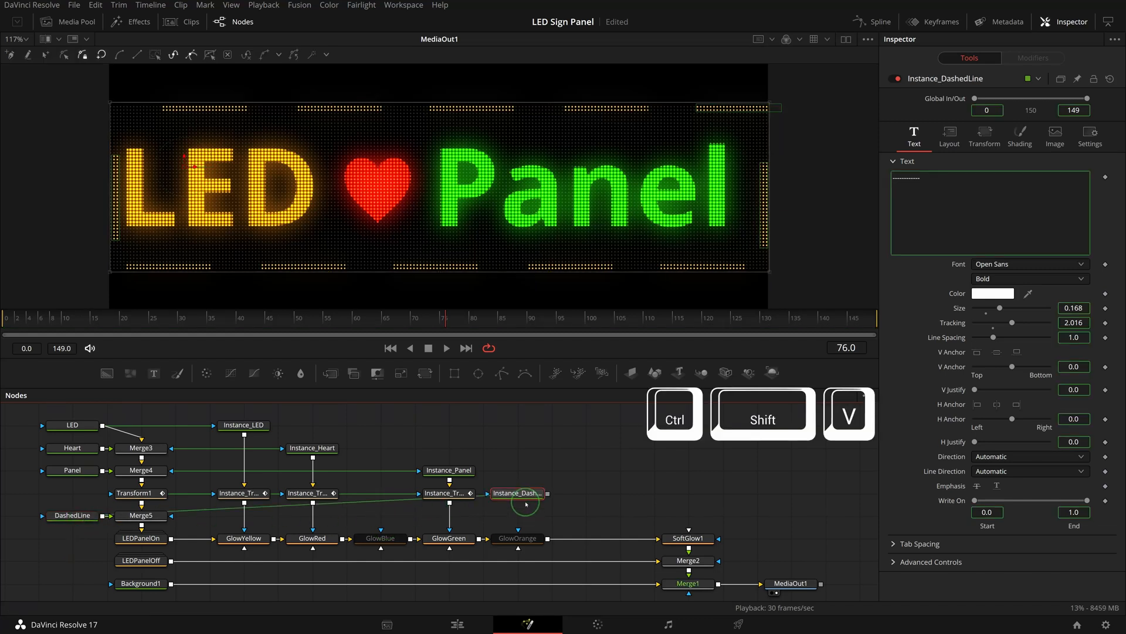
Feed Instance_DashedLine into GlowBlue, enable that glow, and reselect DashedLine
left_click_drag(517, 493, 413, 515)
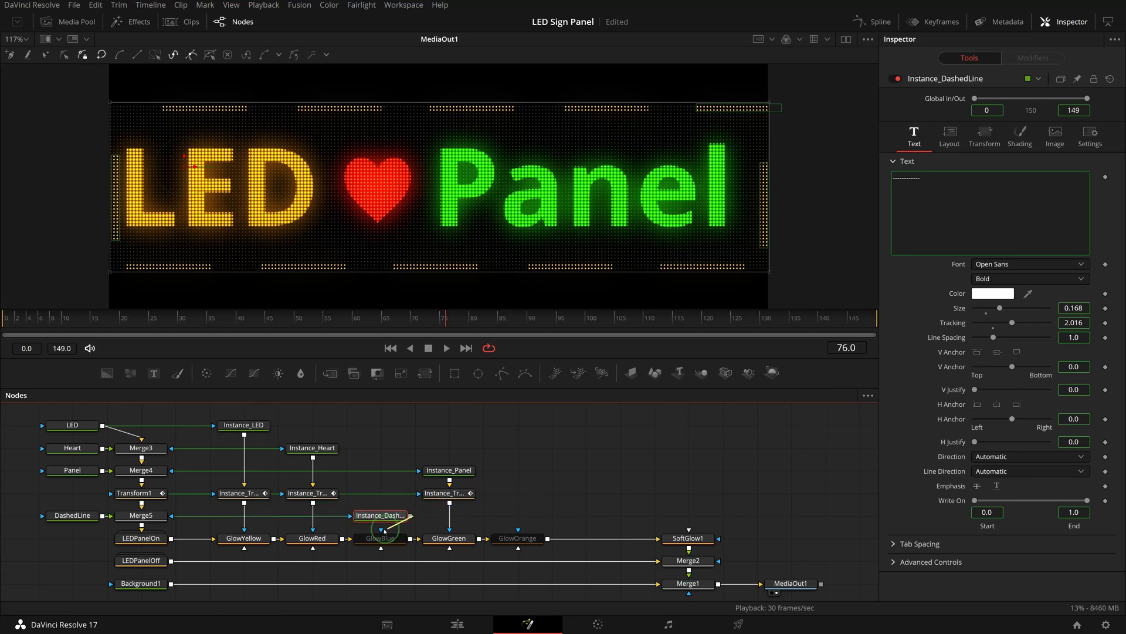
left_click(378, 537)
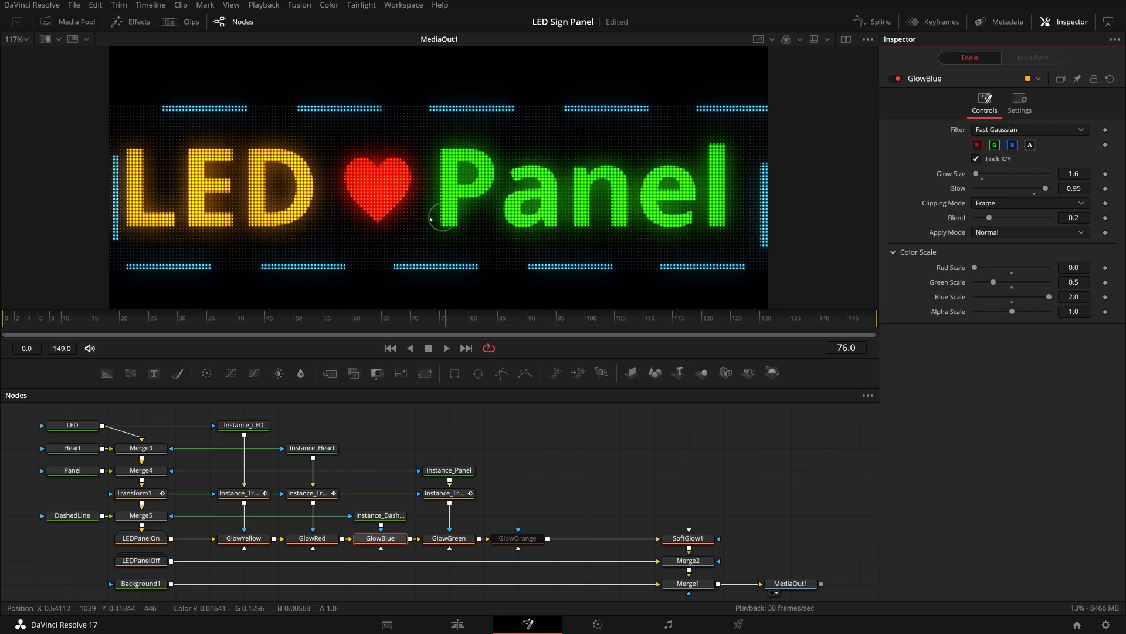
left_click(71, 515)
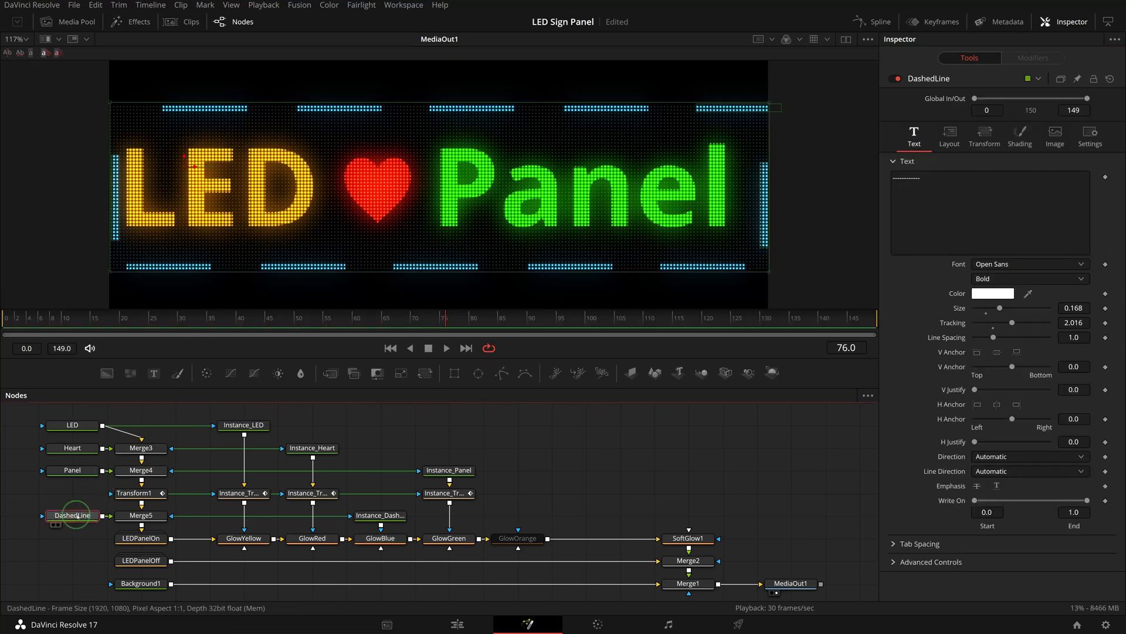
Keyframe DashedLine's Position on Path at frame 0 and again at frame 149
left_click(948, 133)
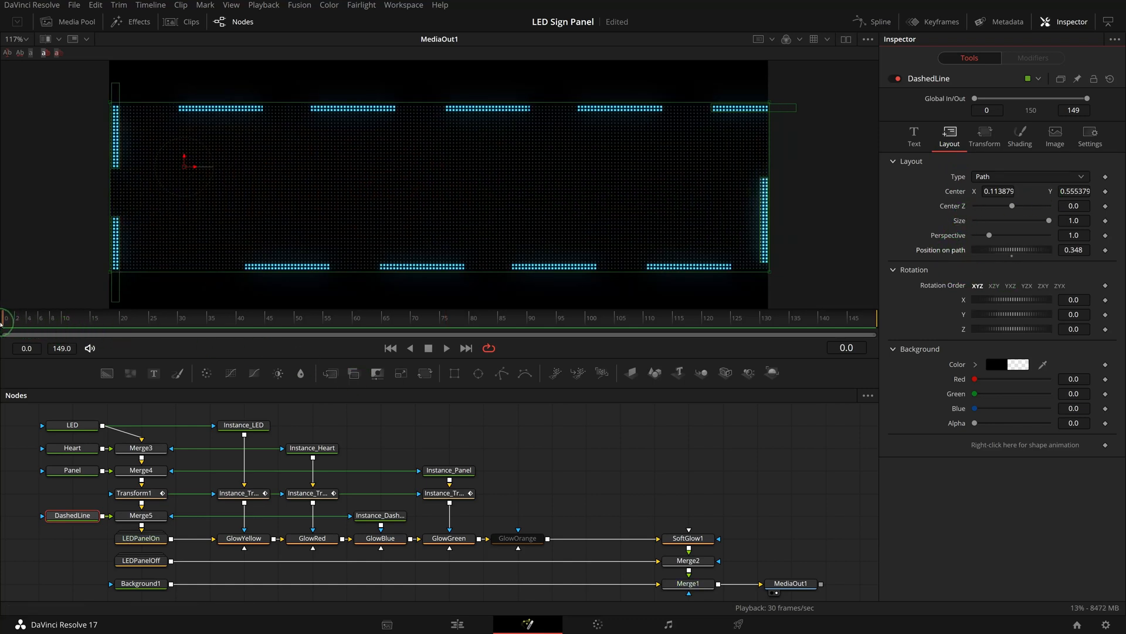
left_click(1023, 329)
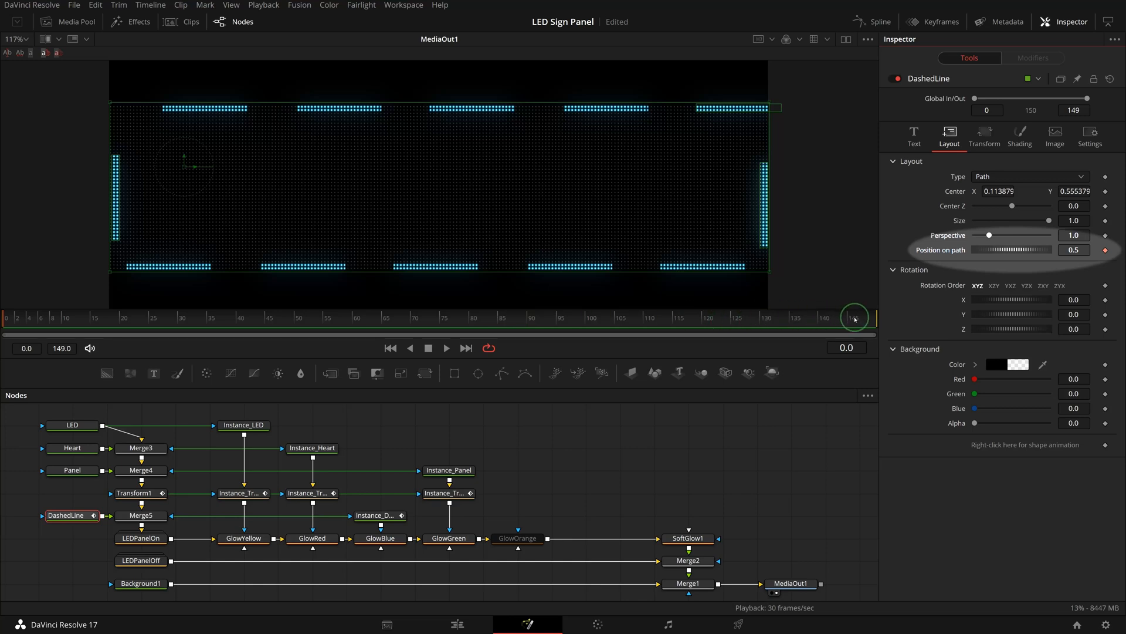
left_click_drag(854, 318, 886, 318)
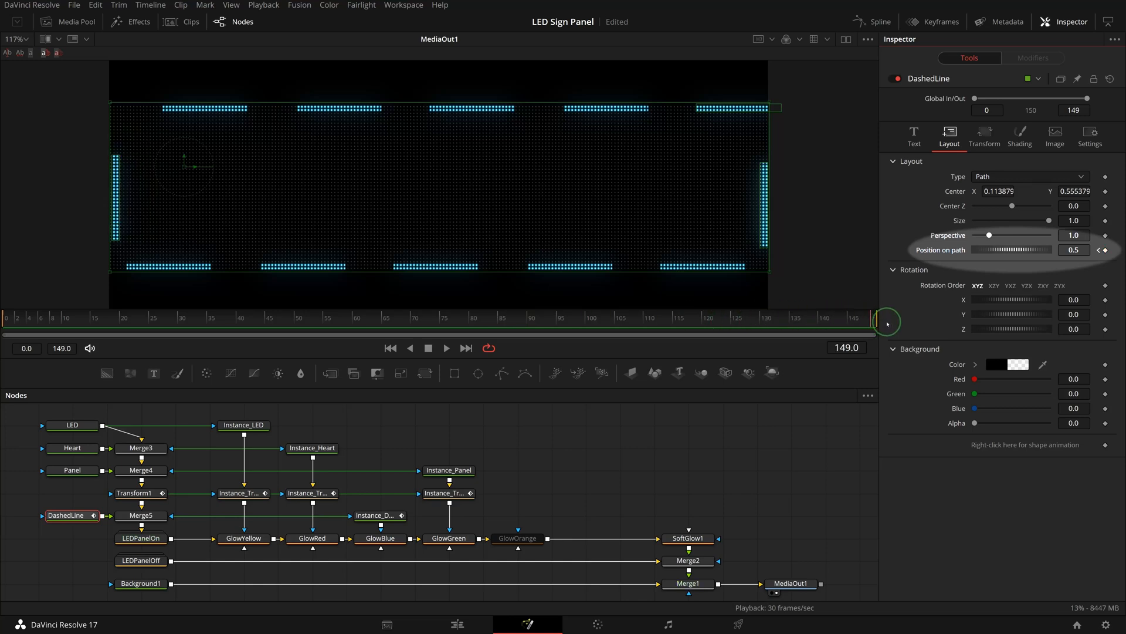
left_click(1074, 249)
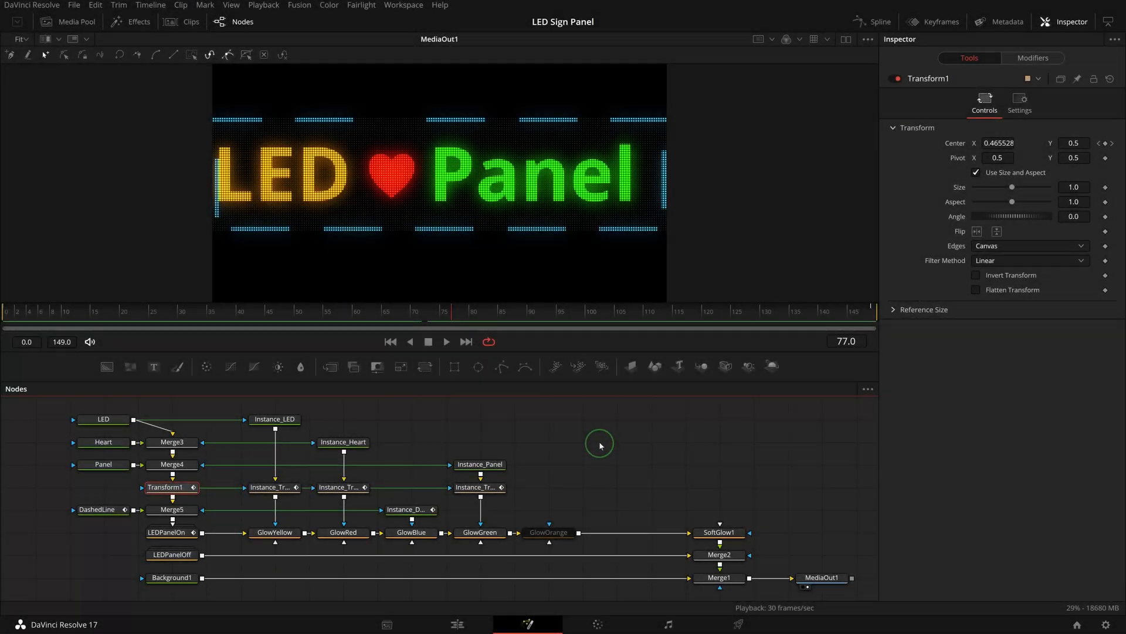
mouse_move(112, 367)
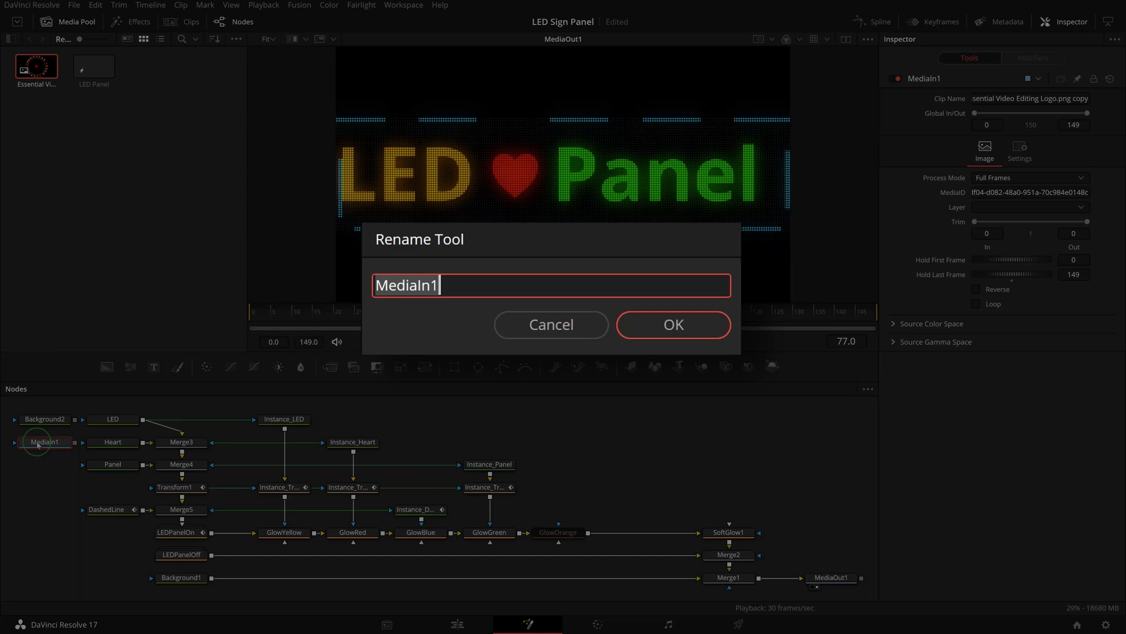
Rename the logo media node to LogoSource and its merge node to Logo
type("LogoSource")
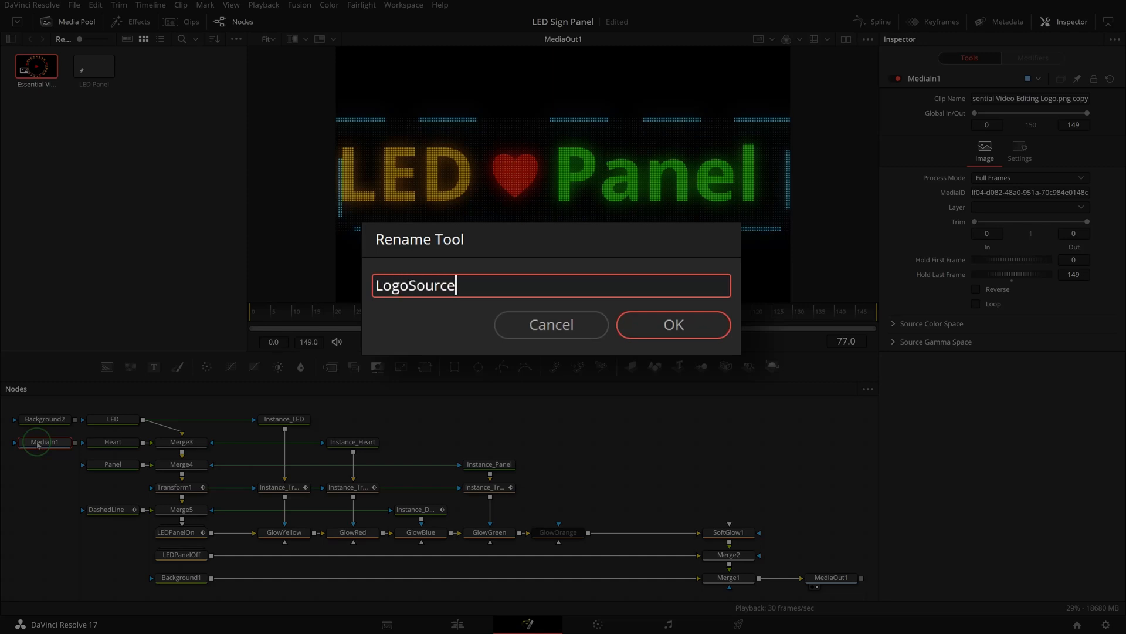
left_click(672, 323)
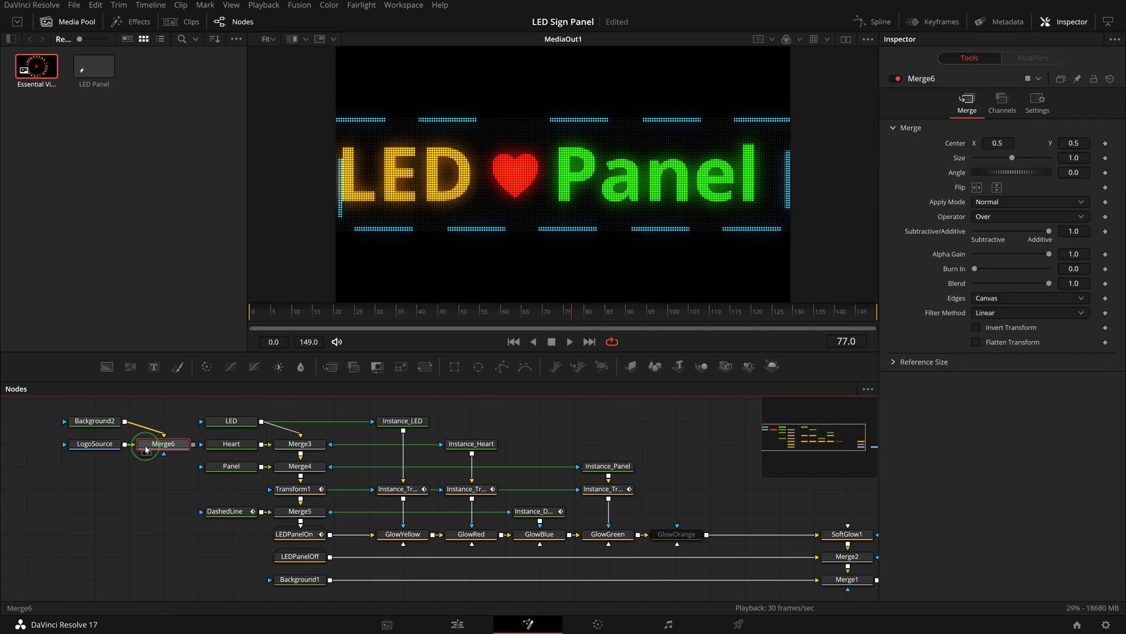
double_click(163, 443)
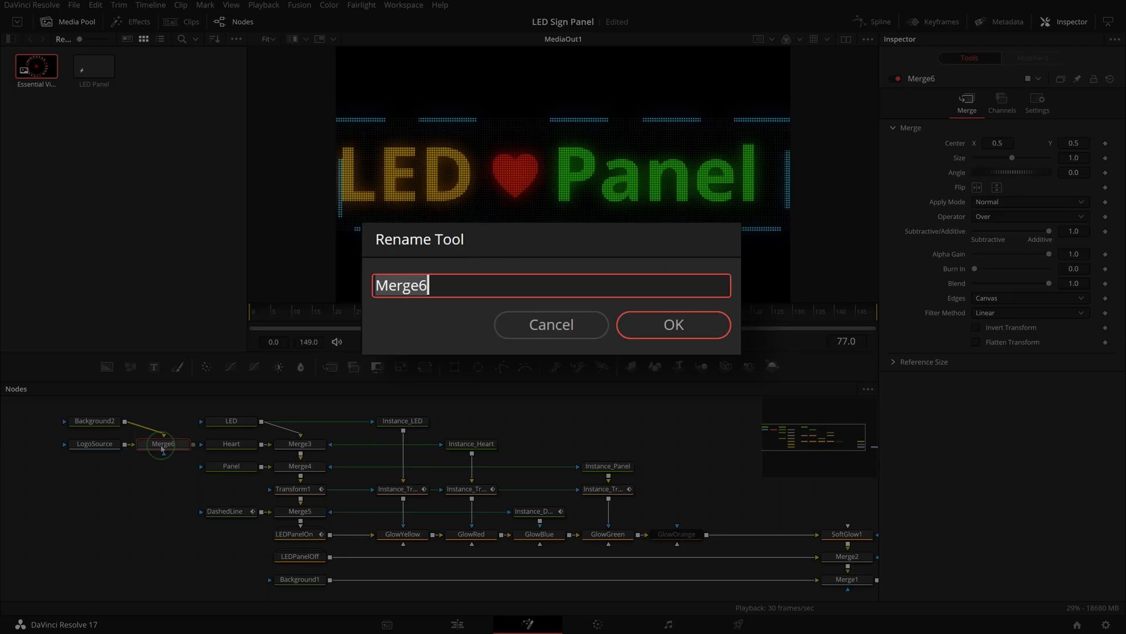
type("Logo")
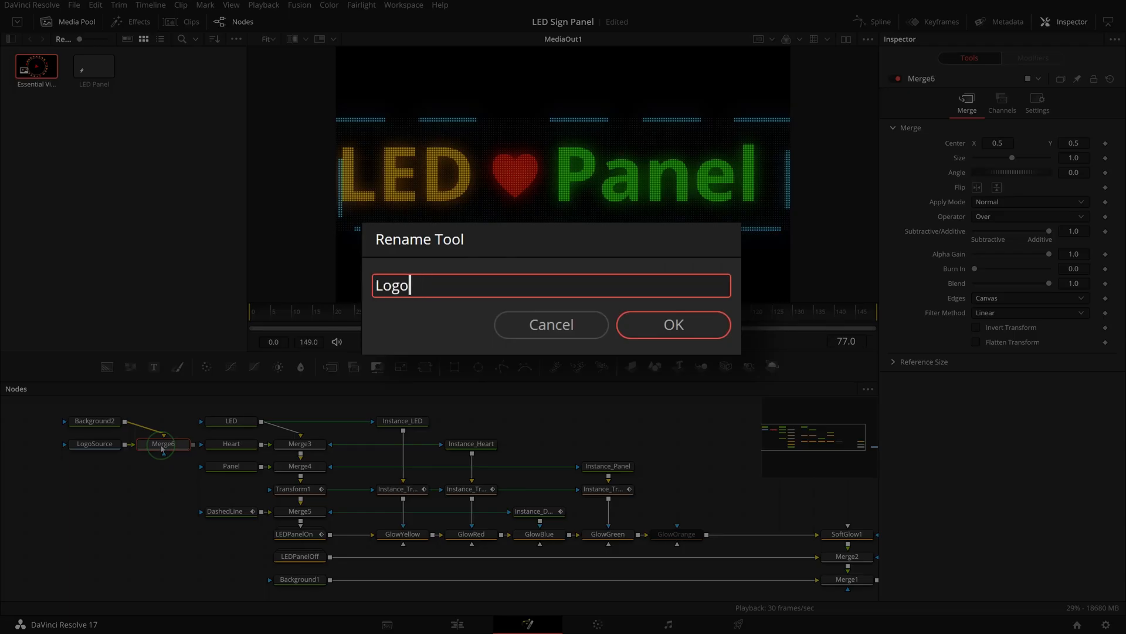
left_click(673, 324)
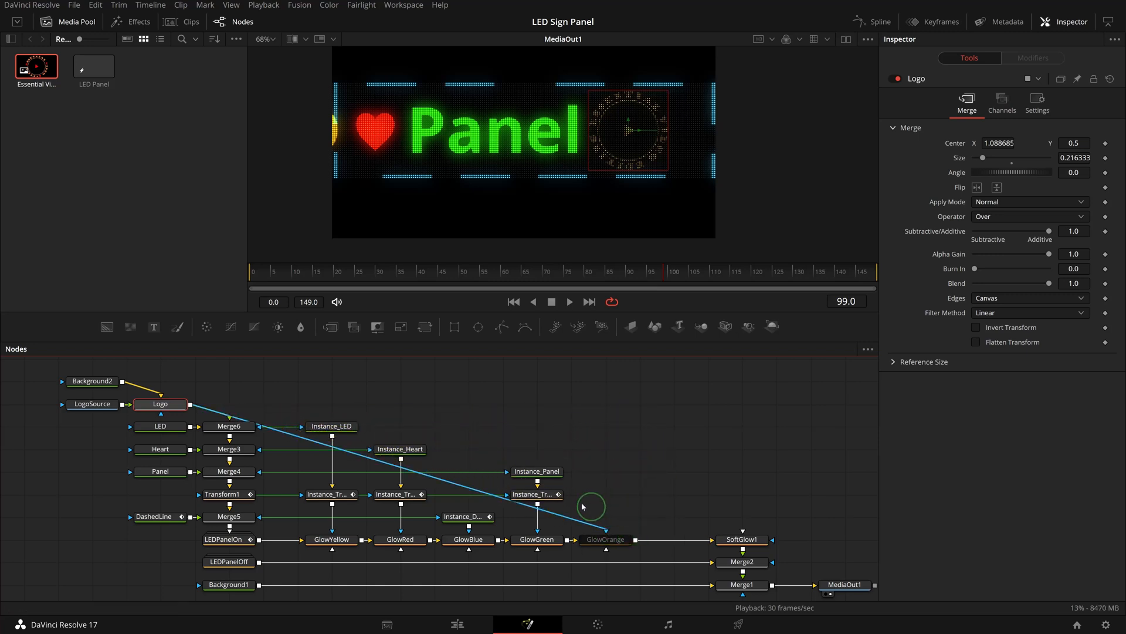
Route Logo into GlowOrange via a Transform1 instance, enable GlowOrange, and play from start
left_click_drag(592, 506, 452, 488)
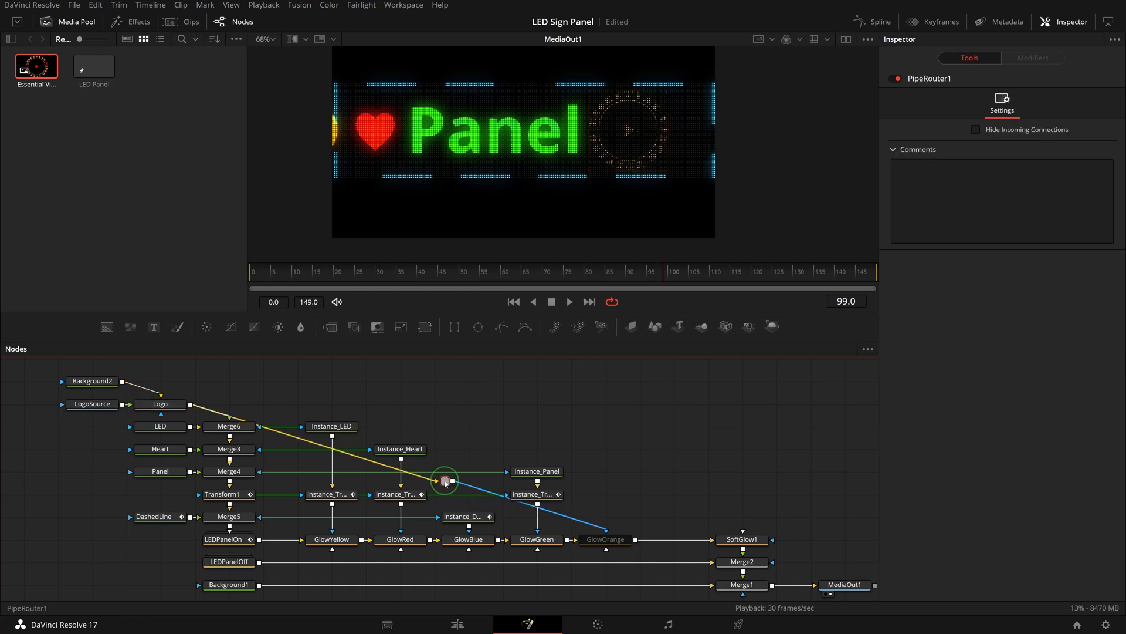
left_click_drag(445, 481, 606, 404)
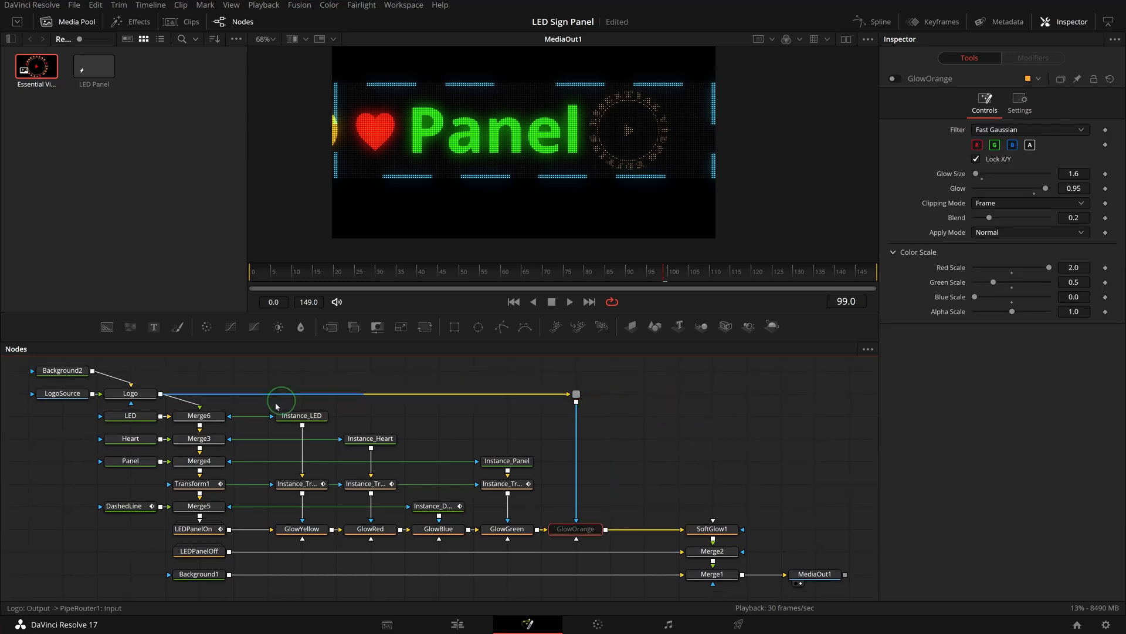
left_click(191, 483)
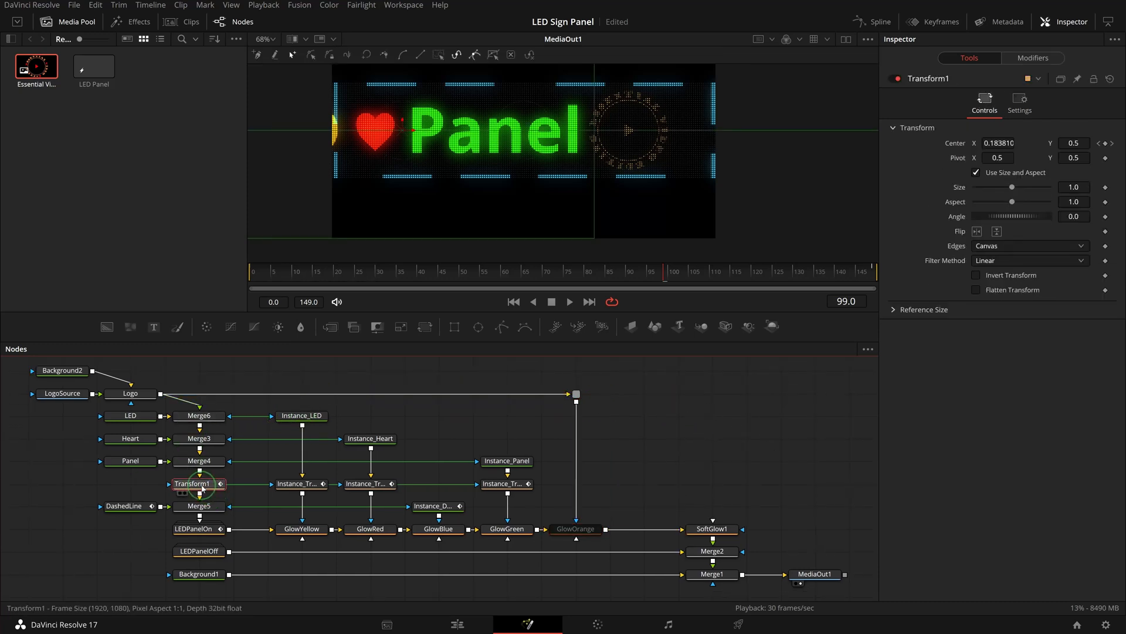
key("ctrl+c")
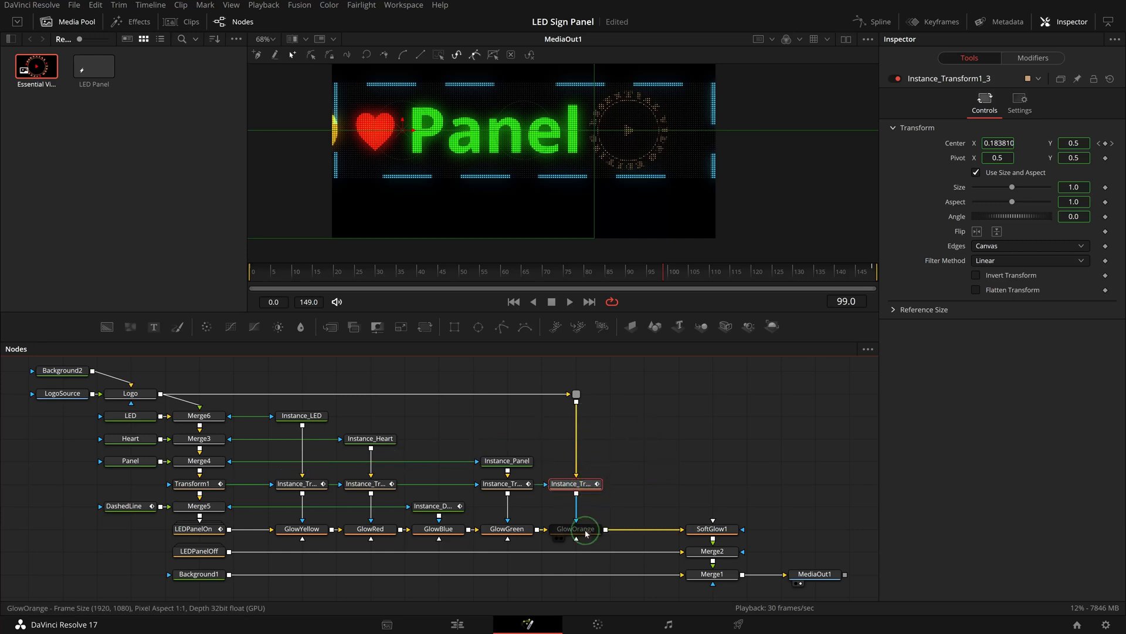
left_click(575, 528)
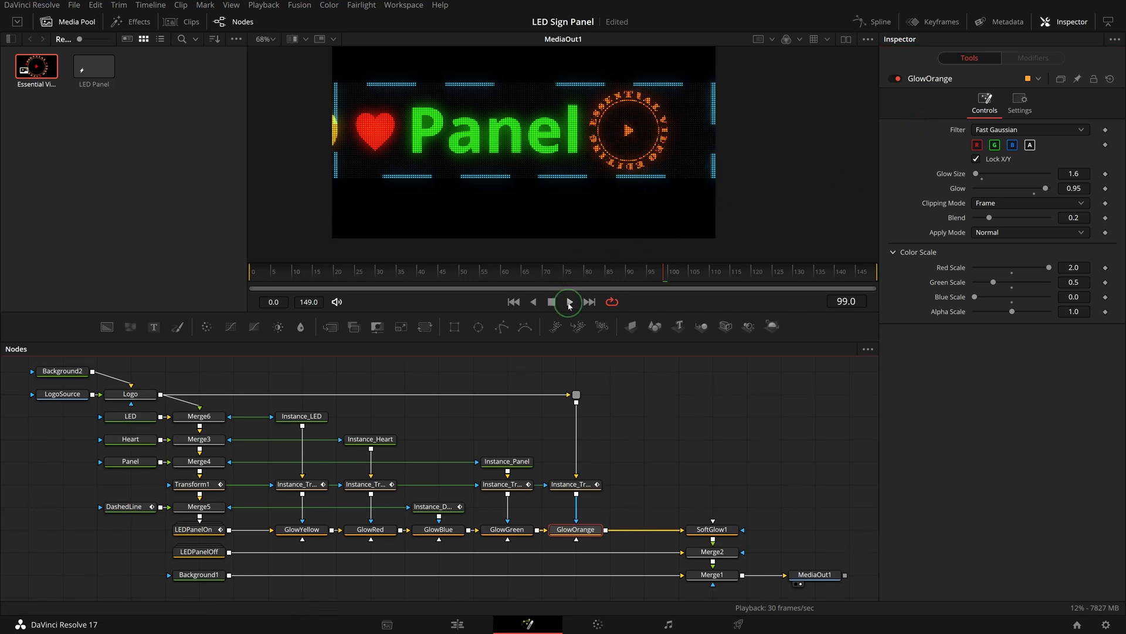
left_click(195, 483)
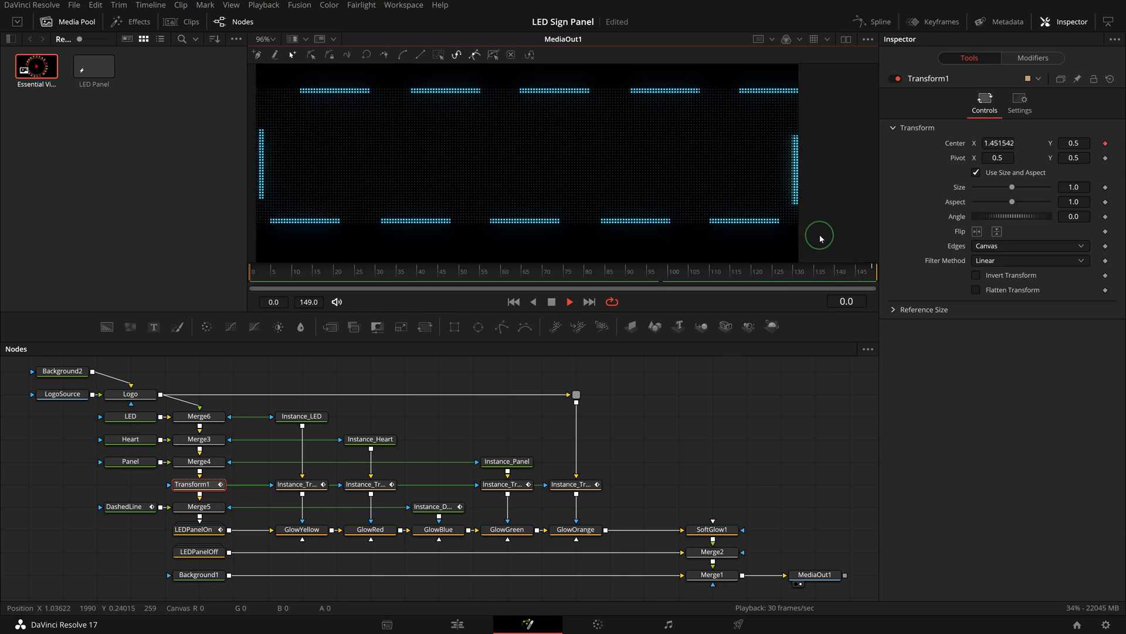